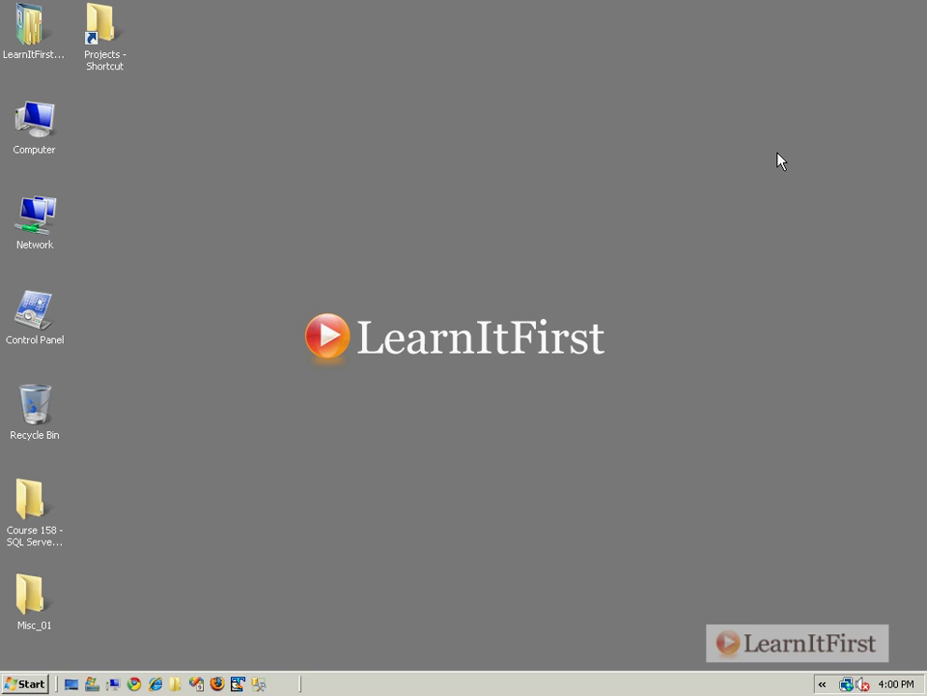
{"action": "mouse_move", "coordinate": [54, 127]}
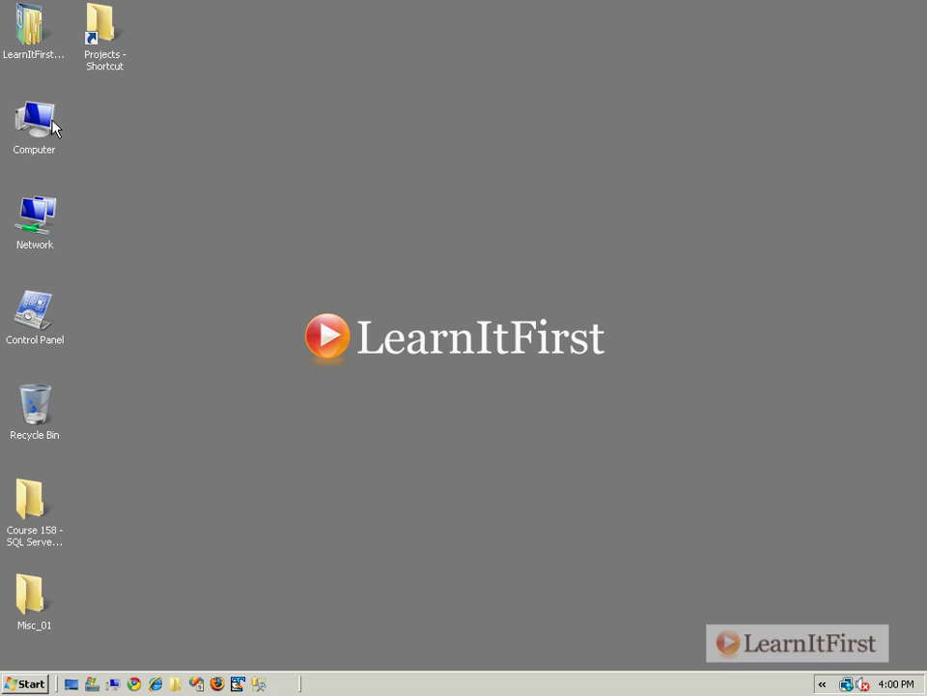
- Reach System Properties' Advanced tab via the Computer's Properties and Advanced system settings
{"action": "right_click", "coordinate": [35, 124]}
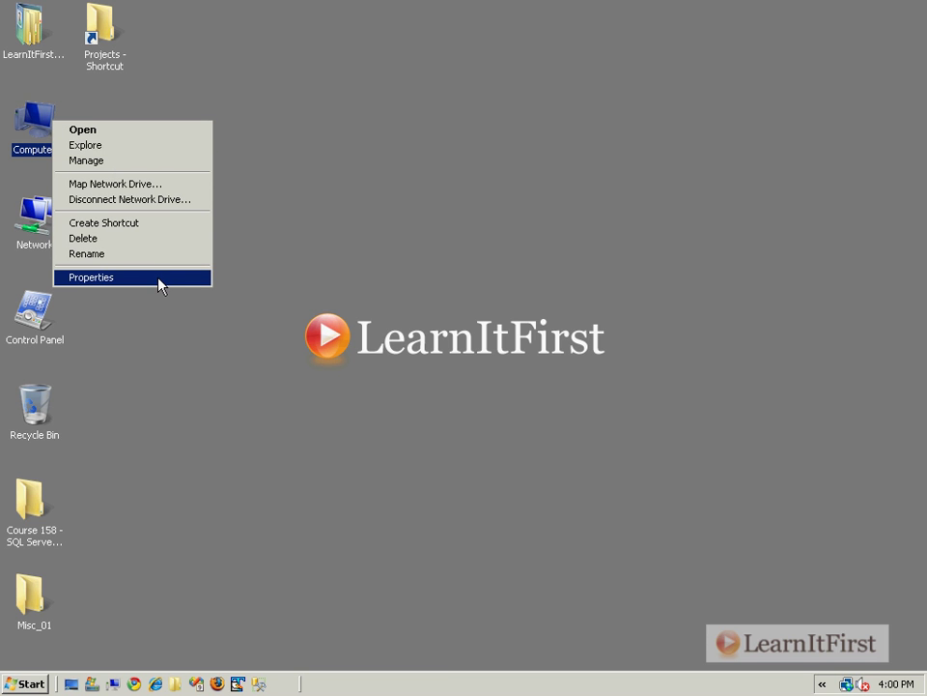
{"action": "left_click", "coordinate": [91, 278]}
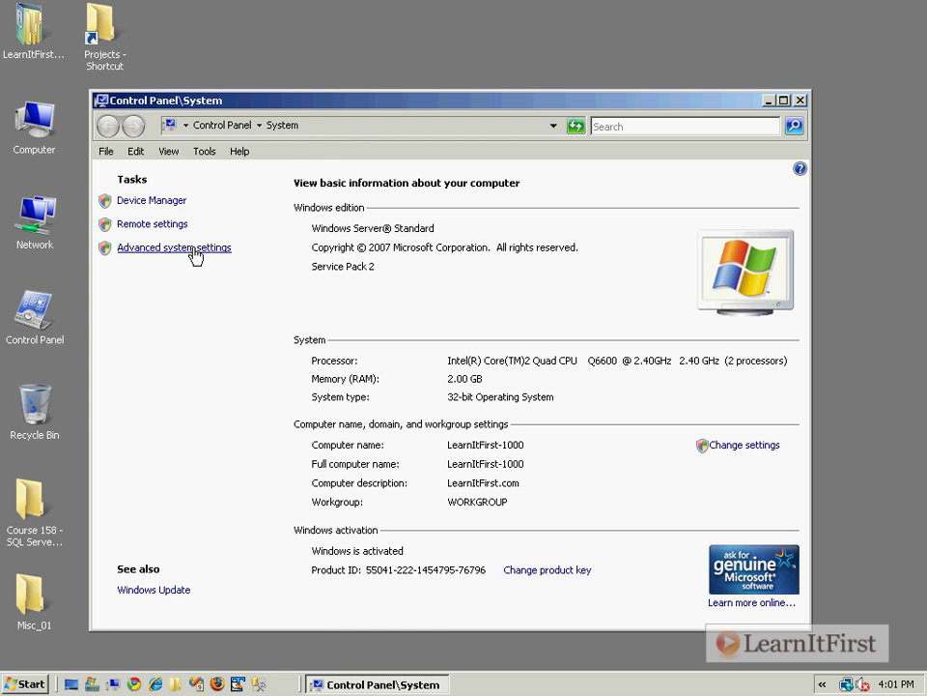
{"action": "mouse_move", "coordinate": [201, 255]}
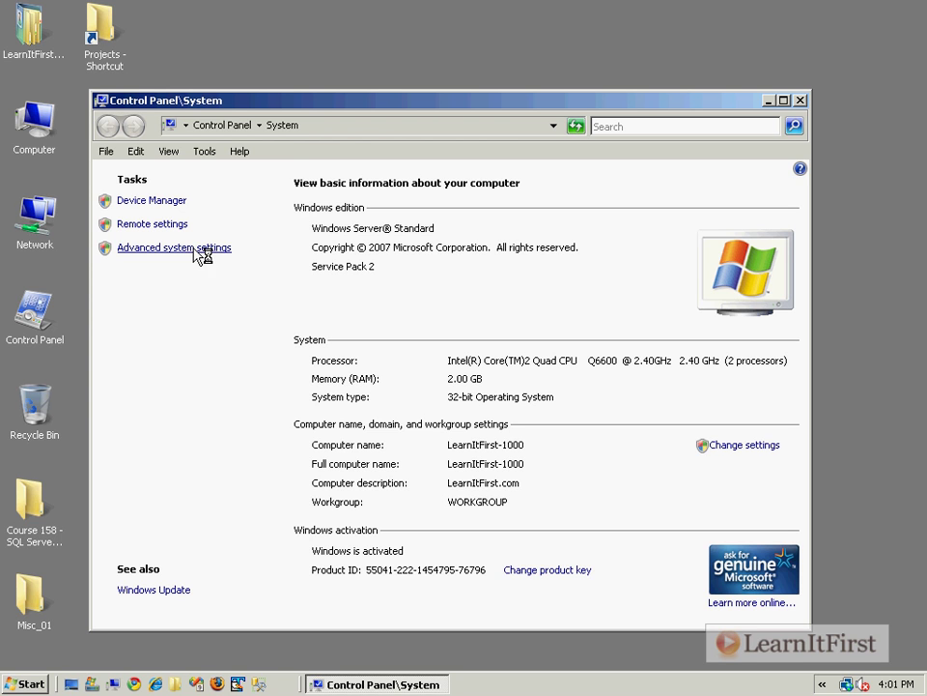
{"action": "left_click", "coordinate": [174, 247]}
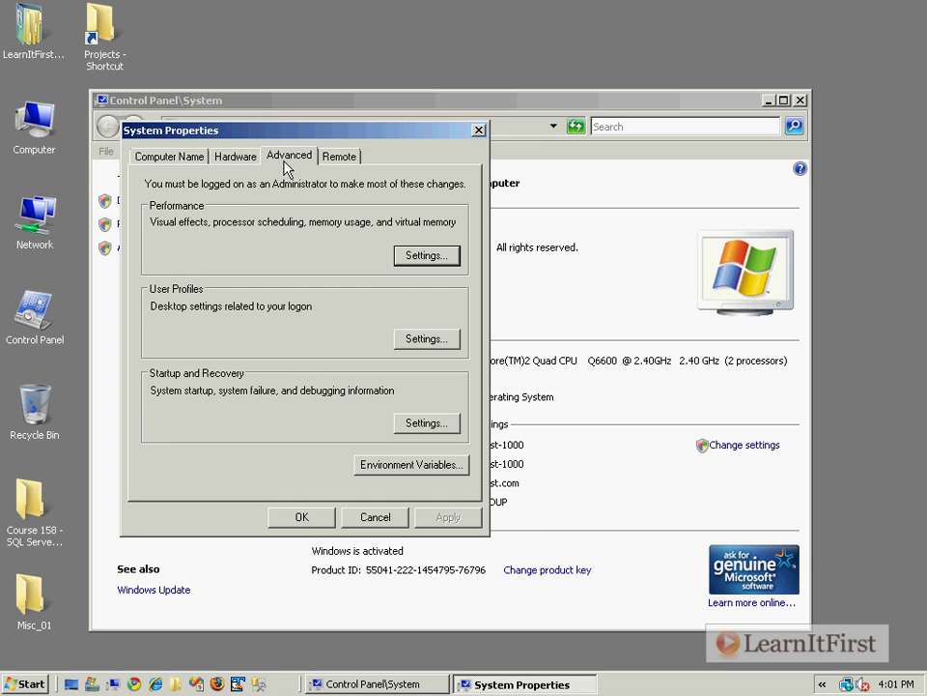
{"action": "mouse_move", "coordinate": [303, 228]}
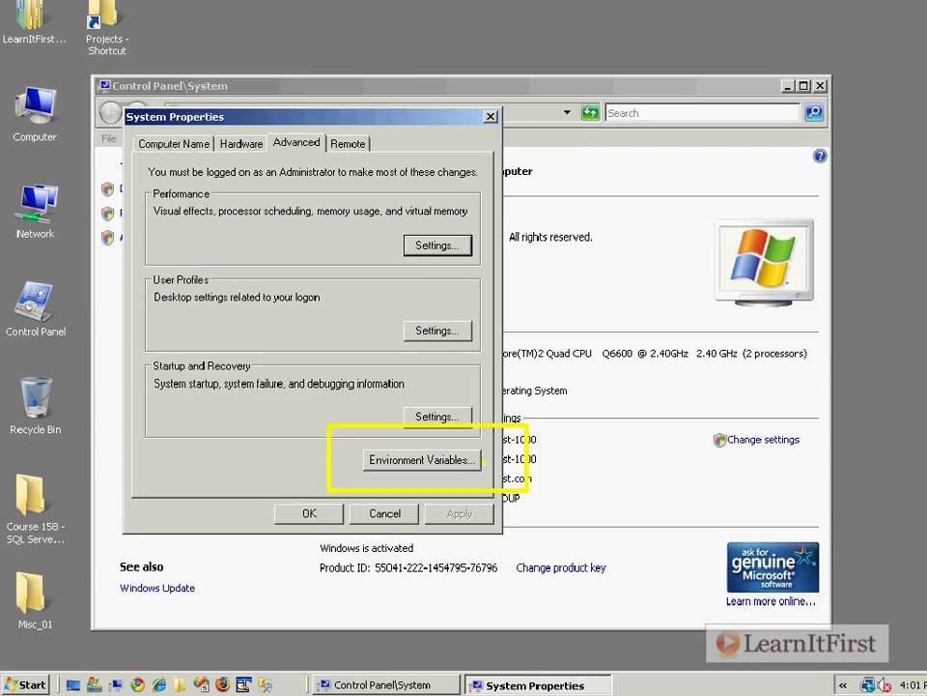
- Show the Environment Variables dialog listing Administrator's TEMP/TMP and the system variables
{"action": "left_click", "coordinate": [421, 460]}
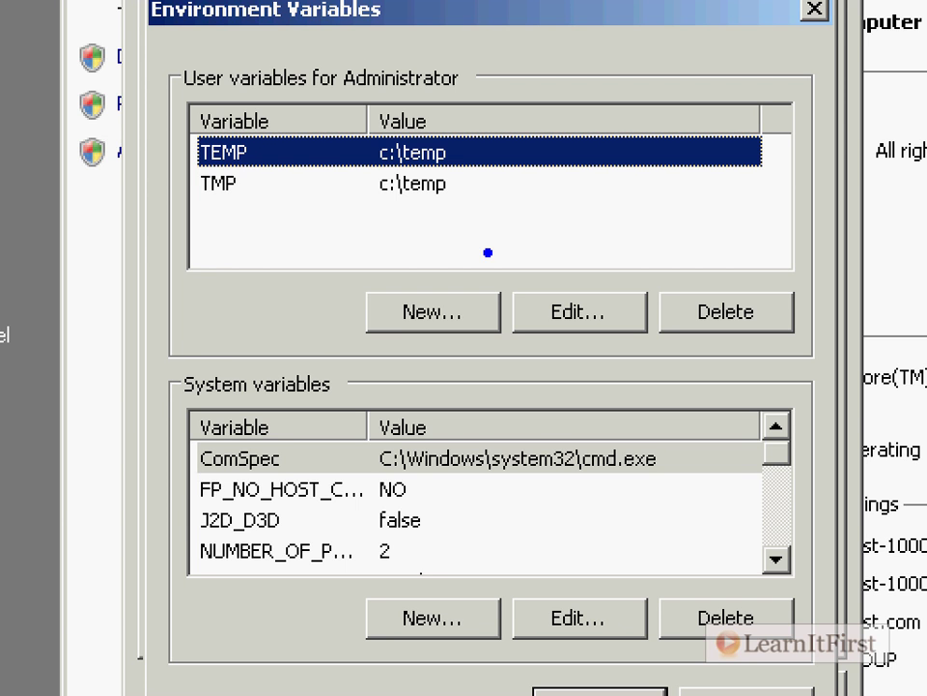
{"action": "left_click", "coordinate": [247, 184]}
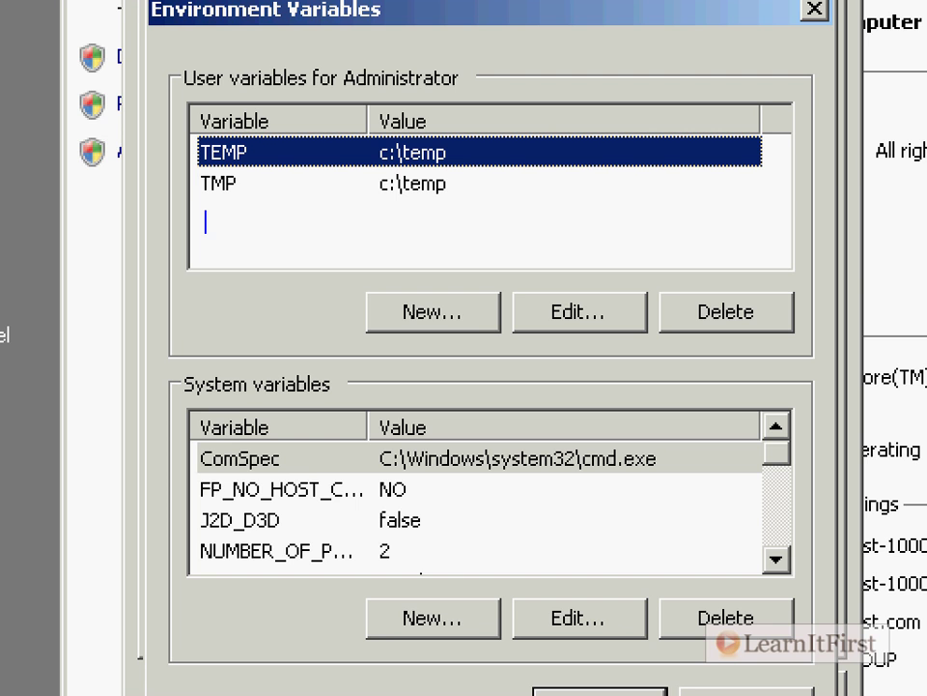
{"action": "type", "text": "Available for"}
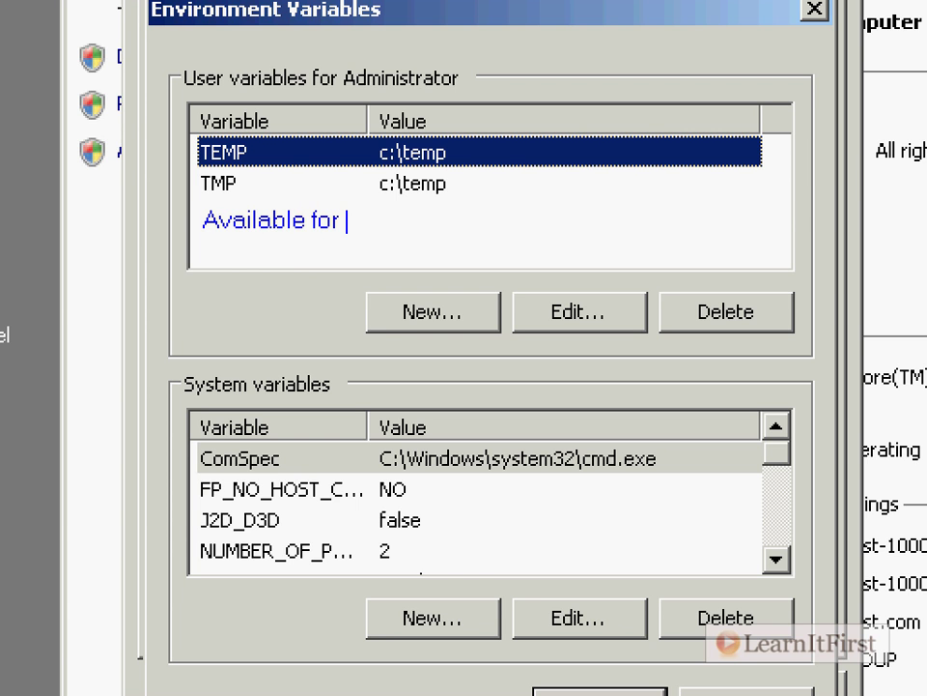
{"action": "type", "text": "Administrator"}
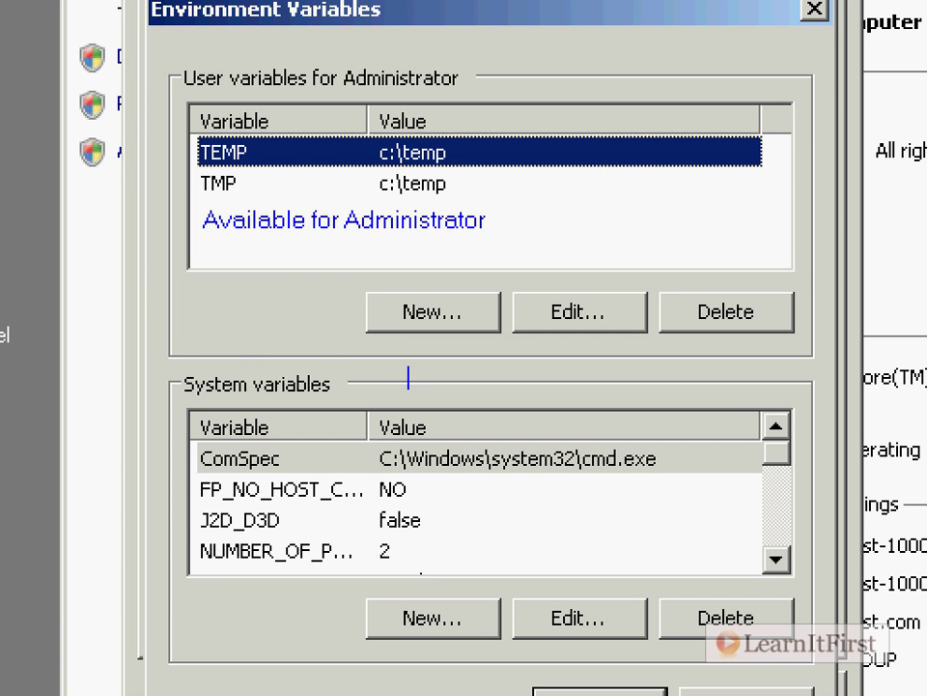
{"action": "type", "text": "Can"}
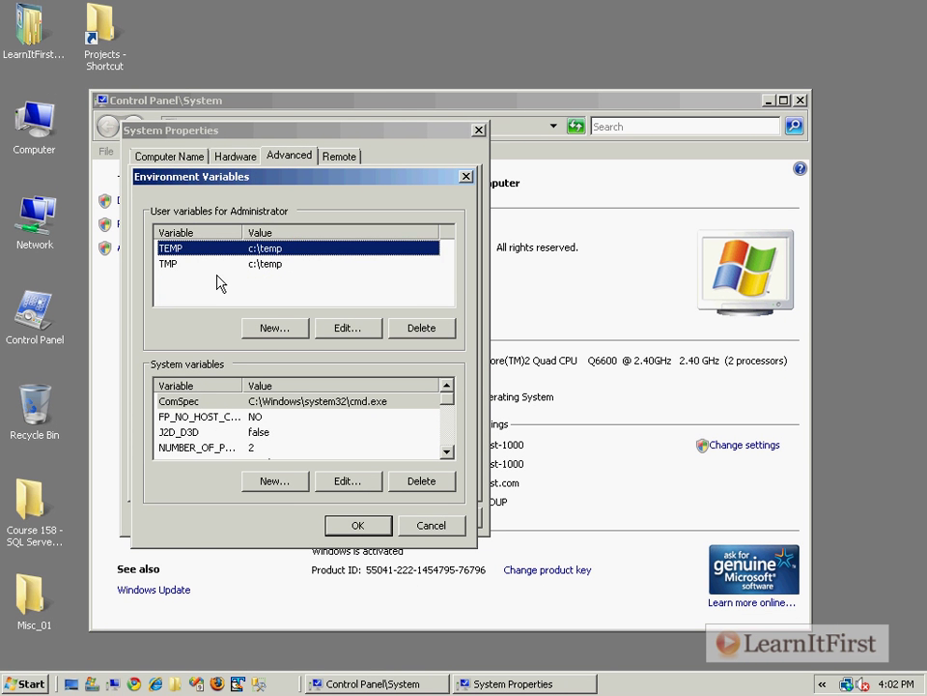
- Fill in a new user variable SSISConfigFileName with value c:\Package.dtsConfig
{"action": "left_click", "coordinate": [274, 329]}
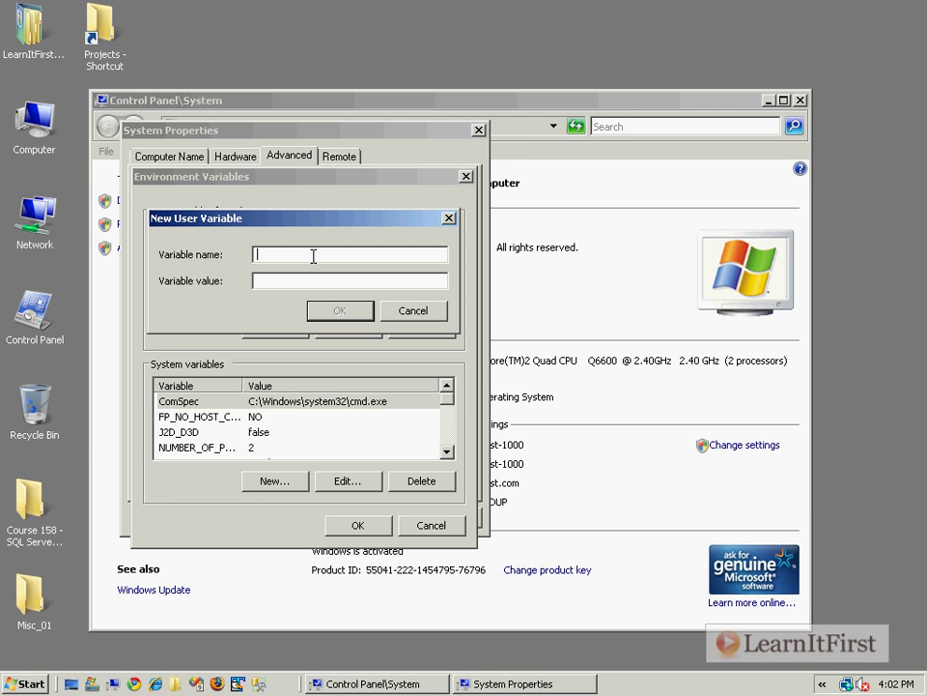
{"action": "type", "text": "FileName"}
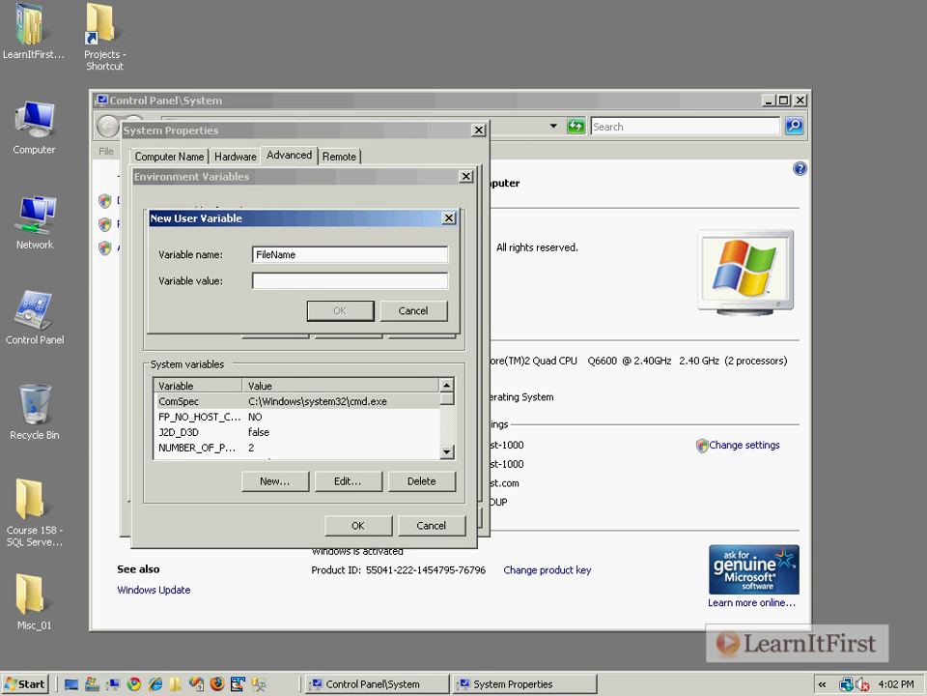
{"action": "type", "text": "c:\\"}
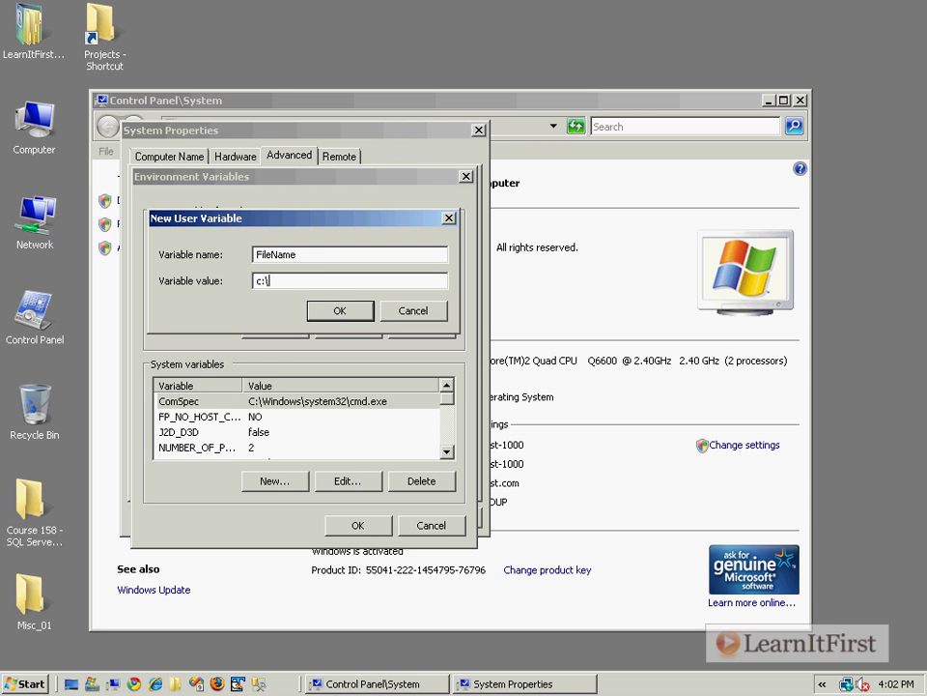
{"action": "type", "text": "Package.dtsC"}
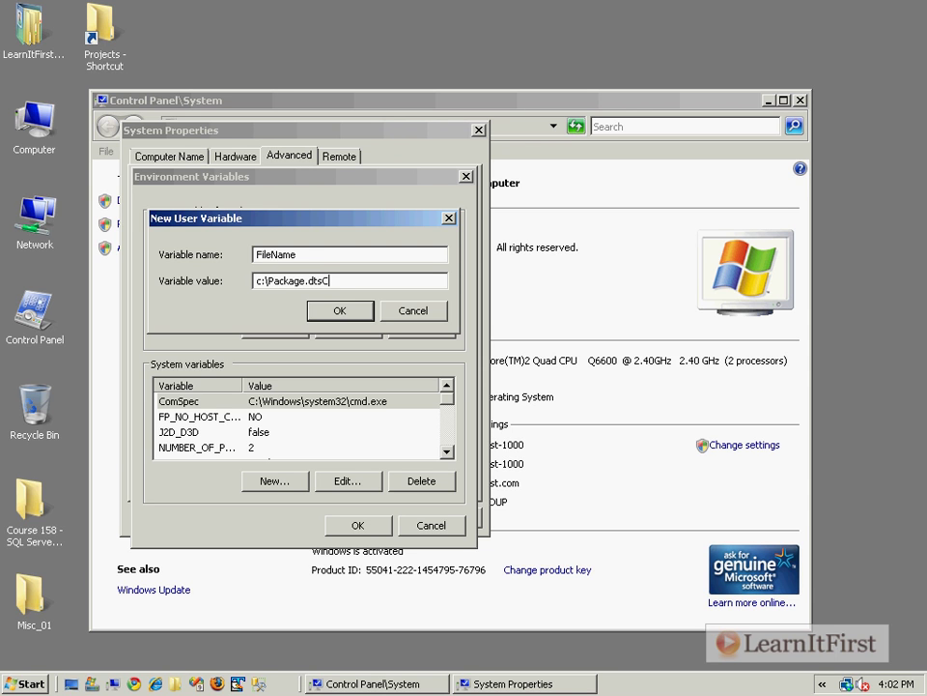
{"action": "type", "text": "onfig"}
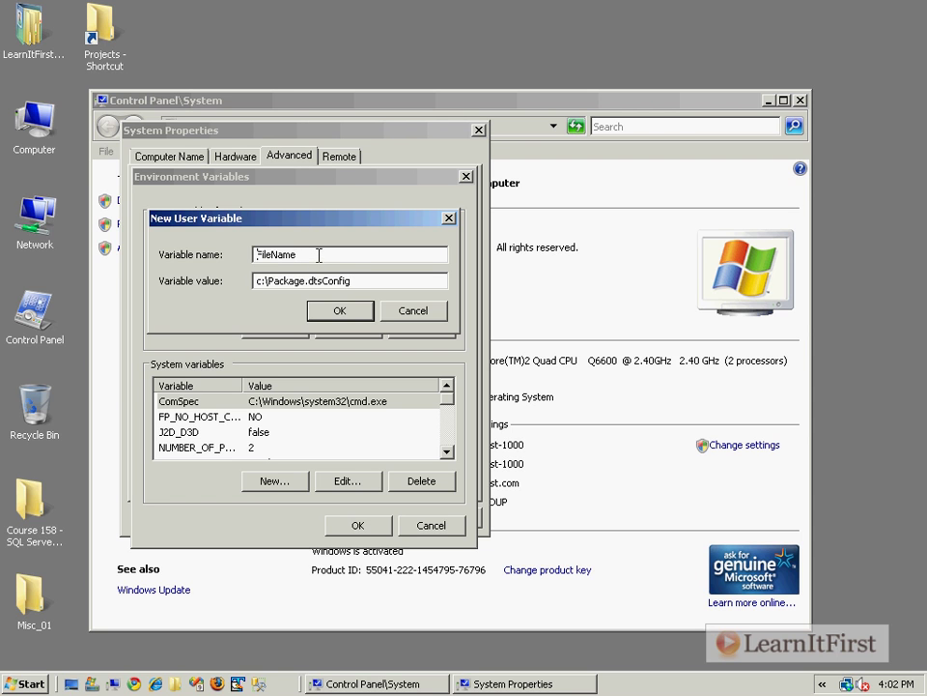
{"action": "type", "text": "SSISCond"}
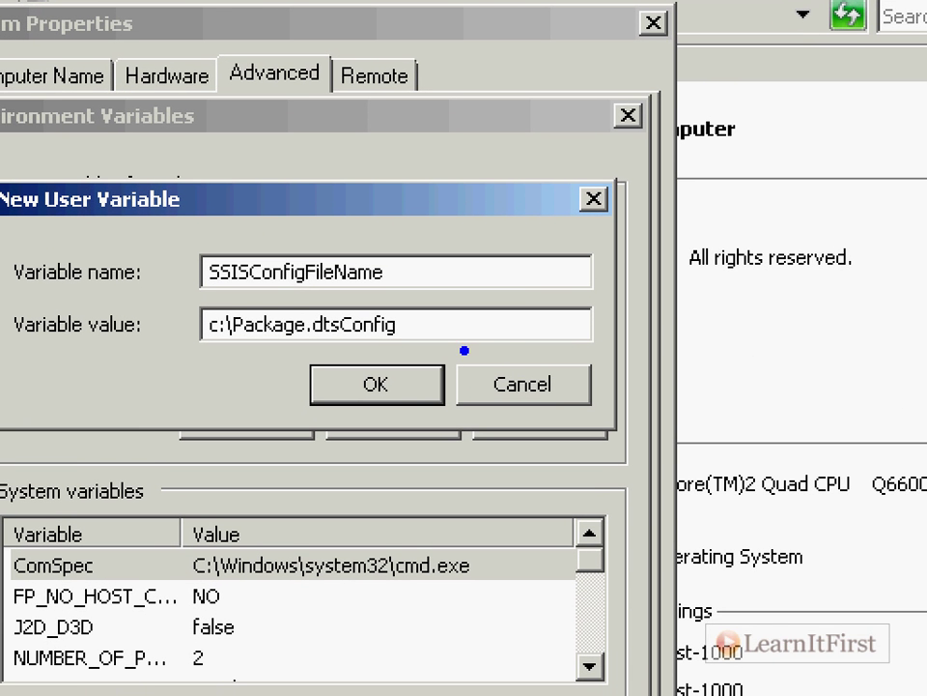
{"action": "mouse_move", "coordinate": [520, 294]}
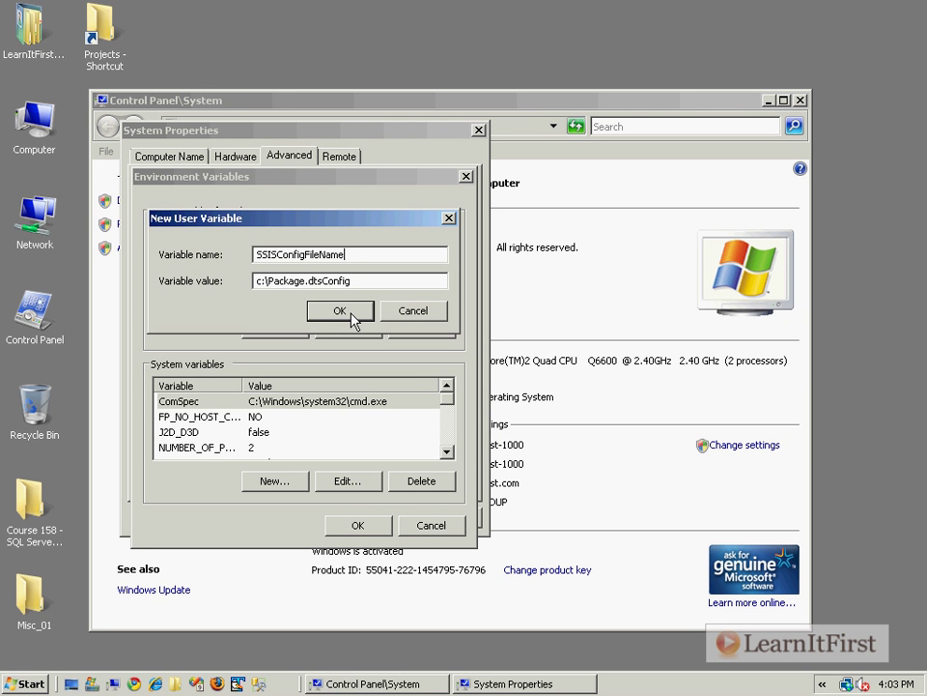
- Save the variable and find SSISConfigFileName=c:\Package.dtsConfig in Command Prompt's set listing
{"action": "left_click", "coordinate": [340, 310]}
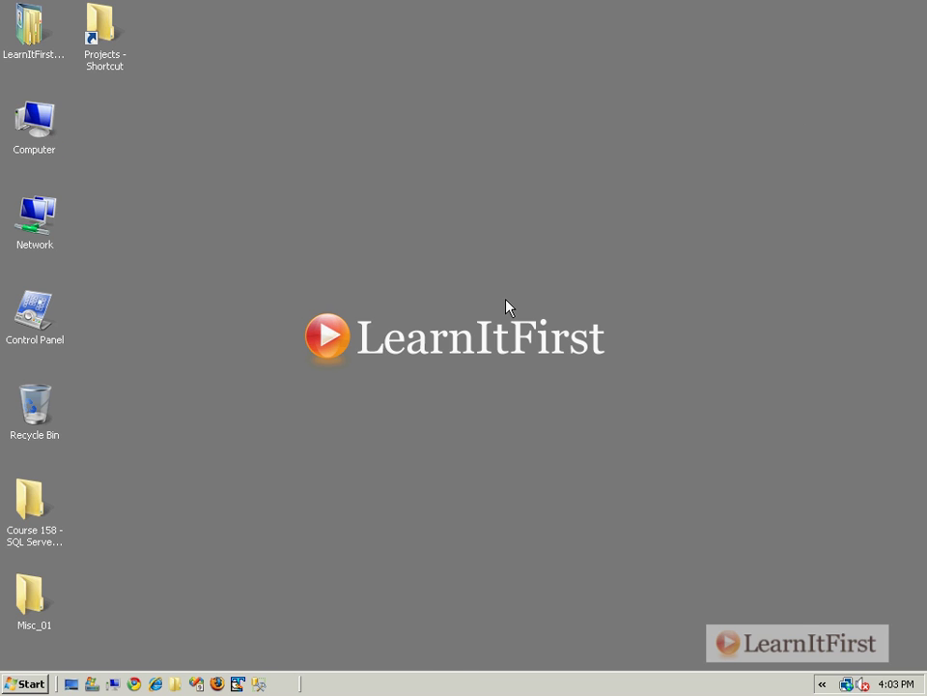
{"action": "mouse_move", "coordinate": [297, 350]}
{"action": "type", "text": "set"}
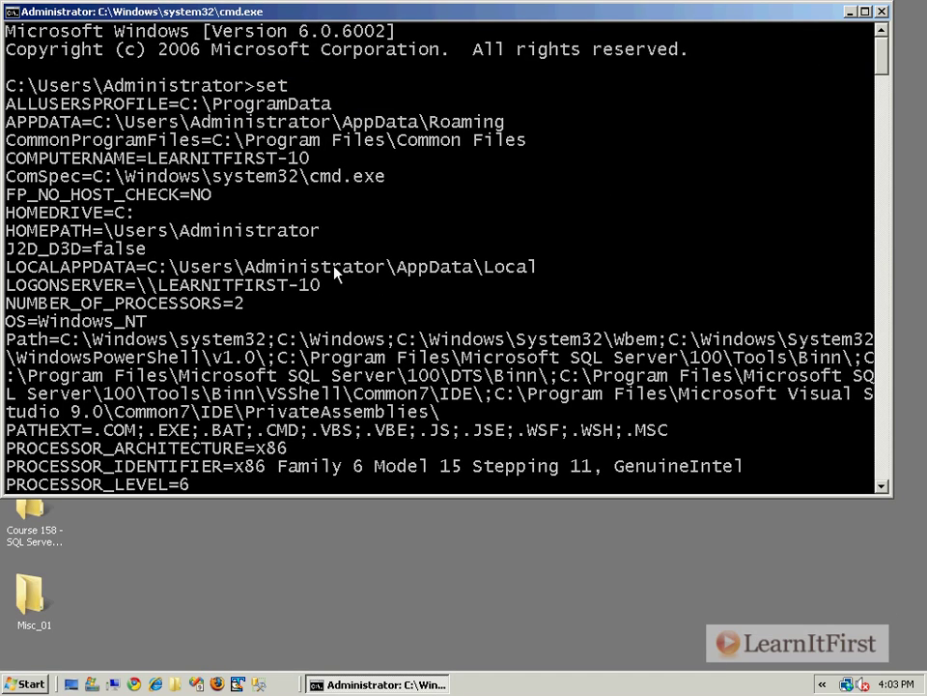
{"action": "scroll", "scroll_direction": "down", "scroll_amount": 3}
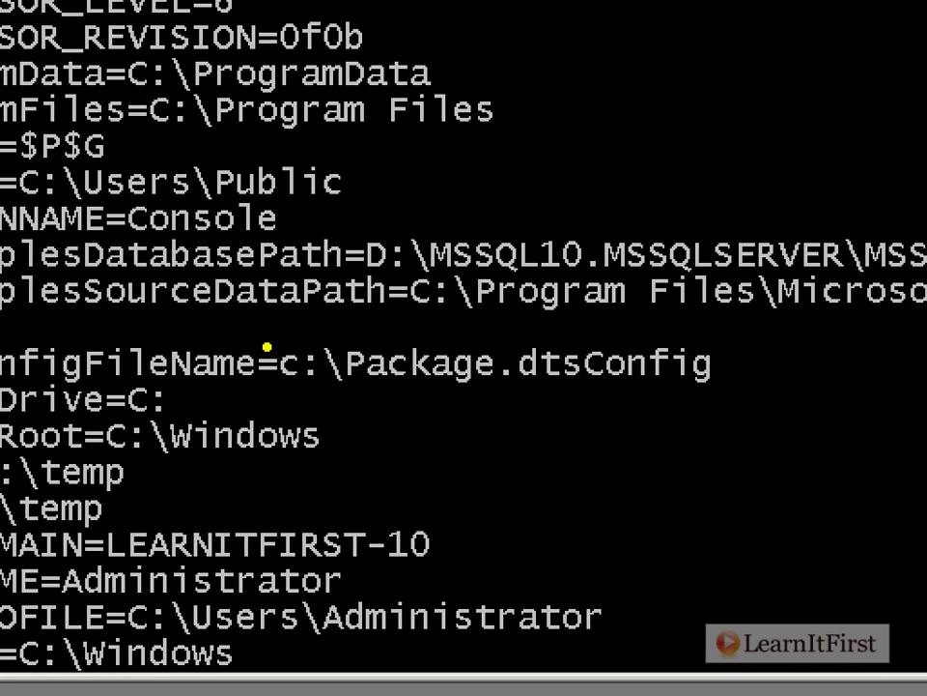
{"action": "scroll", "scroll_direction": "down", "scroll_amount": 3}
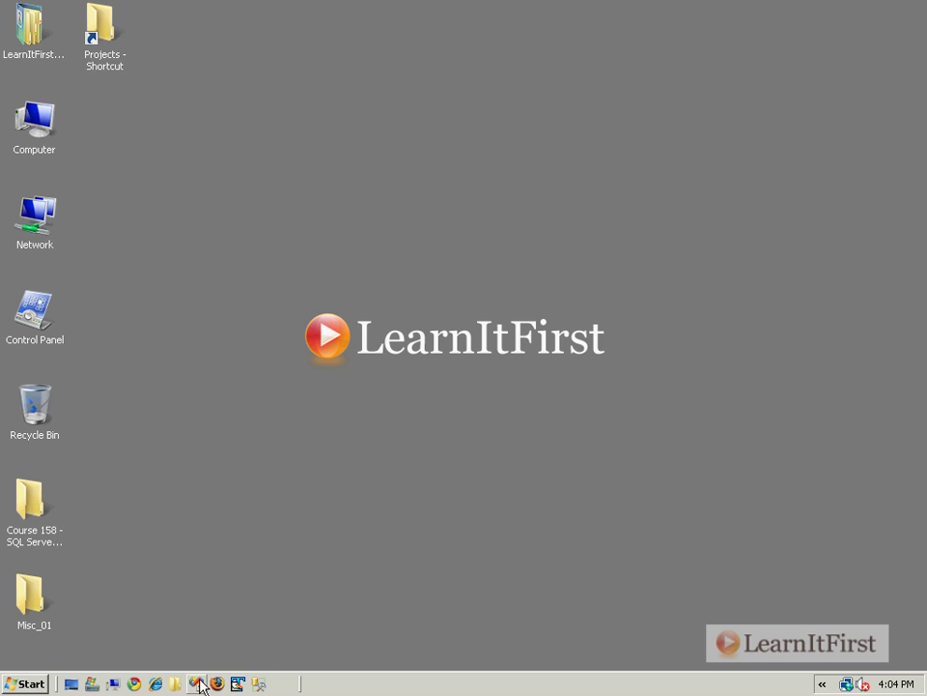
- Relaunch Visual Studio, reopen the Integration Services project and show the package's Variables window
{"action": "left_click", "coordinate": [197, 684]}
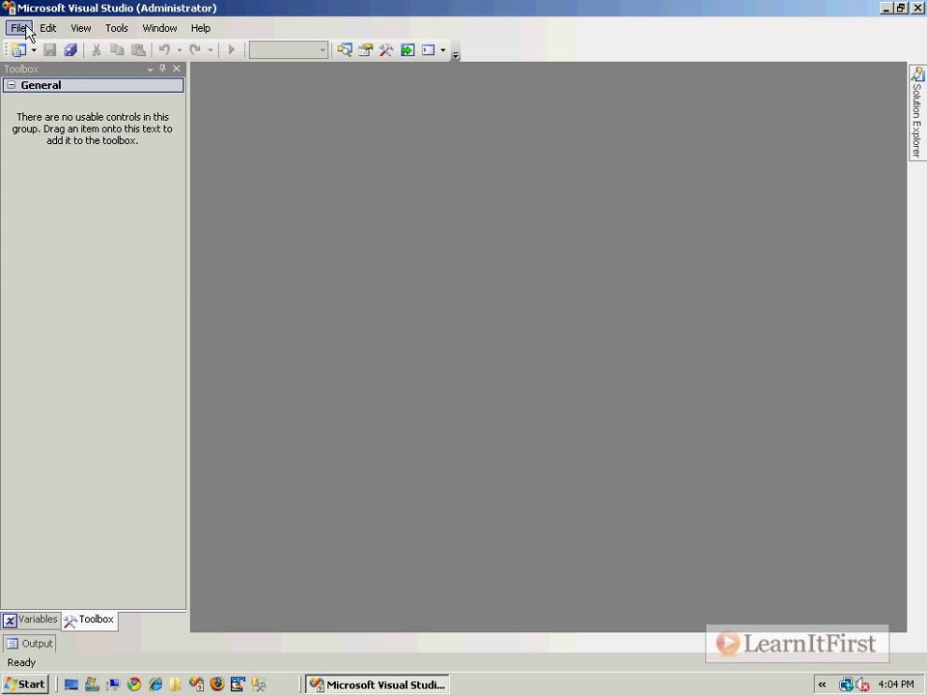
{"action": "left_click", "coordinate": [17, 27]}
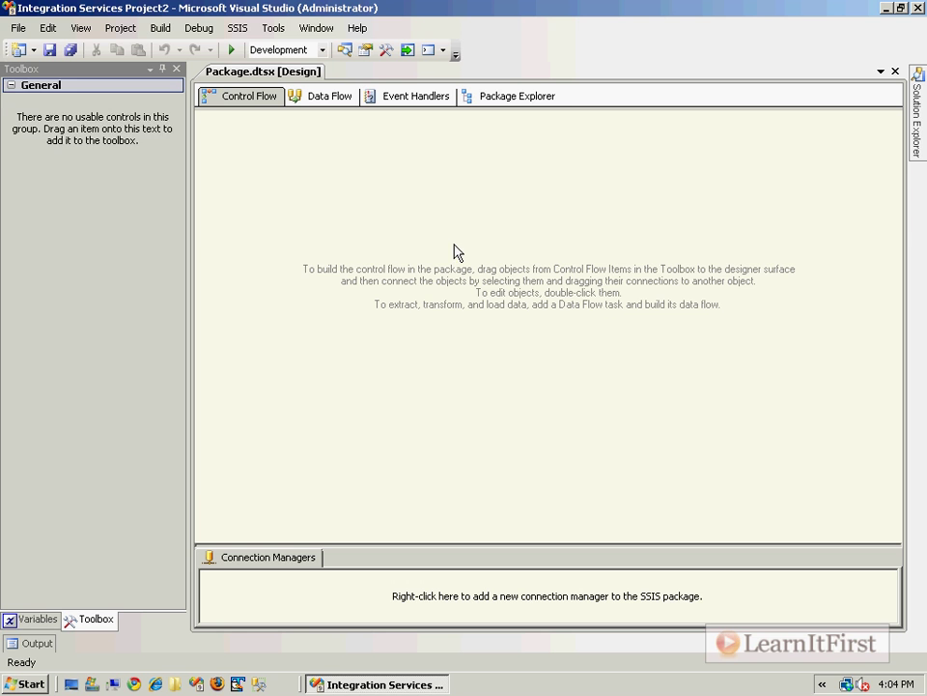
{"action": "left_click", "coordinate": [37, 619]}
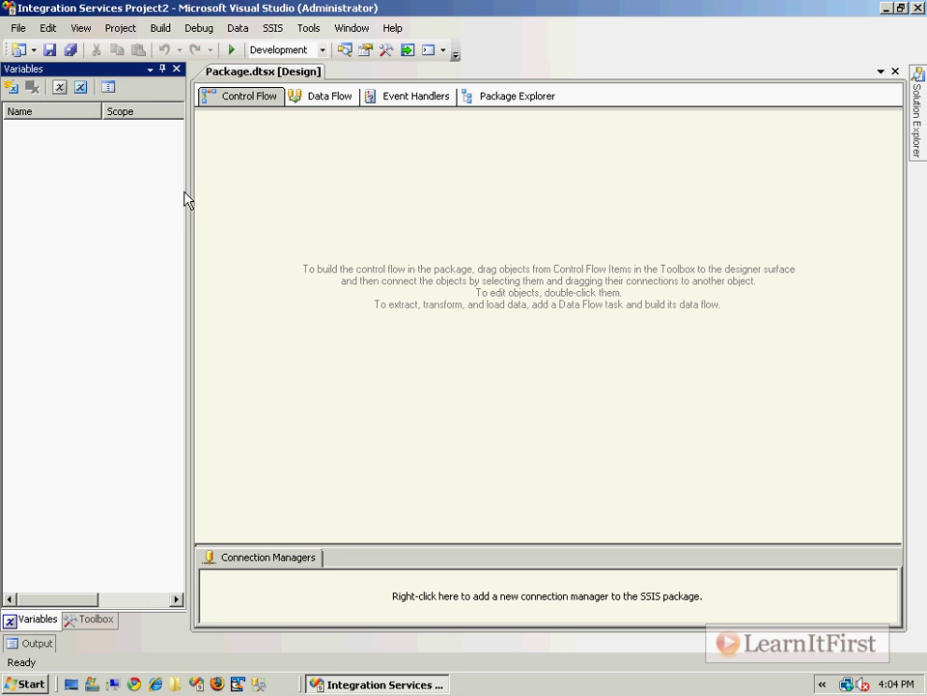
{"action": "mouse_move", "coordinate": [12, 85]}
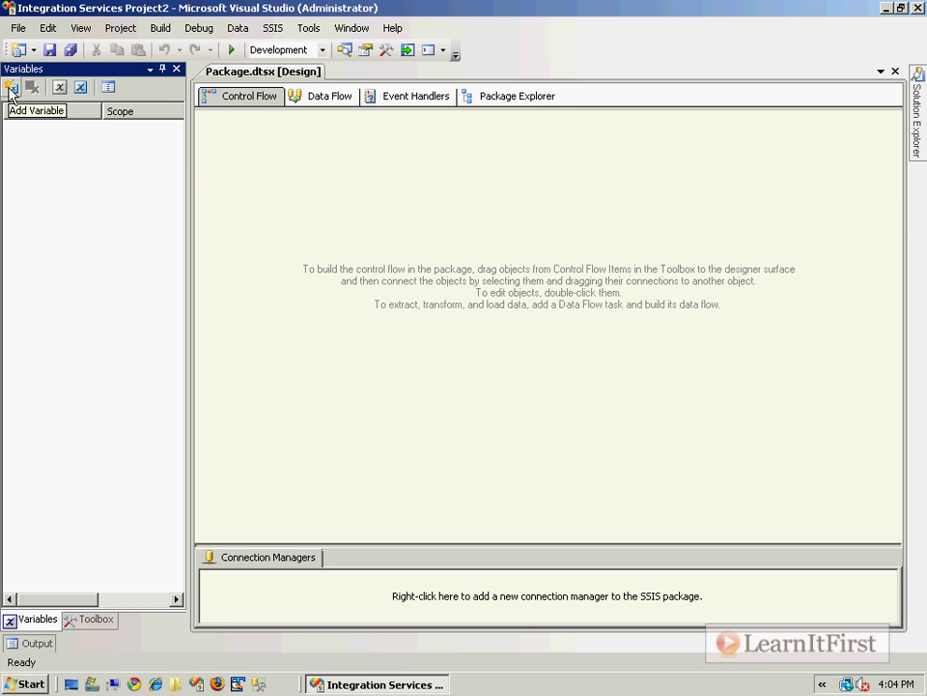
- Add a package String variable FileName valued 'Set in variables window'
{"action": "left_click", "coordinate": [12, 87]}
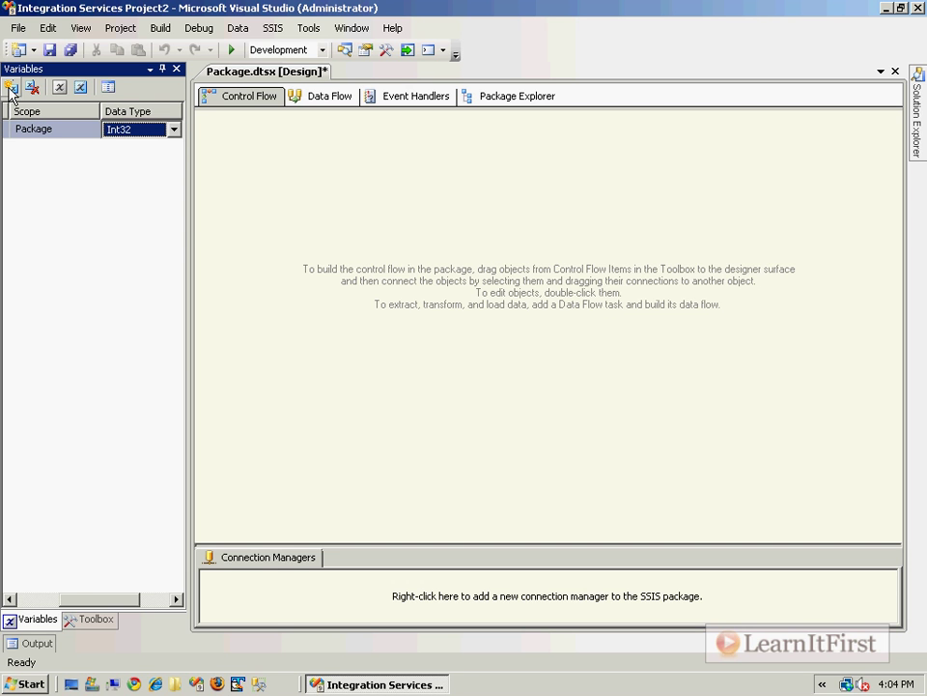
{"action": "left_click", "coordinate": [139, 128]}
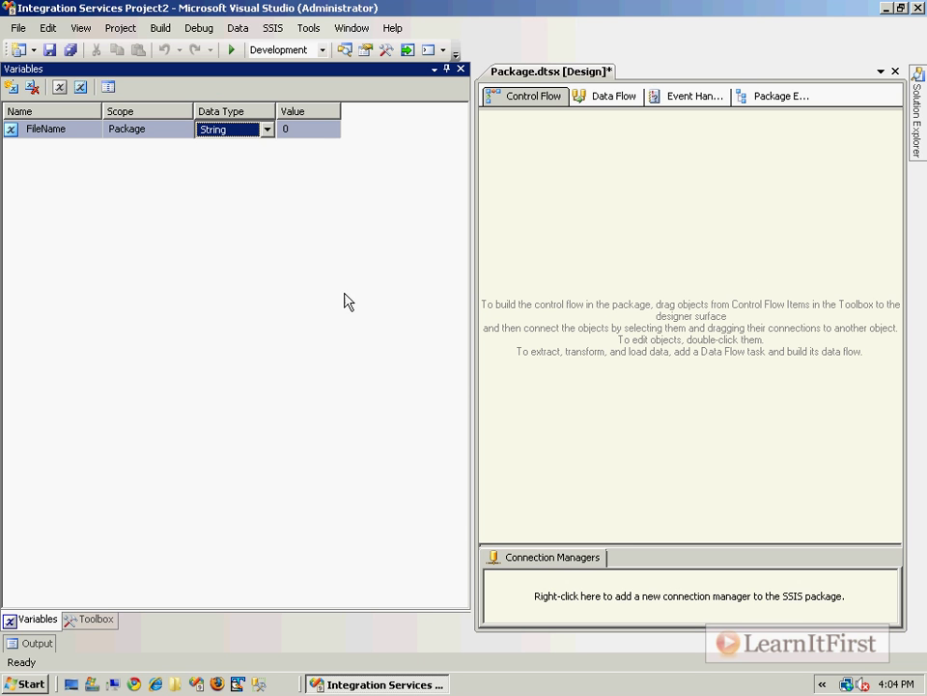
{"action": "type", "text": "Set in variables window"}
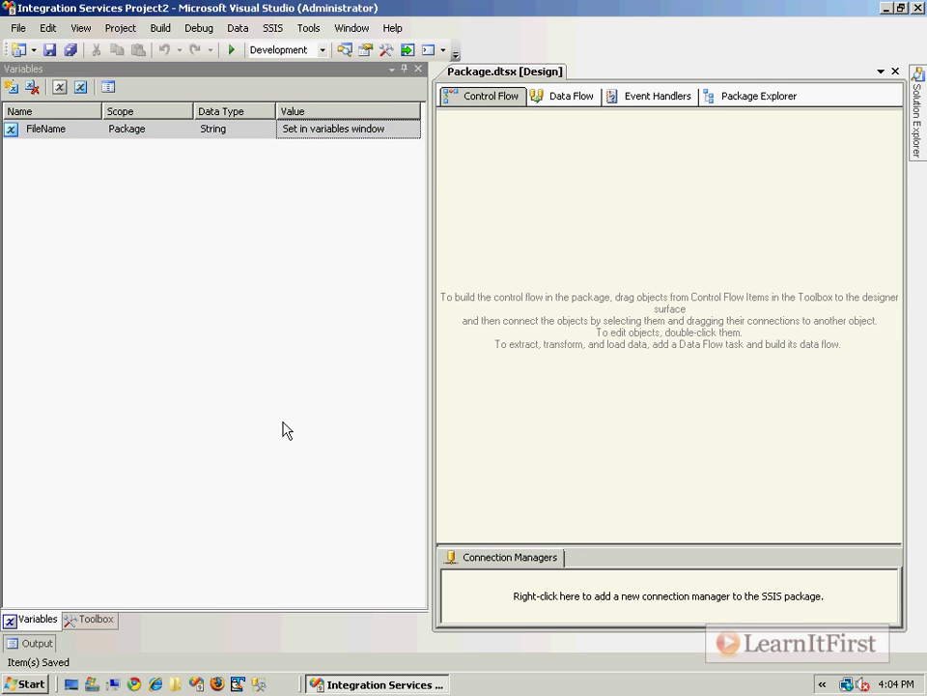
- Give the Script Task User::FileName as a read-only variable and go into its script code
{"action": "left_click", "coordinate": [95, 618]}
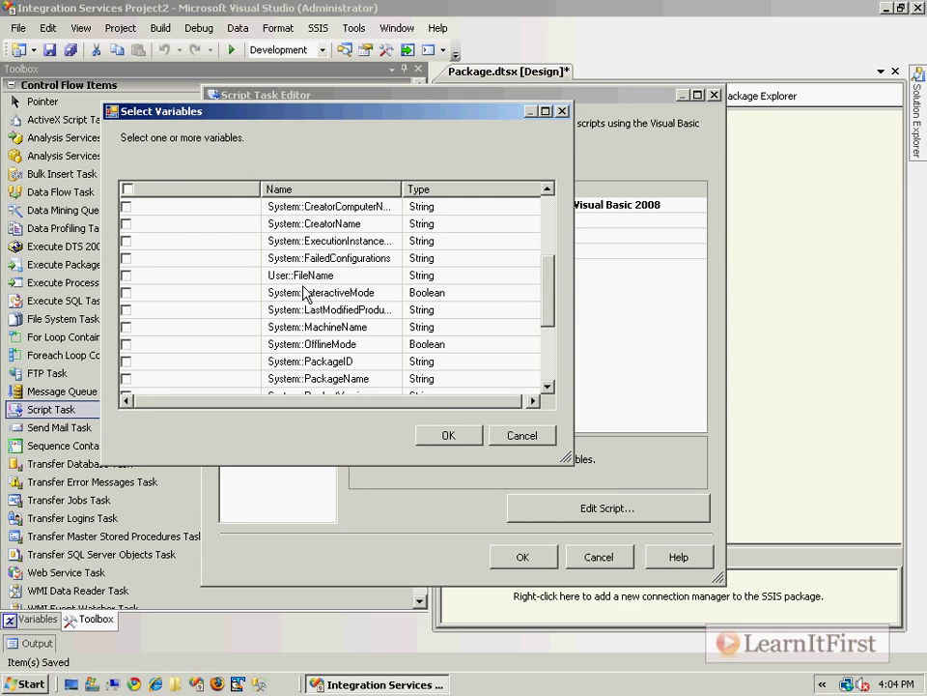
{"action": "left_click", "coordinate": [448, 434]}
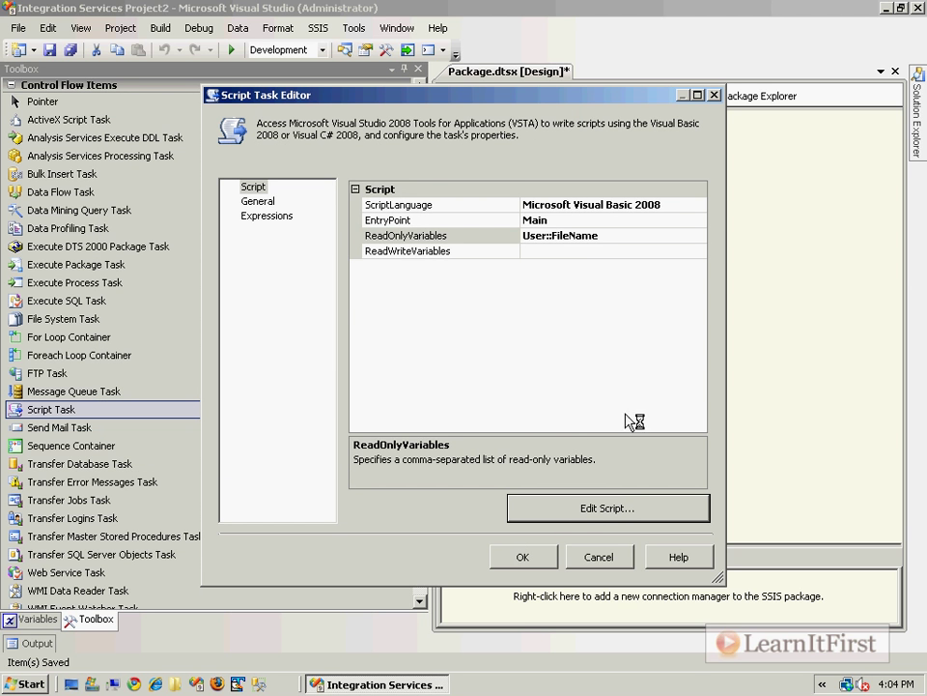
{"action": "left_click", "coordinate": [607, 506]}
{"action": "type", "text": "System.Windos"}
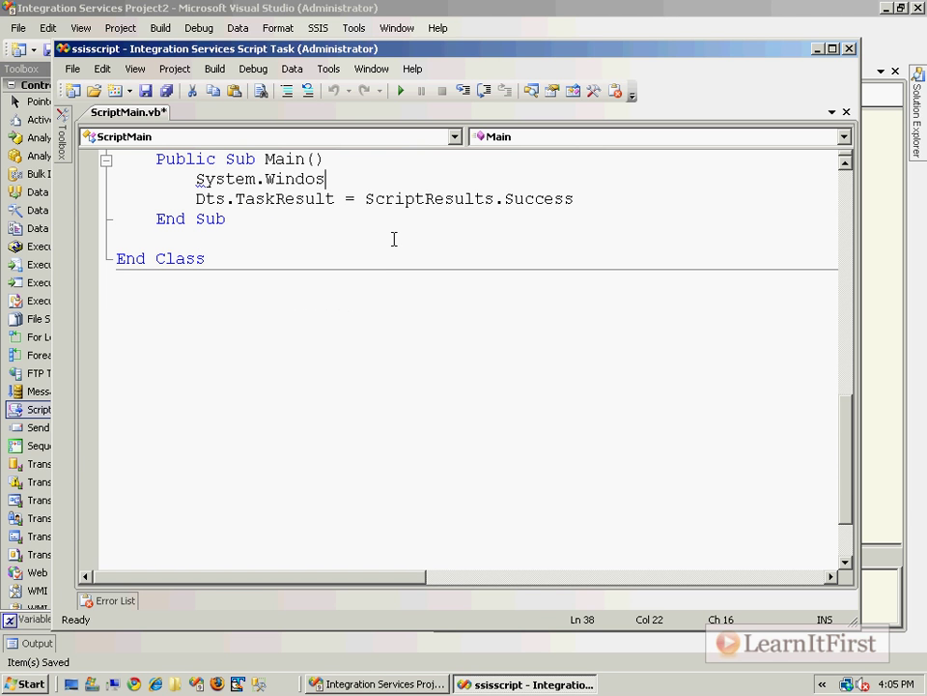
- Write MessageBox.Show(Dts.Variables("FileName")...), accept the task and run it to see 'Set in variables window'
{"action": "type", "text": "ws.Forms.MessageBox.Show("}
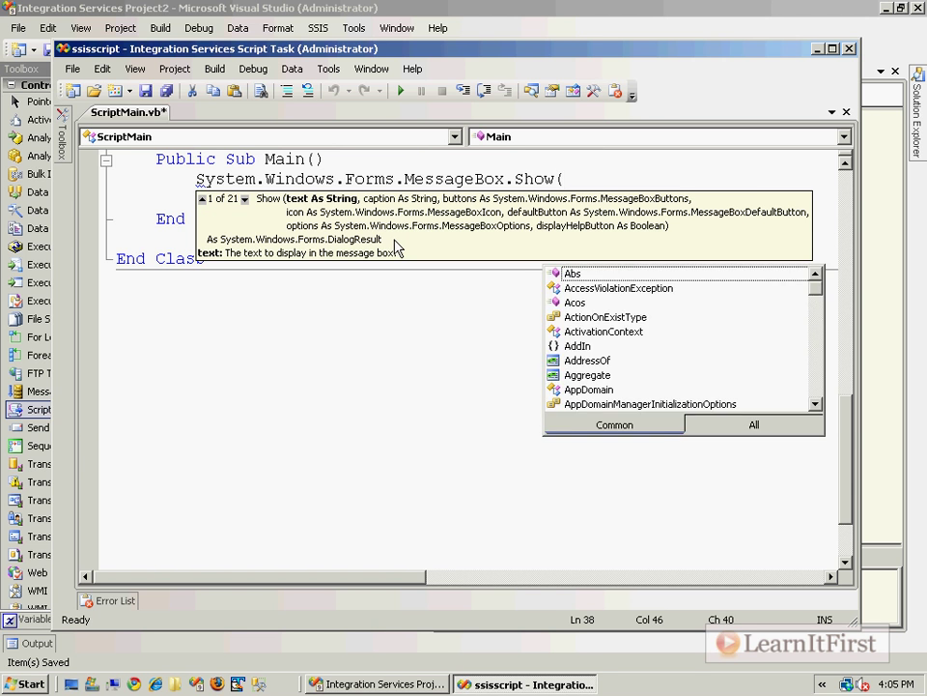
{"action": "type", "text": "Dts.Variables("}
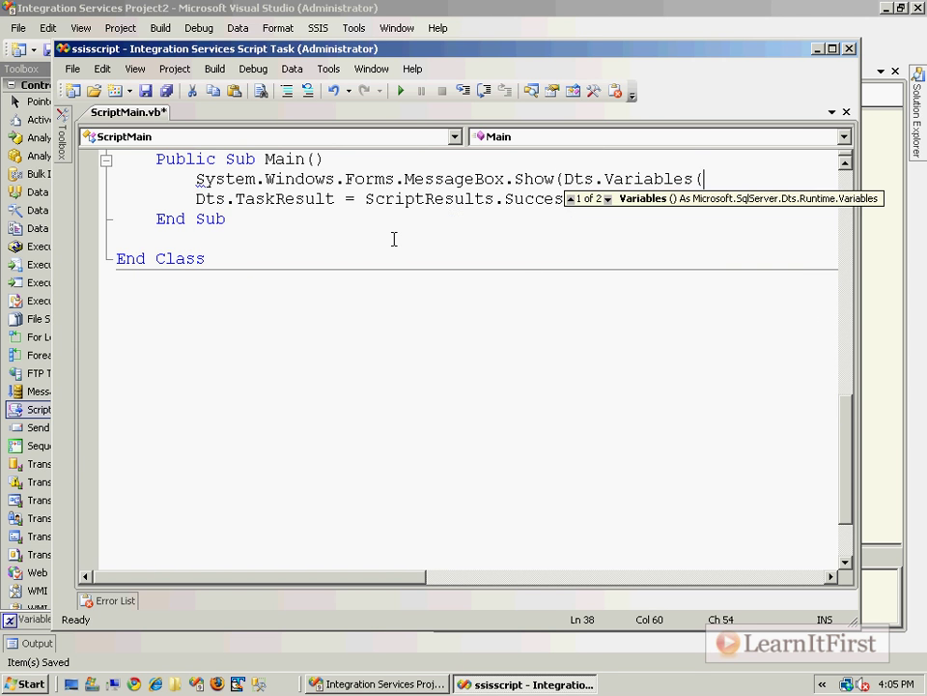
{"action": "type", "text": "\"FileNa"}
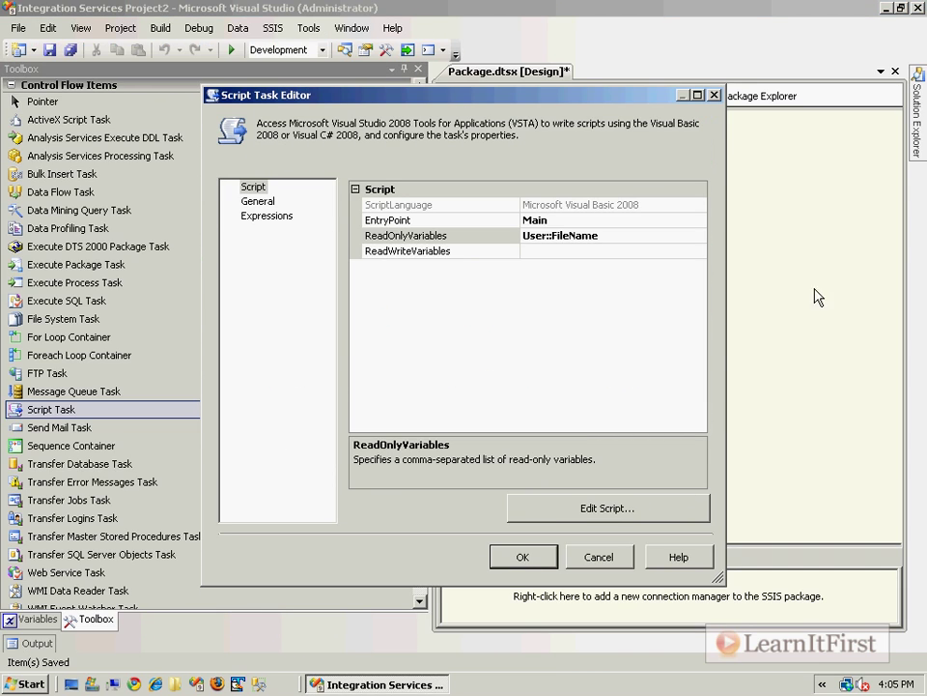
{"action": "left_click", "coordinate": [522, 556]}
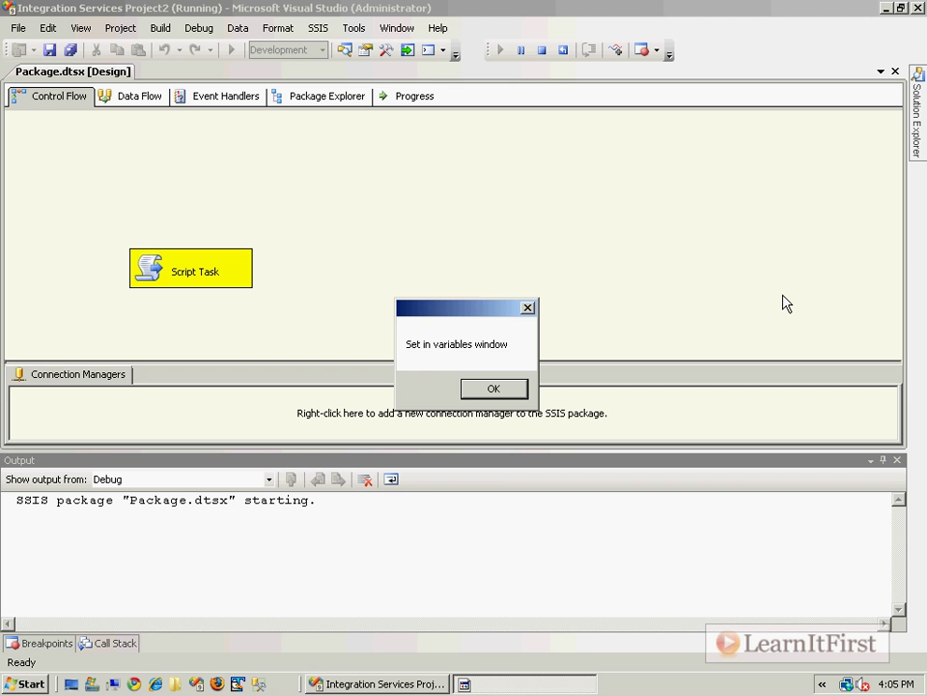
{"action": "left_click", "coordinate": [493, 386]}
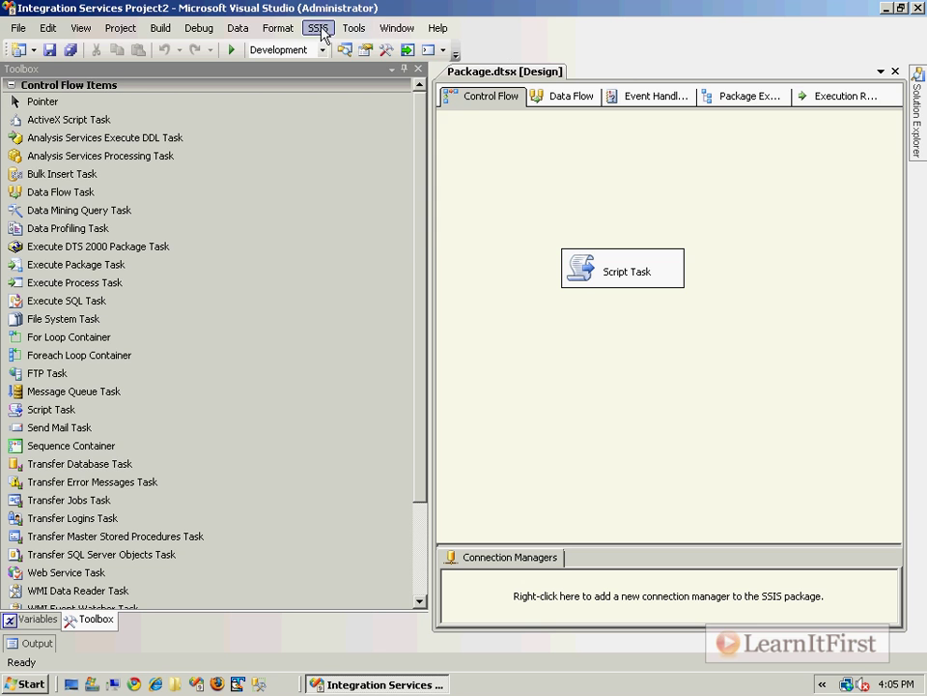
- Enable package configurations and start a new one whose location is stored in an environment variable
{"action": "left_click", "coordinate": [317, 28]}
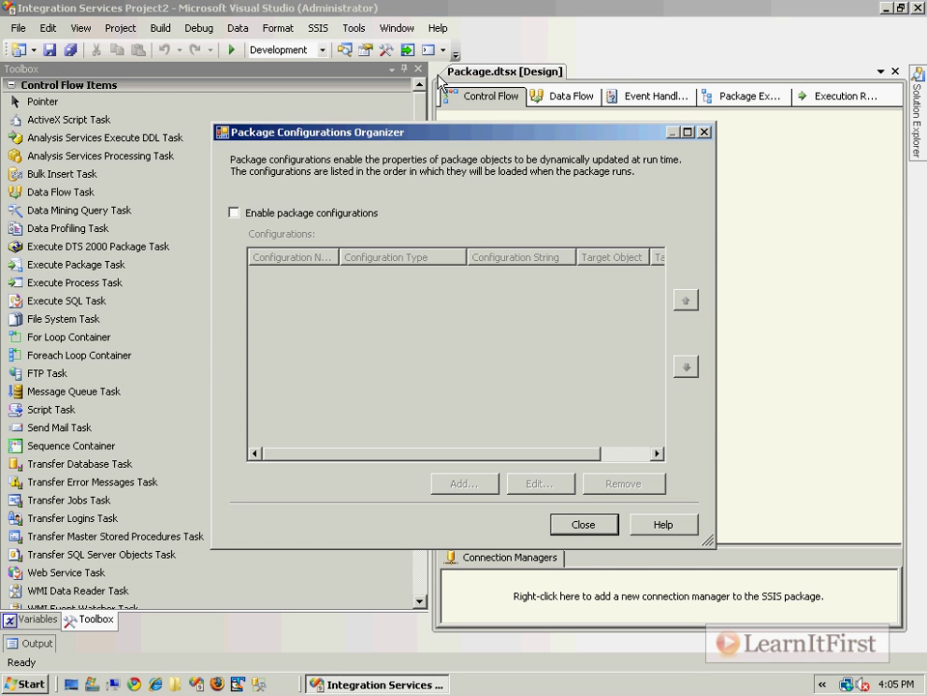
{"action": "left_click", "coordinate": [231, 213]}
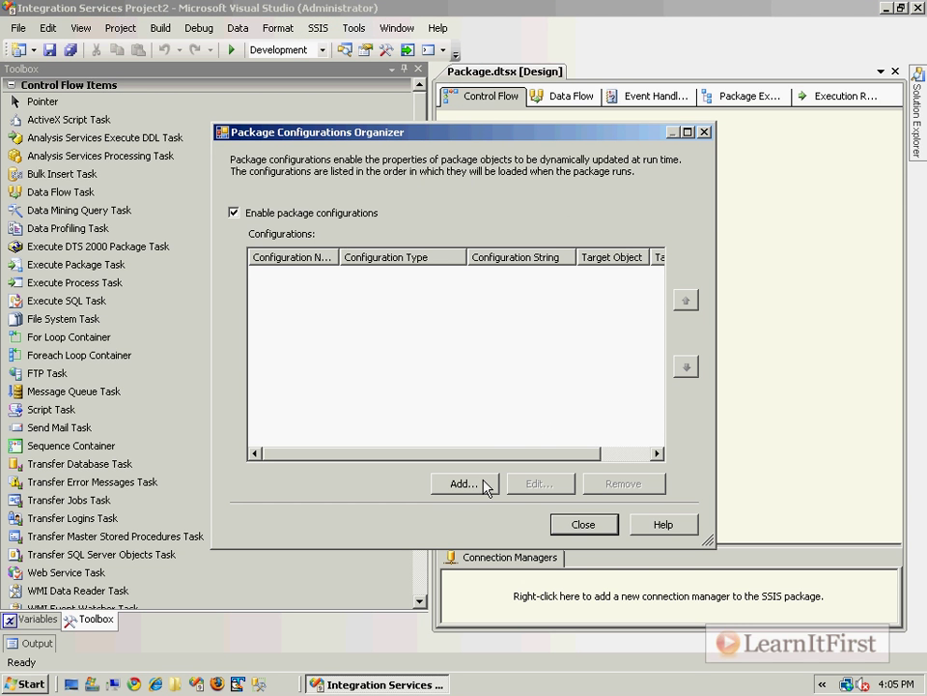
{"action": "left_click", "coordinate": [463, 483]}
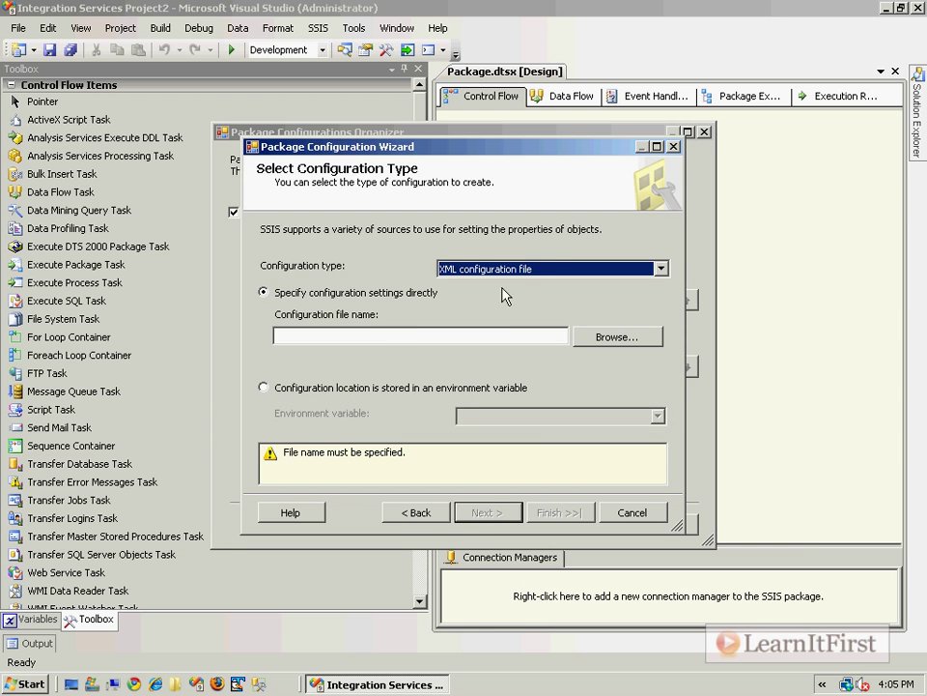
{"action": "mouse_move", "coordinate": [377, 363]}
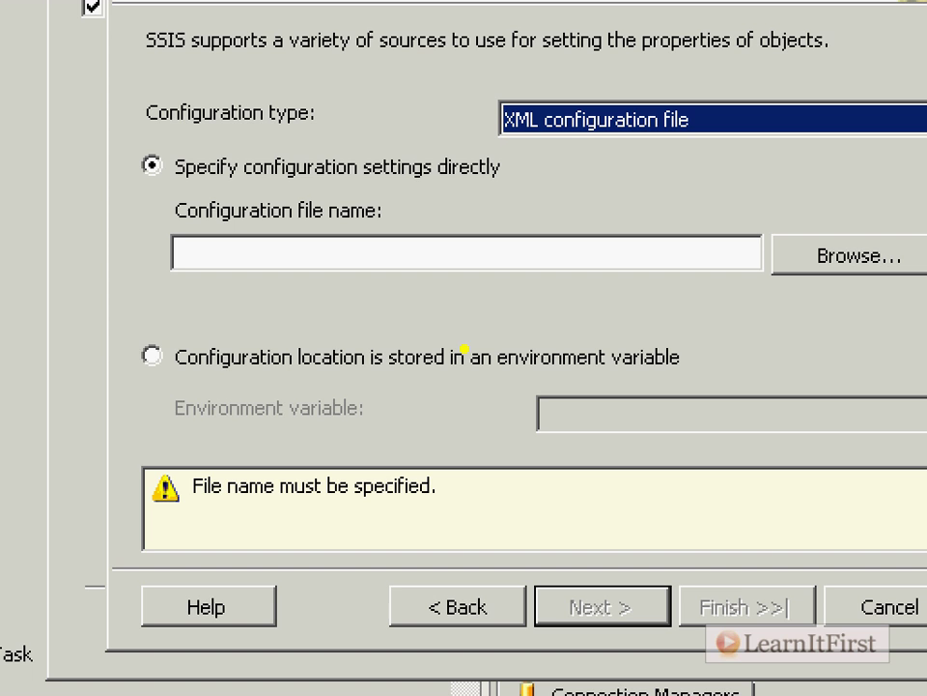
{"action": "left_click", "coordinate": [151, 355]}
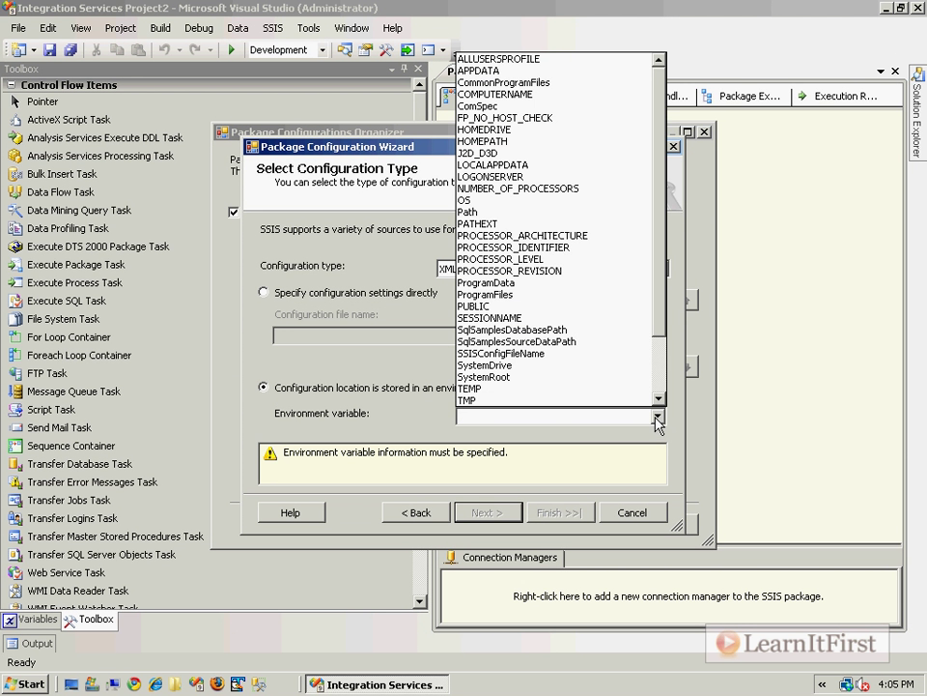
{"action": "scroll", "scroll_direction": "down", "scroll_amount": 3}
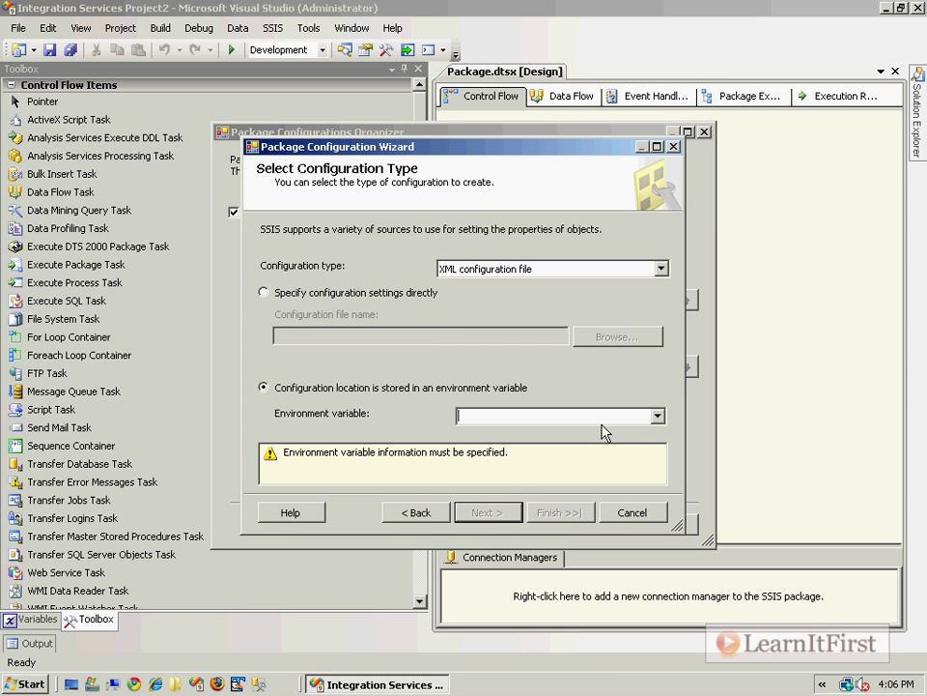
- Choose SSISConfigFileName as that variable, finish Configuration 1 and close the organizer
{"action": "left_click", "coordinate": [656, 415]}
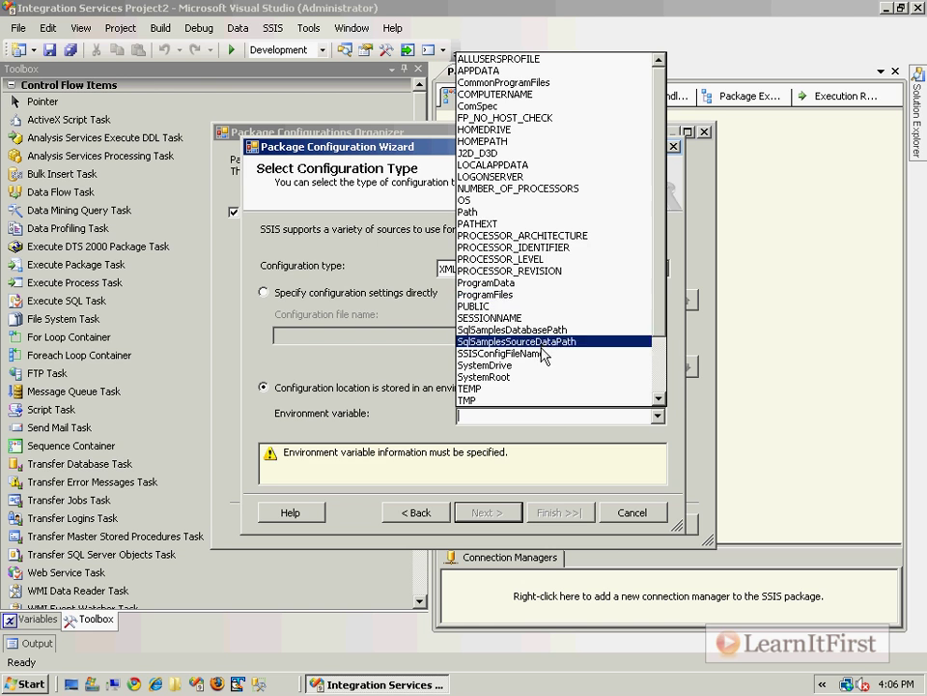
{"action": "left_click", "coordinate": [498, 351]}
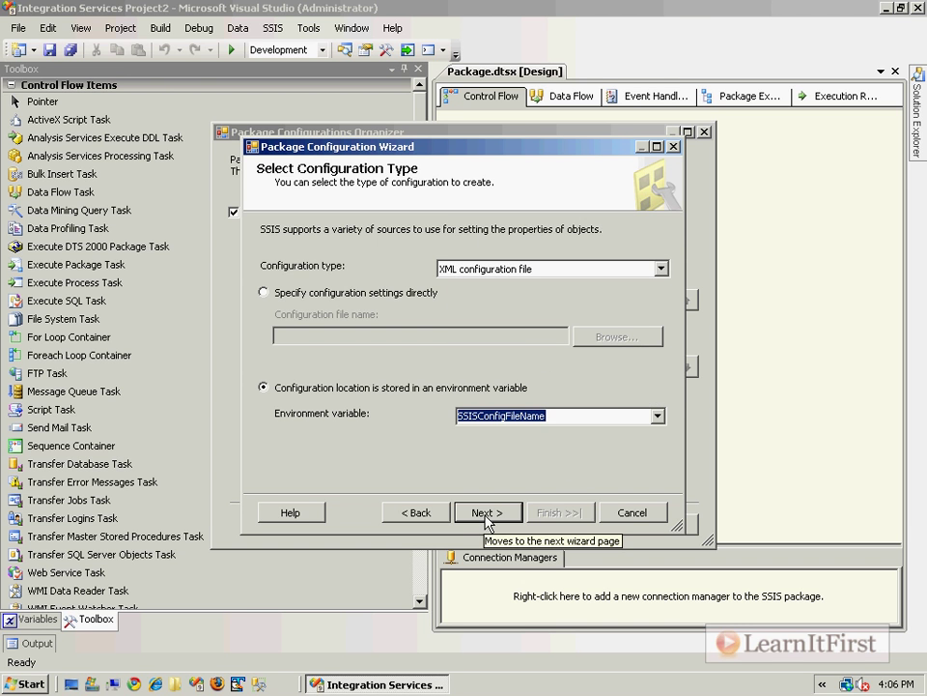
{"action": "left_click", "coordinate": [487, 512]}
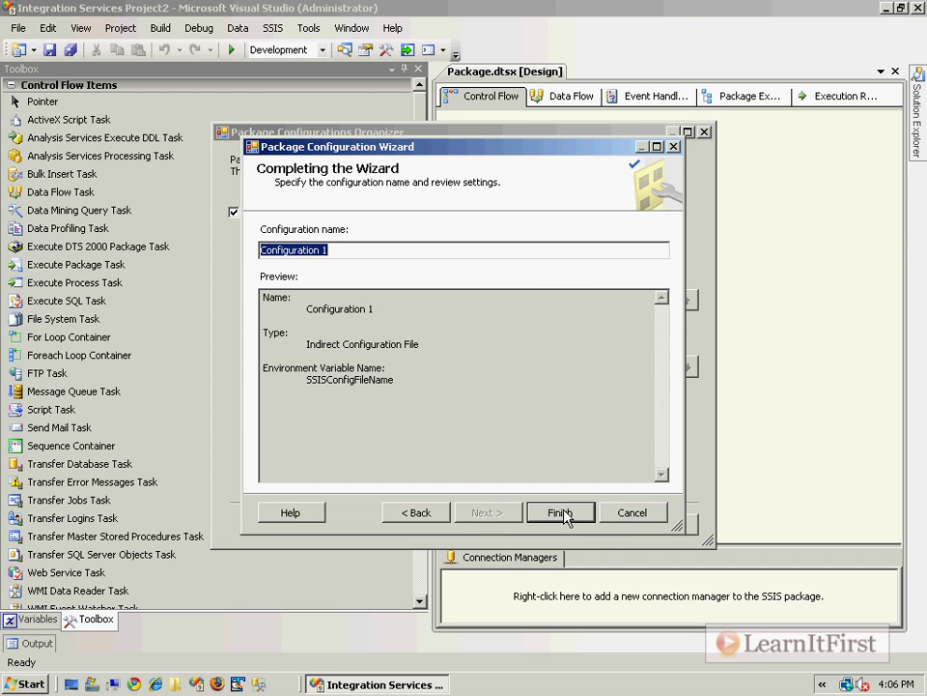
{"action": "left_click", "coordinate": [560, 512]}
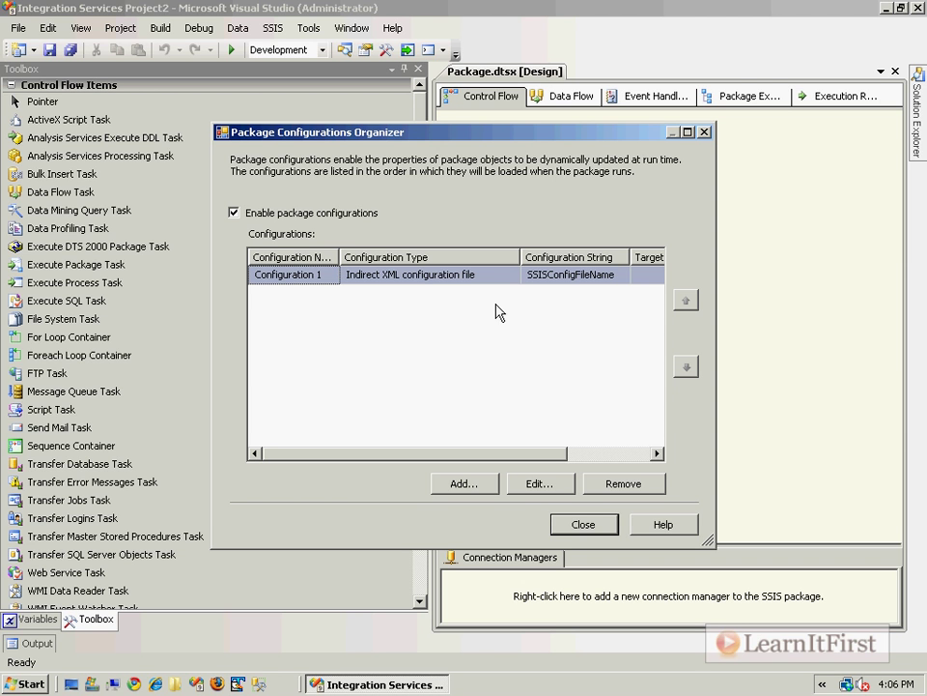
{"action": "mouse_move", "coordinate": [355, 50]}
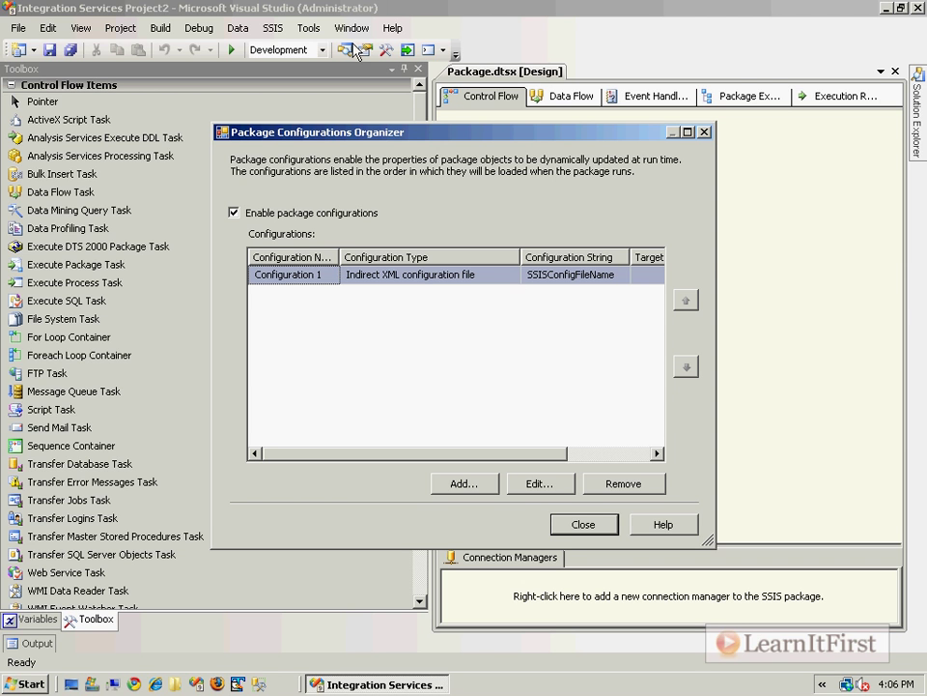
{"action": "left_click", "coordinate": [584, 523]}
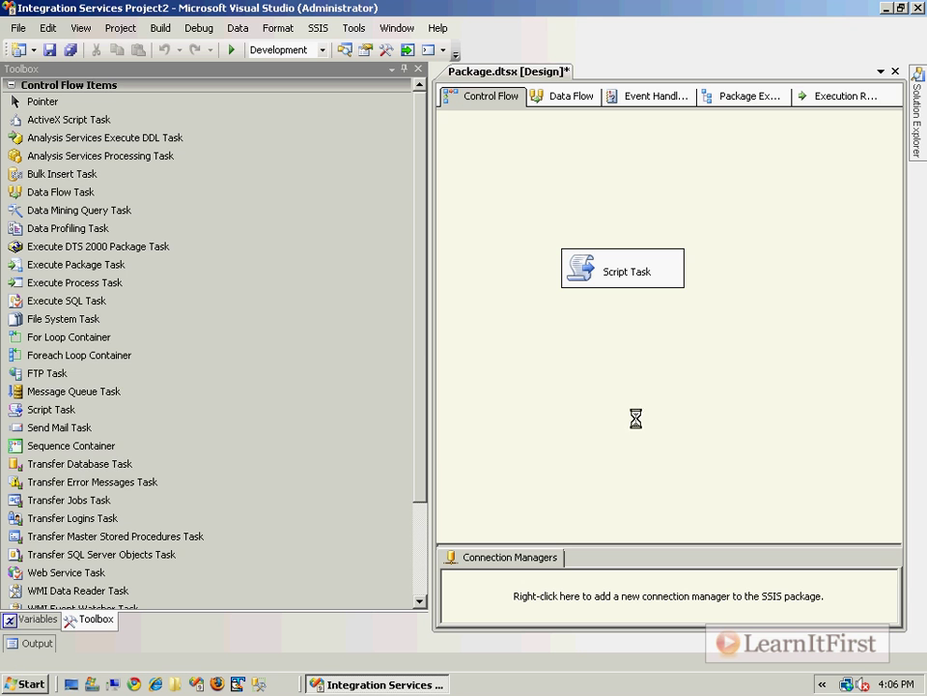
- Run the package, dismiss the 'Set in variables window' message and review the c:\Package.dtsConfig import warnings
{"action": "left_click", "coordinate": [230, 51]}
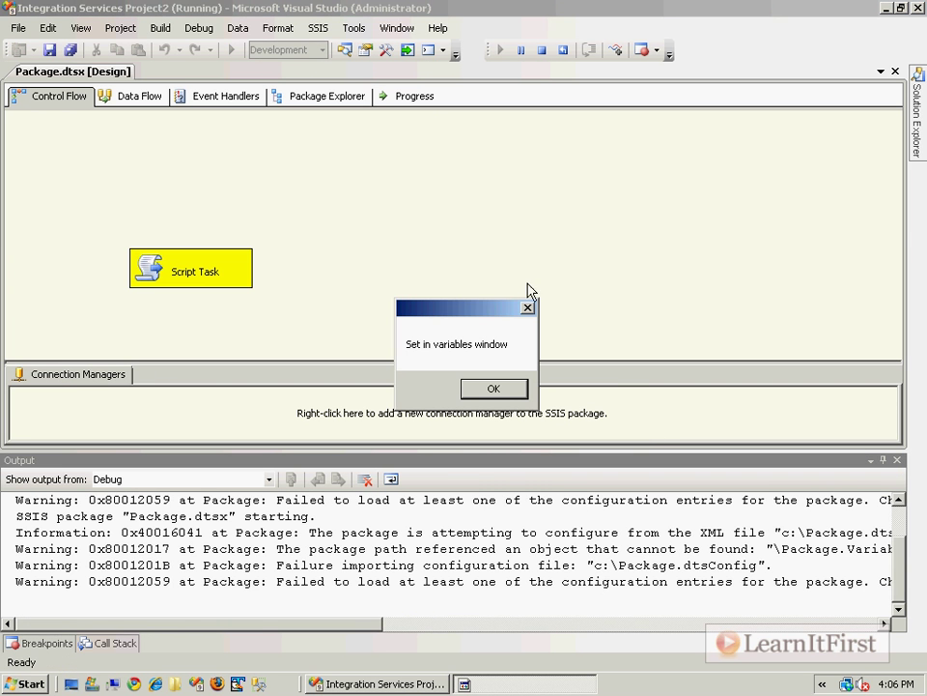
{"action": "mouse_move", "coordinate": [495, 391]}
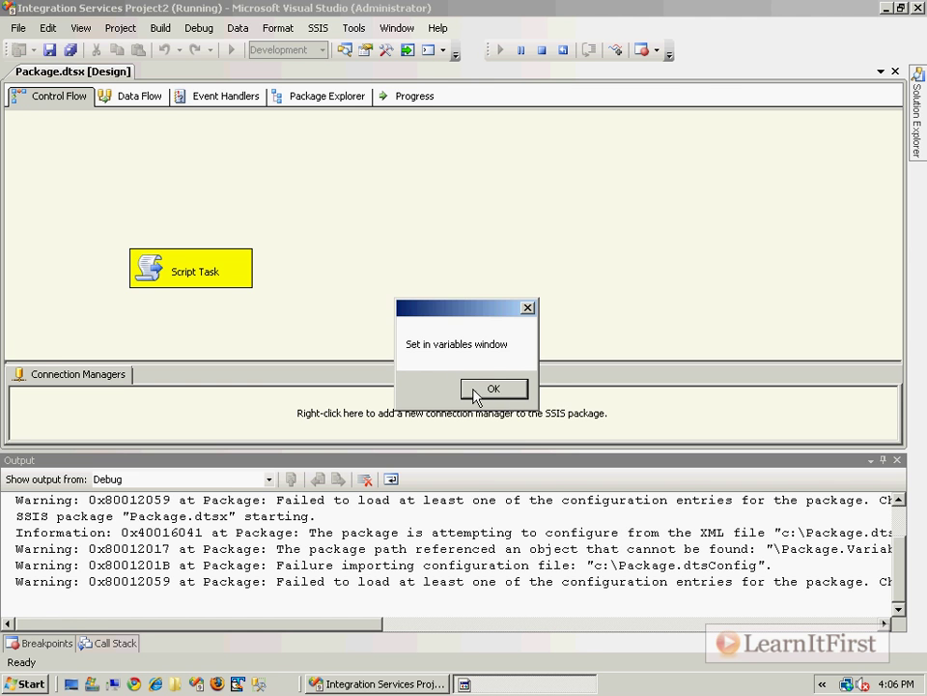
{"action": "left_click", "coordinate": [495, 386]}
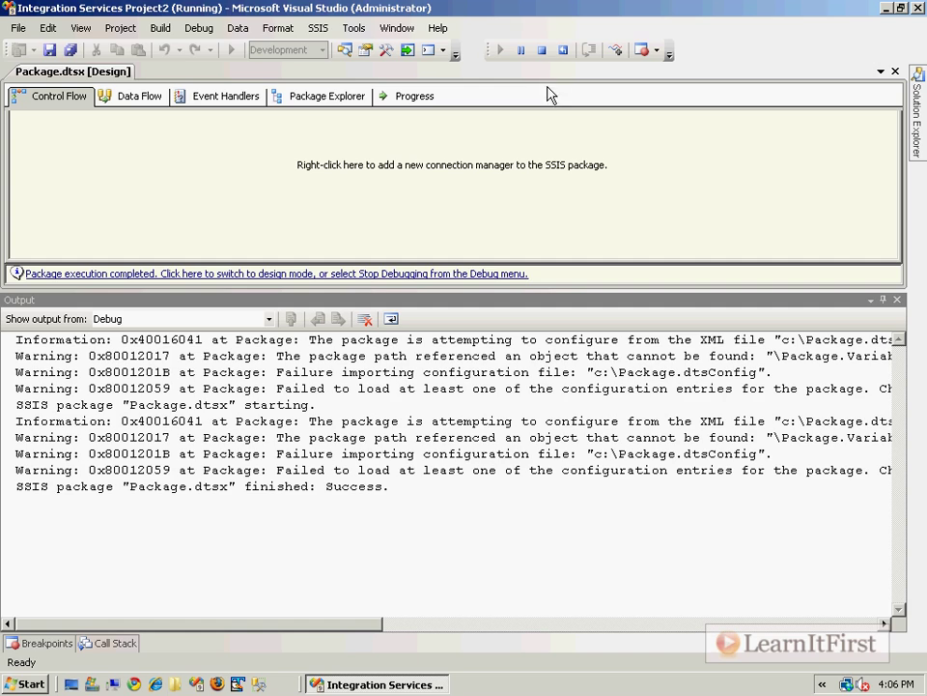
{"action": "mouse_move", "coordinate": [518, 139]}
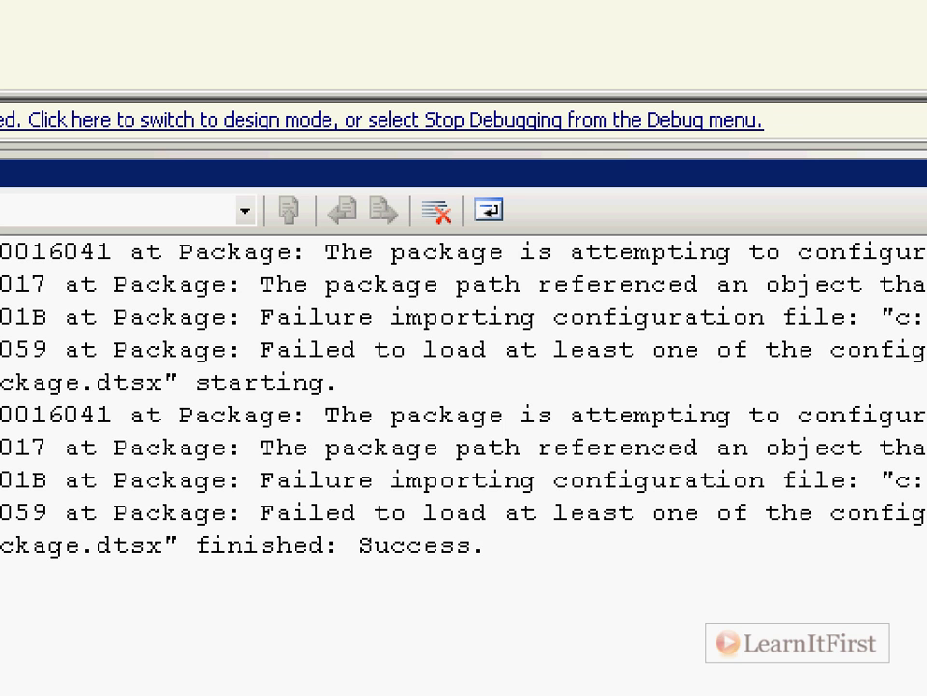
{"action": "left_click_drag", "start_coordinate": [10, 267], "coordinate": [377, 290]}
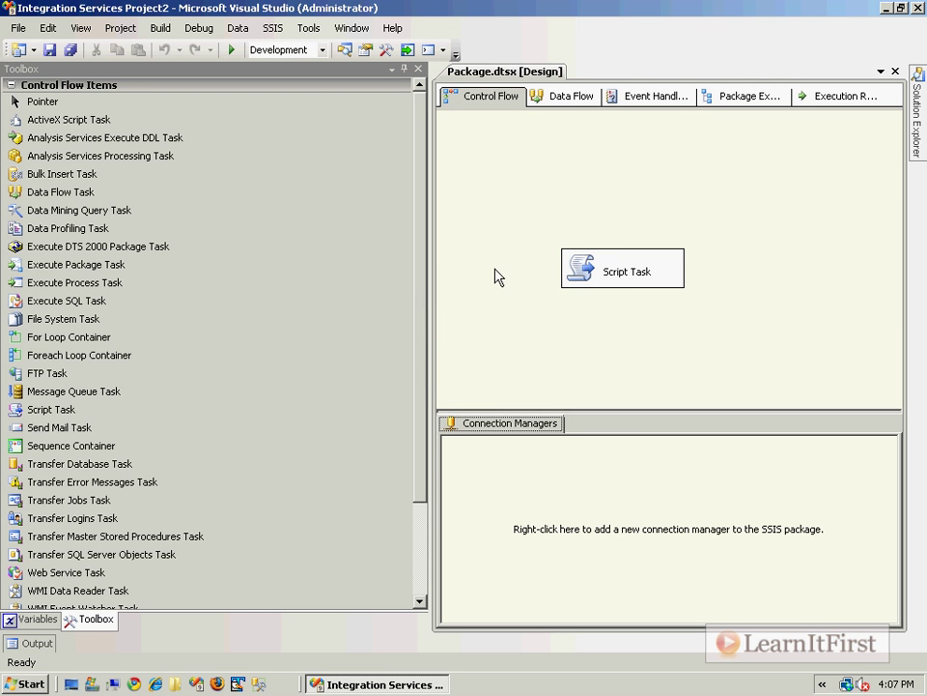
- Start a new configuration using the existing file C:\Package.dtsConfig
{"action": "left_click", "coordinate": [114, 536]}
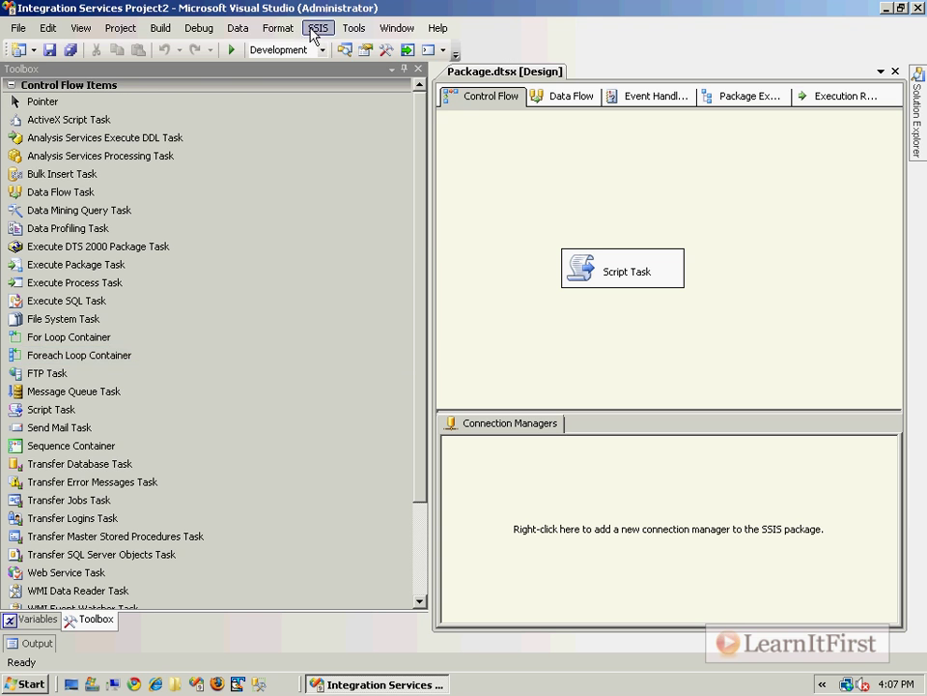
{"action": "left_click", "coordinate": [317, 28]}
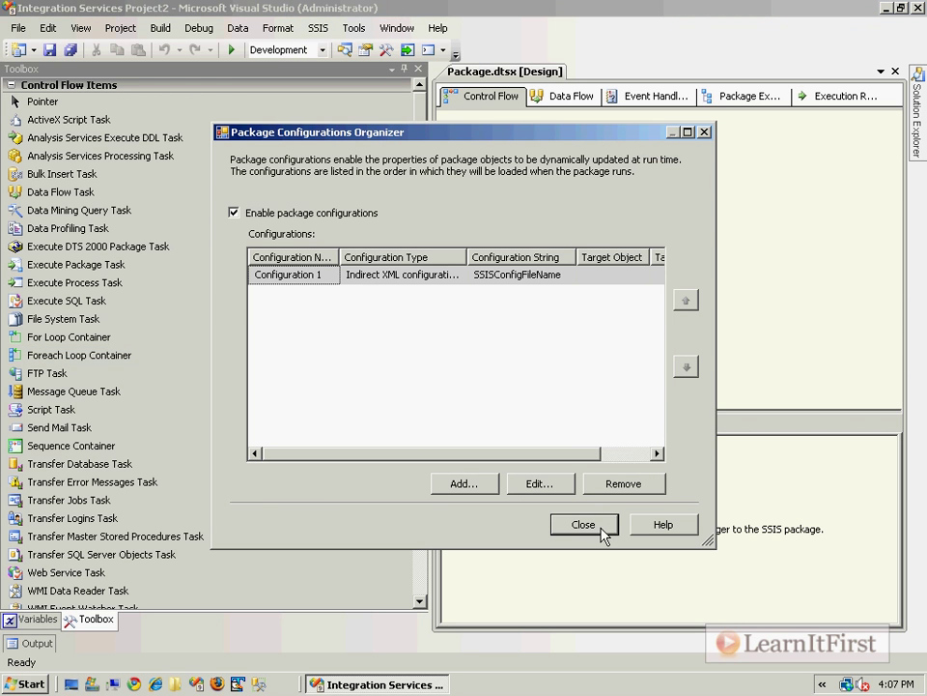
{"action": "left_click", "coordinate": [464, 483]}
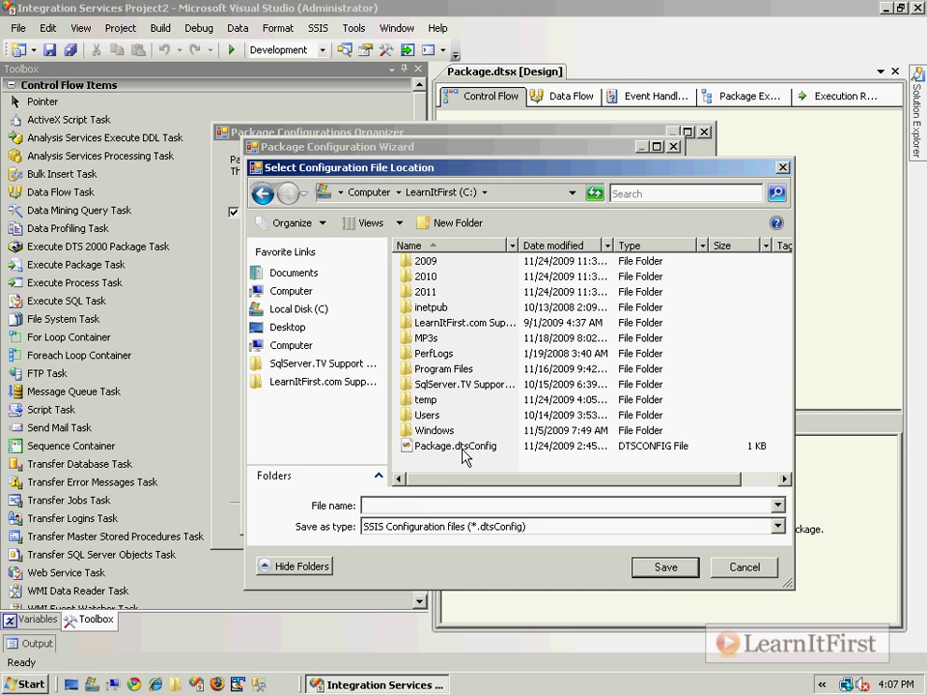
{"action": "left_click", "coordinate": [456, 445]}
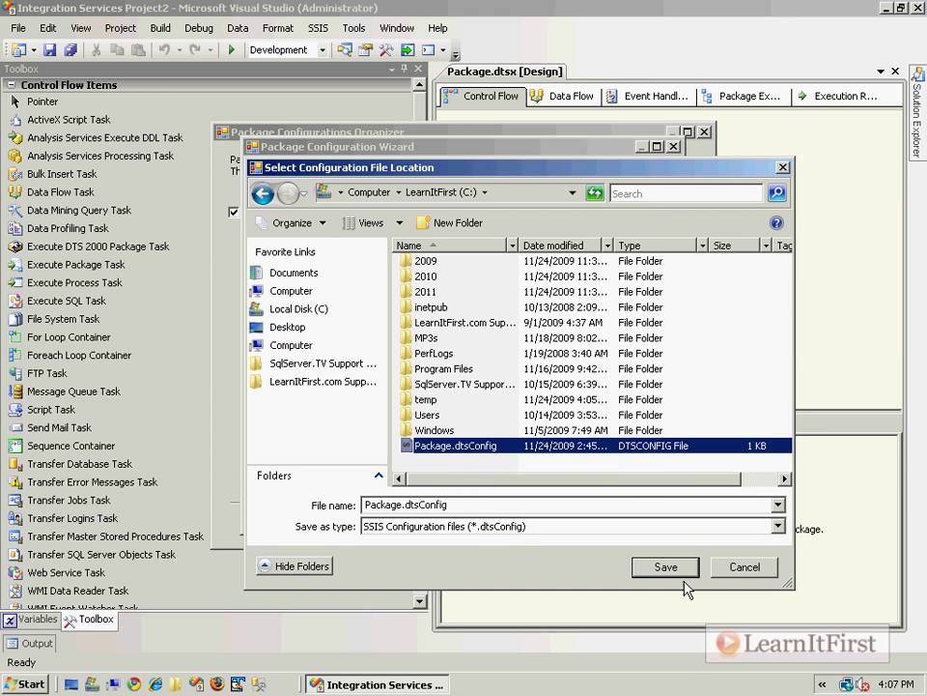
{"action": "left_click", "coordinate": [665, 568]}
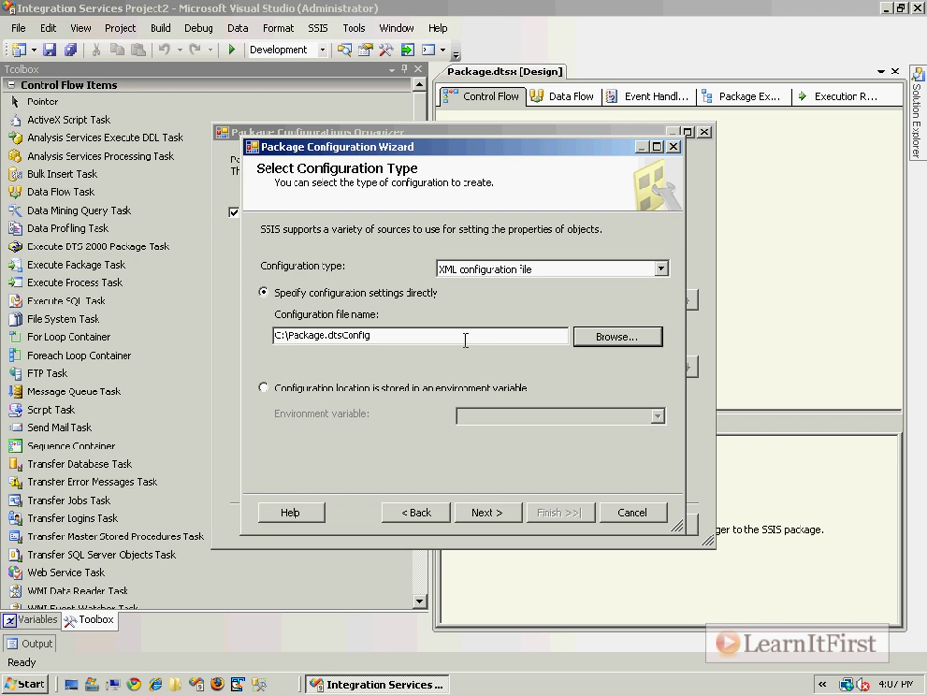
{"action": "left_click", "coordinate": [487, 512]}
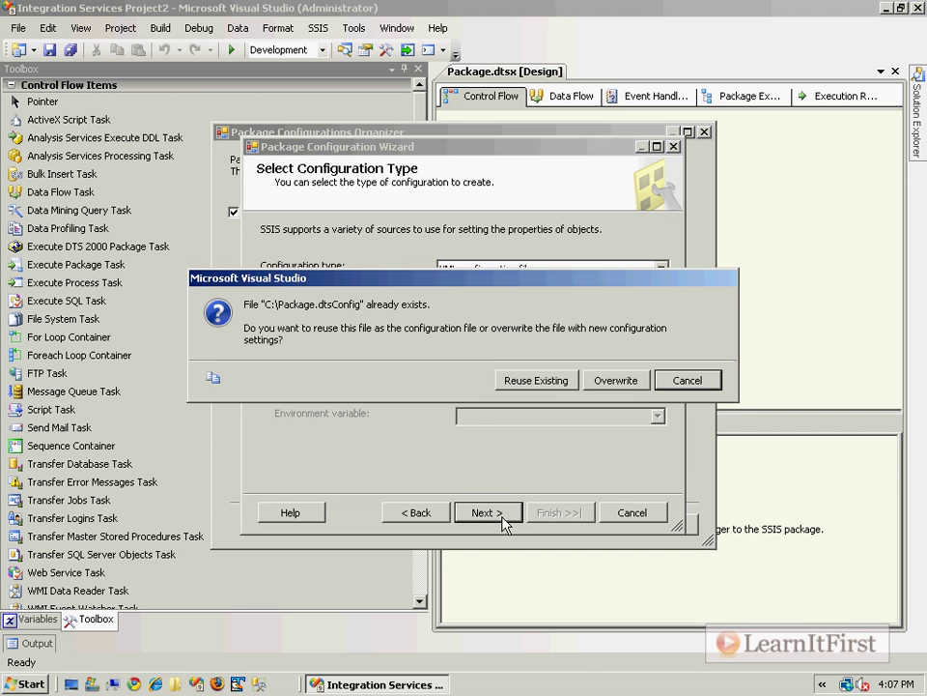
{"action": "mouse_move", "coordinate": [628, 391]}
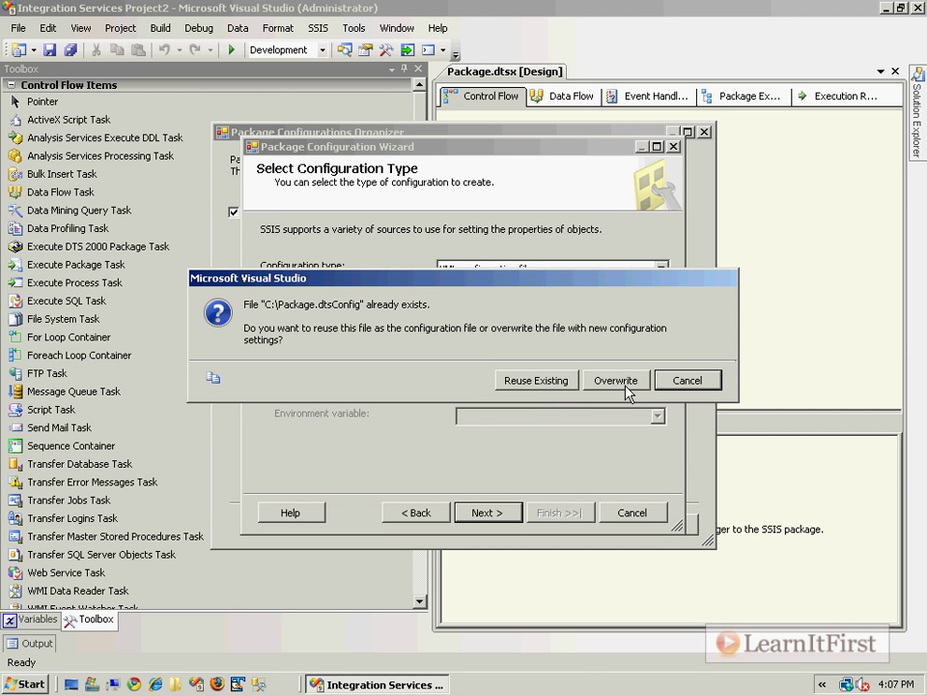
- Overwrite the file exporting the FileName Value property, creating Configuration 2
{"action": "left_click", "coordinate": [614, 379]}
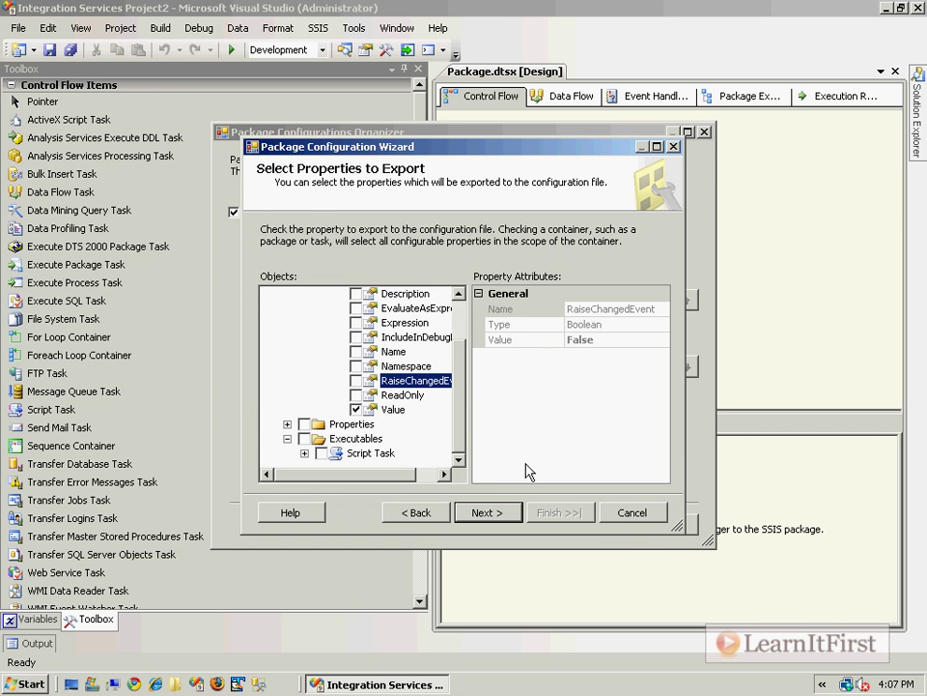
{"action": "left_click", "coordinate": [487, 512]}
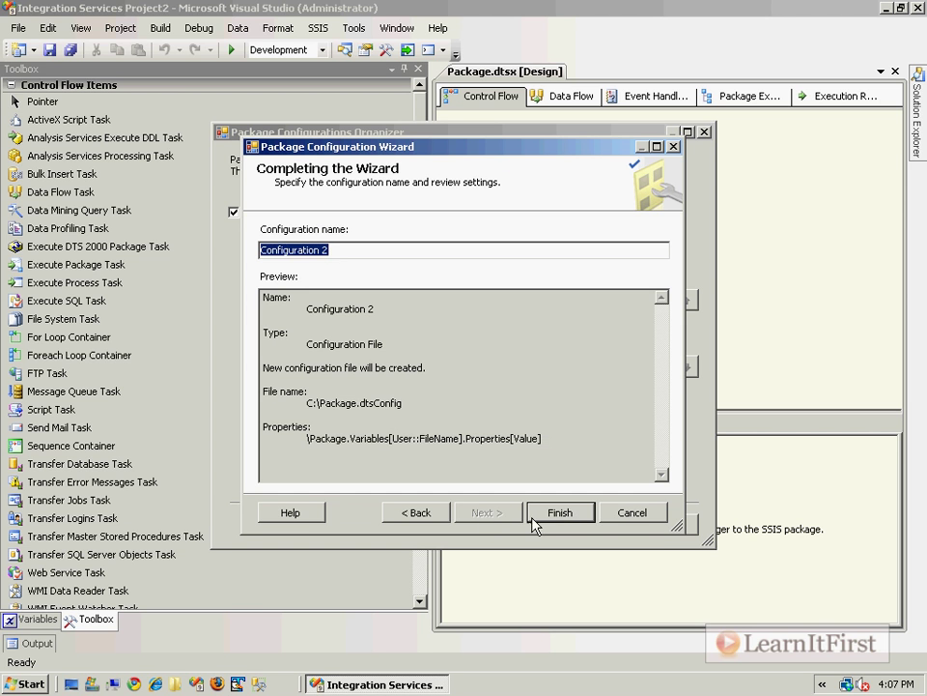
{"action": "left_click", "coordinate": [560, 512]}
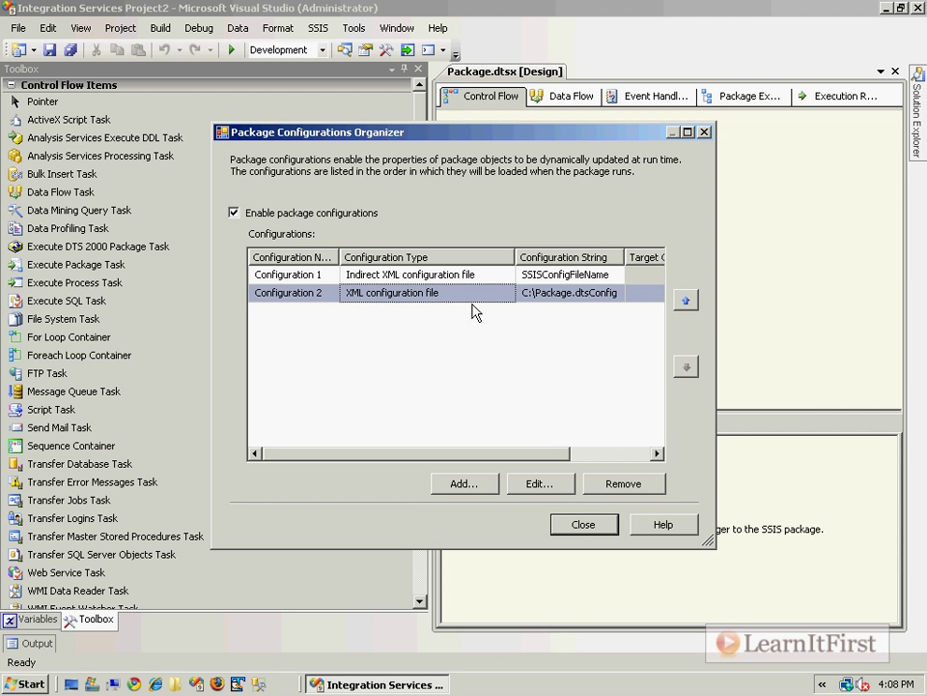
{"action": "mouse_move", "coordinate": [618, 495]}
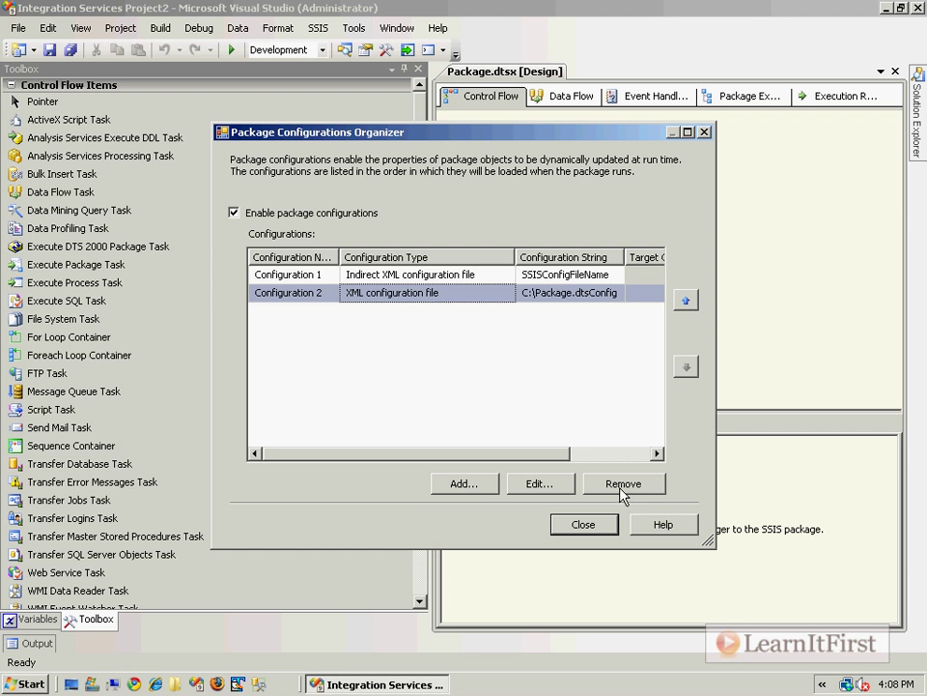
{"action": "mouse_move", "coordinate": [405, 280]}
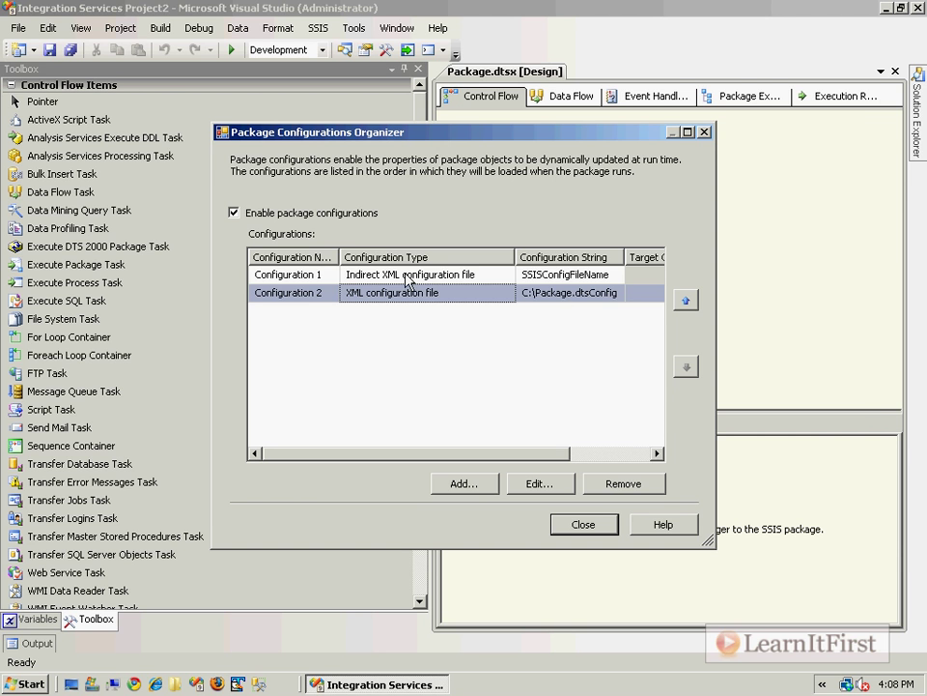
- Remove Configuration 2 so only Configuration 1 remains, and close the organizer
{"action": "left_click", "coordinate": [290, 274]}
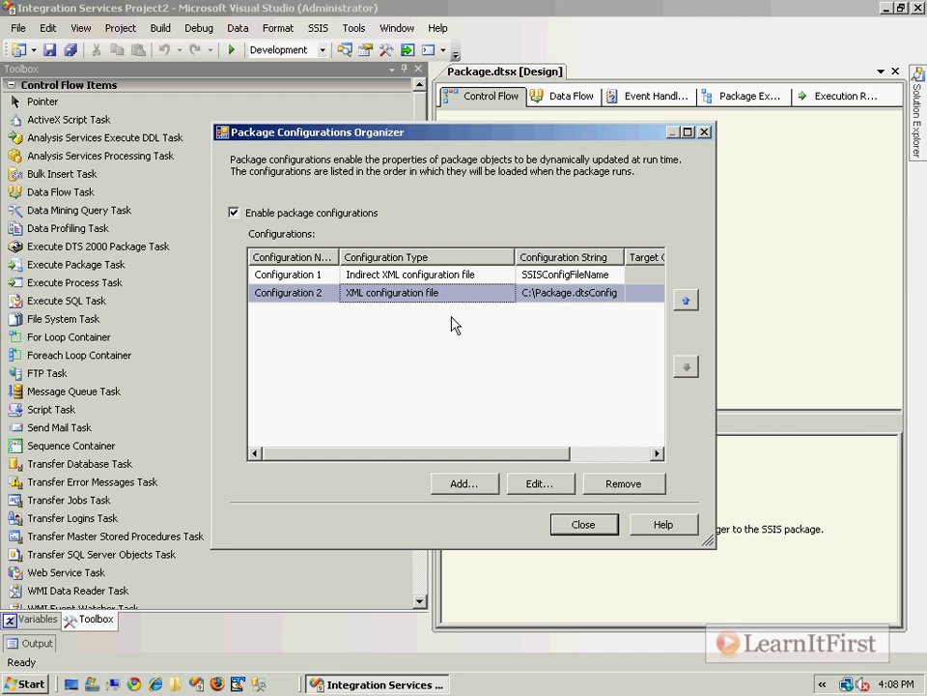
{"action": "mouse_move", "coordinate": [564, 296]}
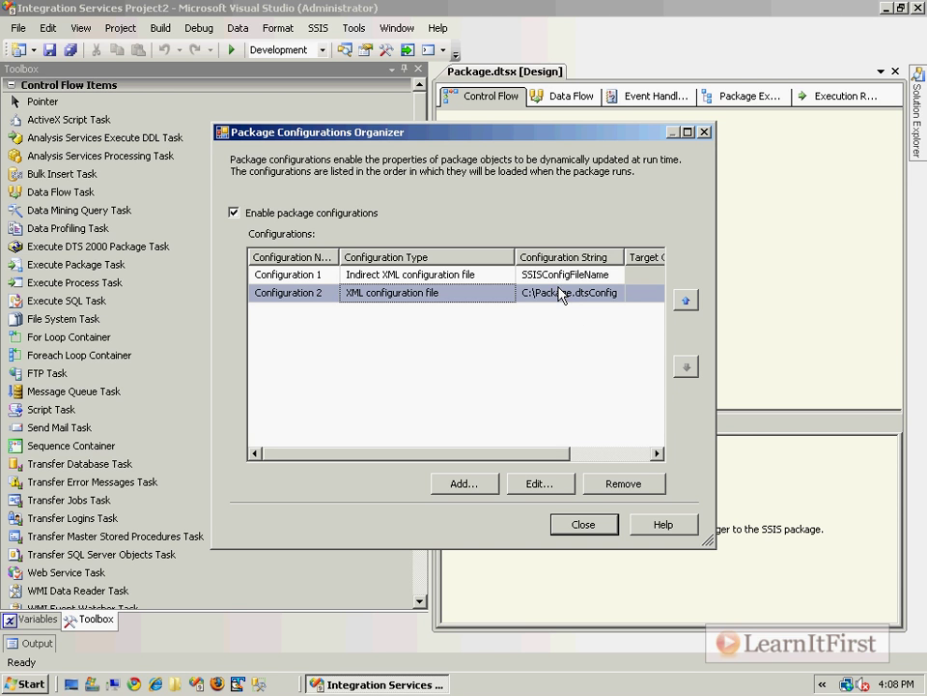
{"action": "left_click", "coordinate": [622, 483]}
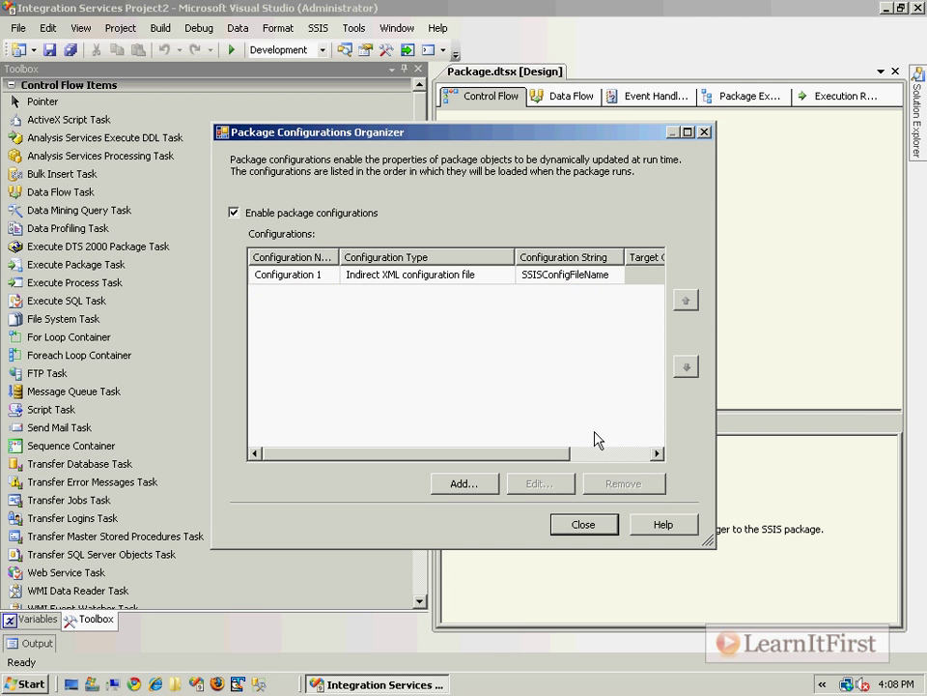
{"action": "left_click", "coordinate": [583, 524]}
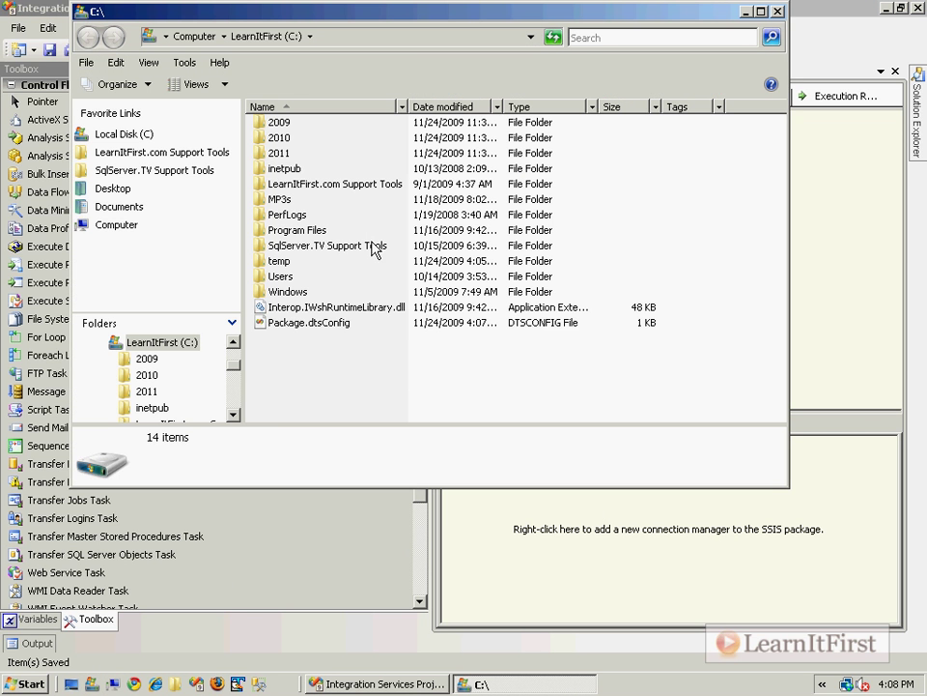
- Edit Package.dtsConfig so FileName's ConfiguredValue reads 'Set in XML', then save and close it
{"action": "double_click", "coordinate": [309, 321]}
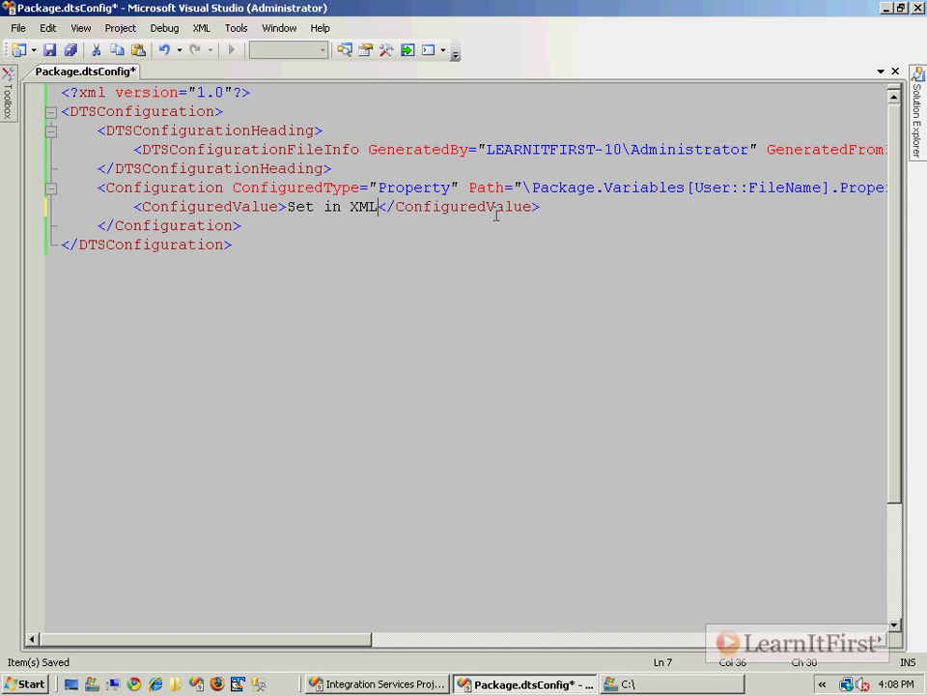
{"action": "type", "text": "configura"}
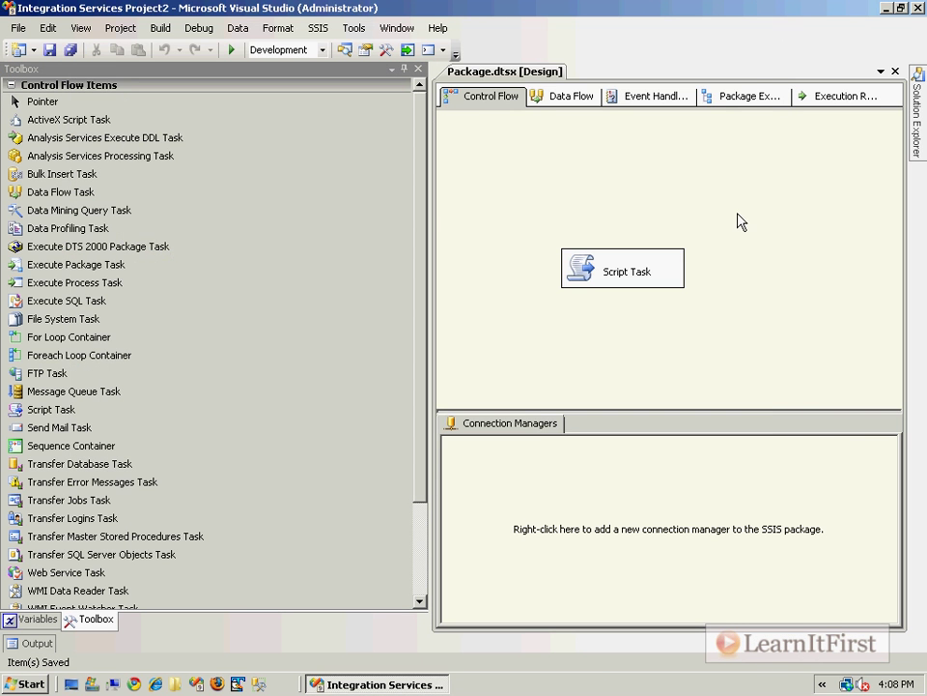
- Run the package and acknowledge the message reporting 'Set in XML configuration file'
{"action": "left_click", "coordinate": [232, 50]}
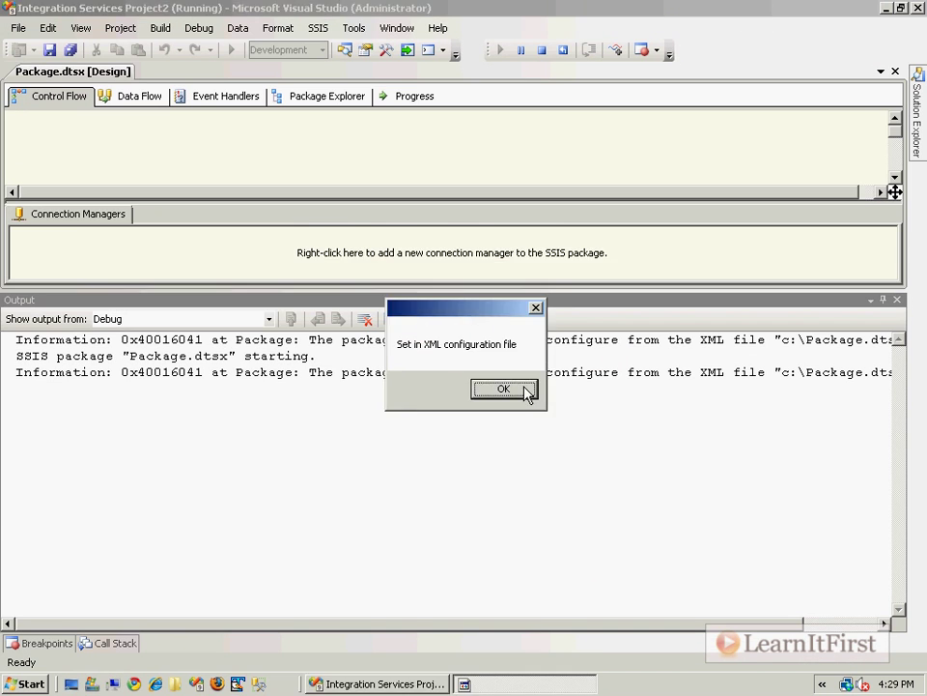
{"action": "left_click", "coordinate": [502, 389]}
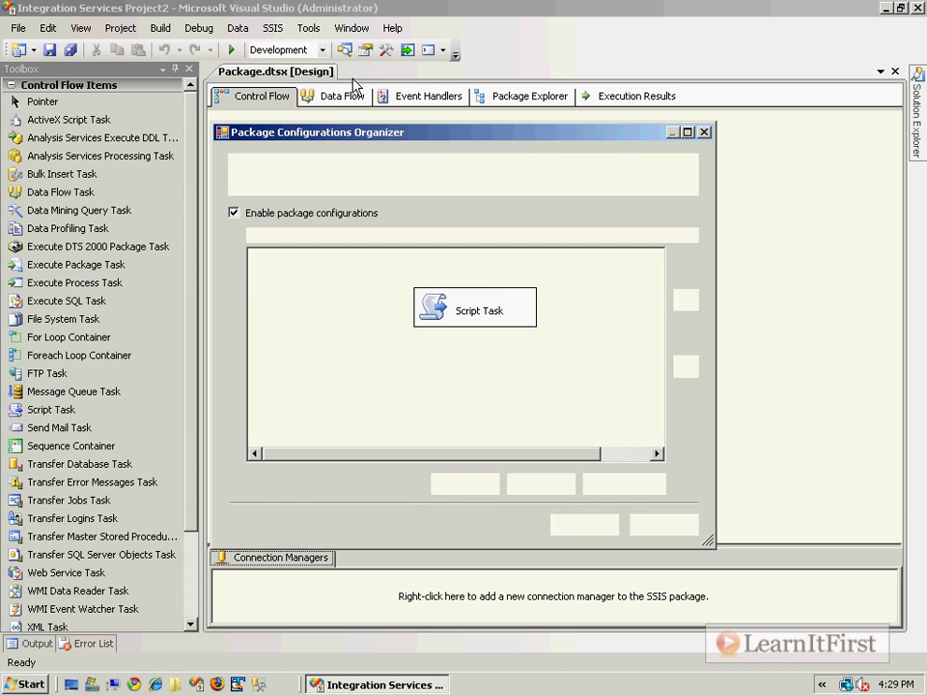
- Delete Configuration 1 and start a new configuration of type Environment variable
{"action": "left_click", "coordinate": [461, 483]}
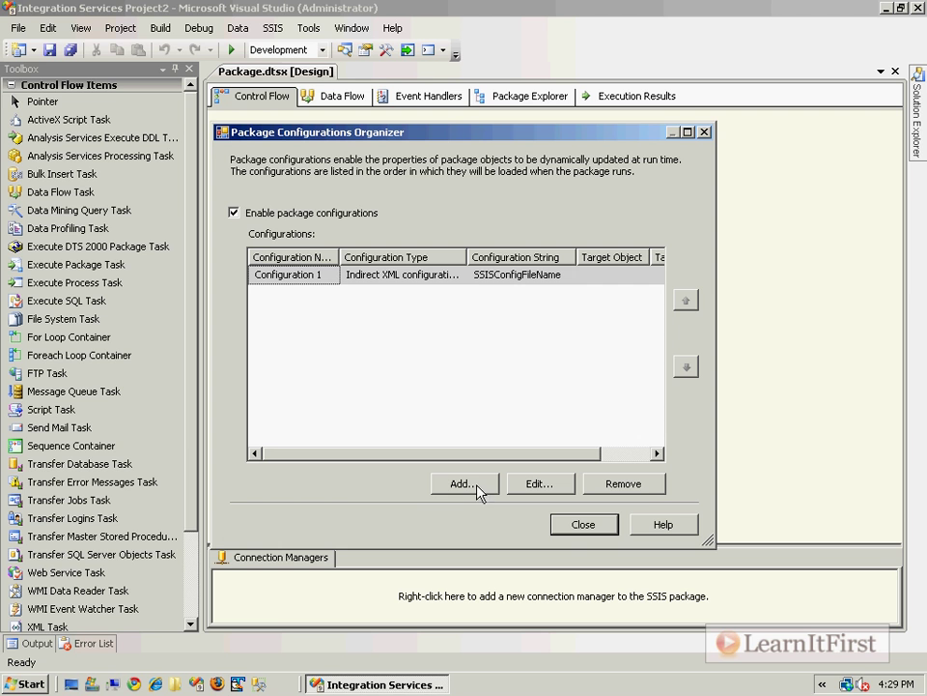
{"action": "left_click", "coordinate": [622, 483]}
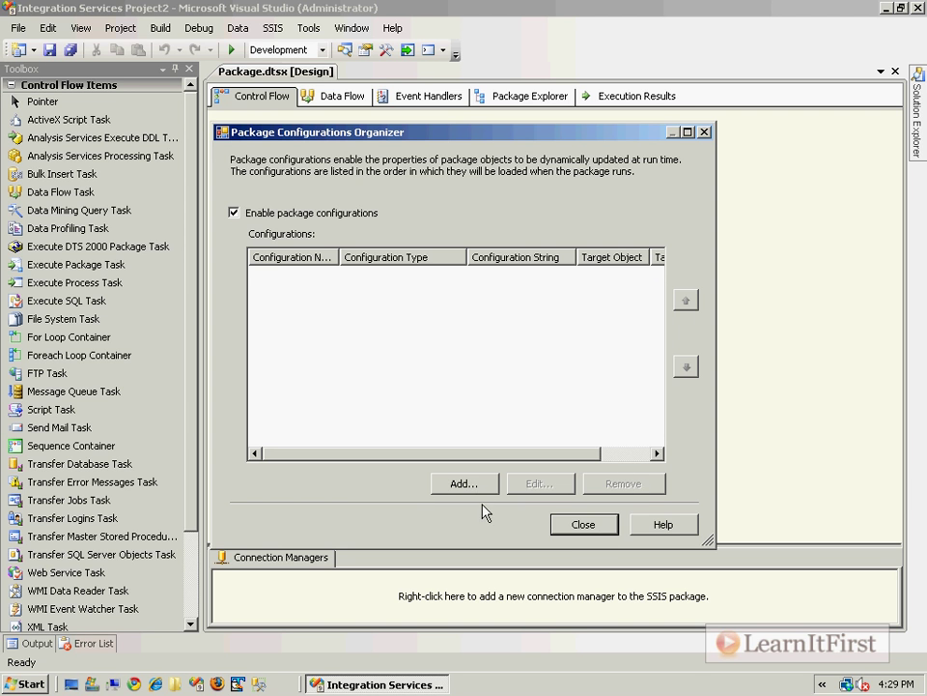
{"action": "left_click", "coordinate": [464, 483]}
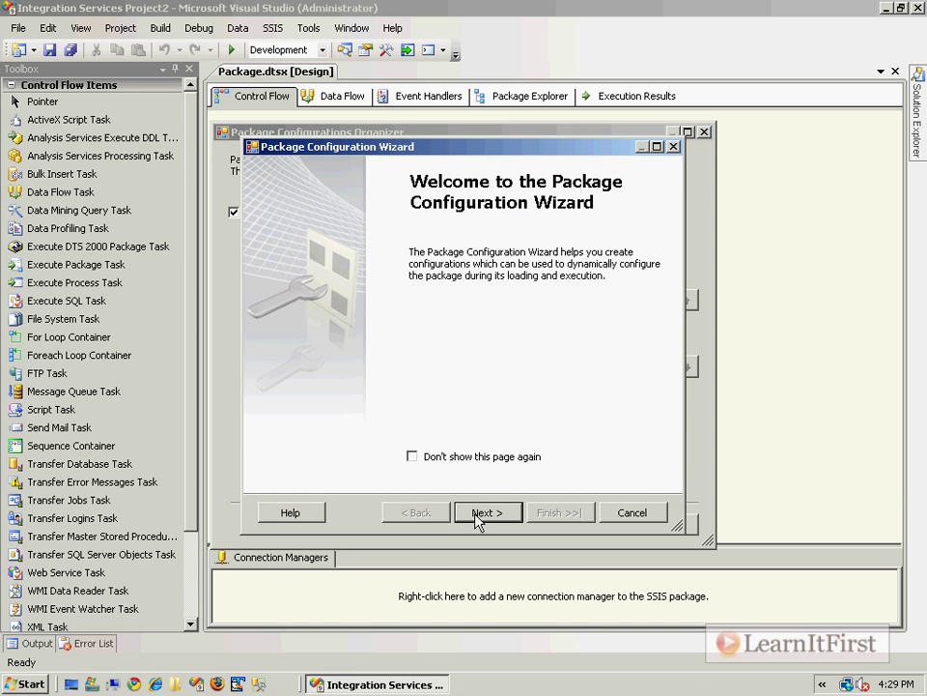
{"action": "left_click", "coordinate": [487, 512]}
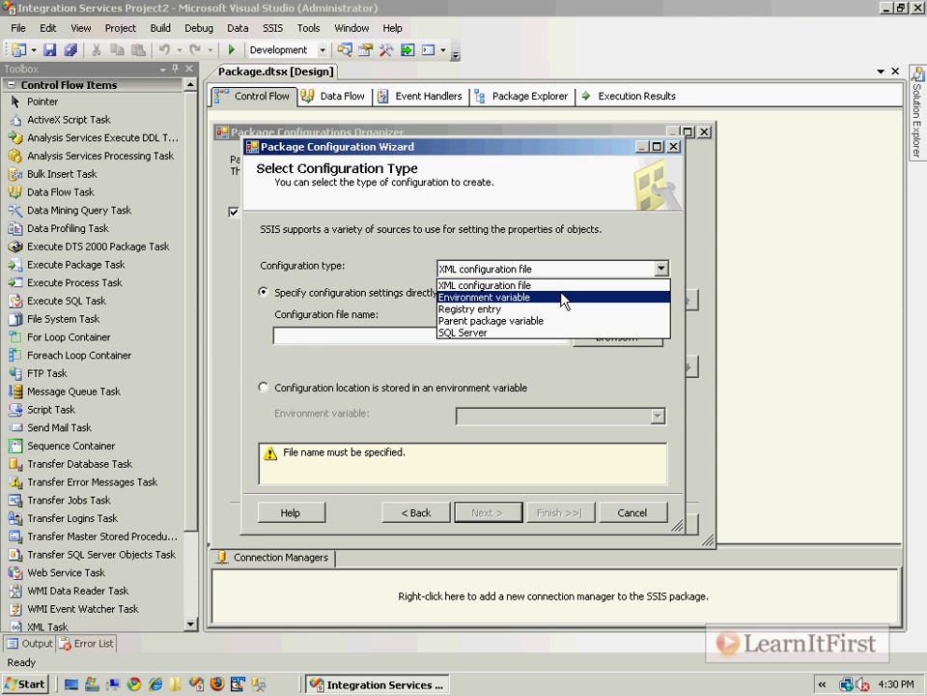
{"action": "left_click", "coordinate": [483, 286]}
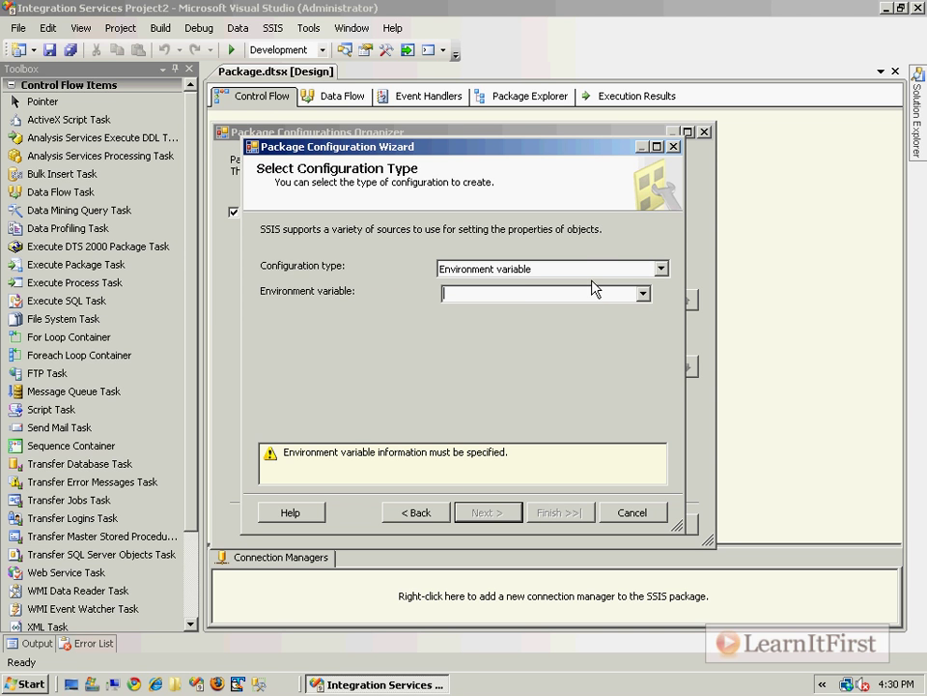
{"action": "mouse_move", "coordinate": [533, 162]}
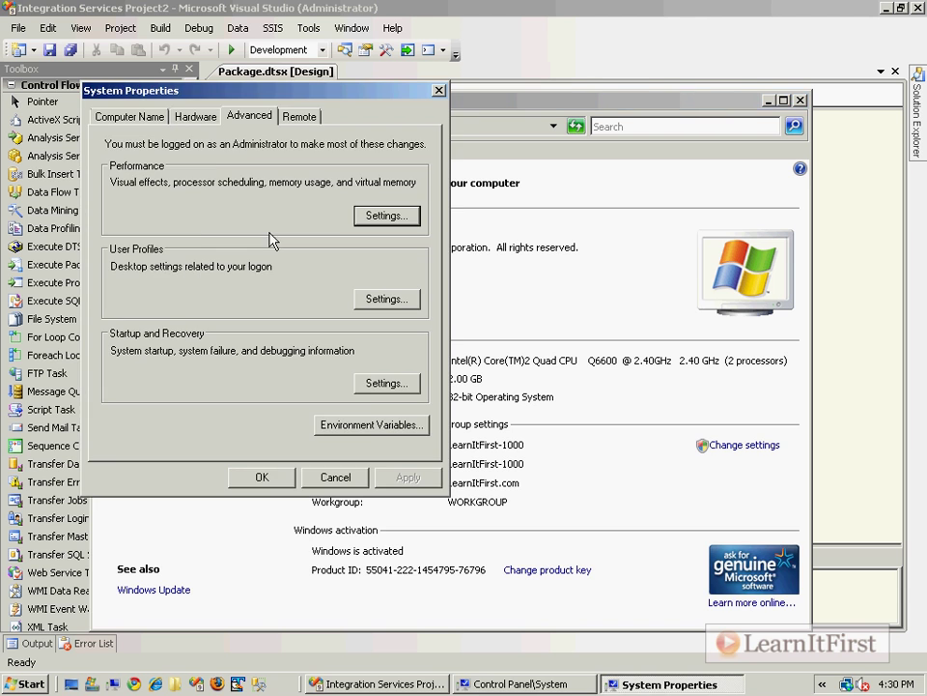
- Create user variable SSIS_MyVariable with value 'Set in environment variable'
{"action": "left_click", "coordinate": [371, 425]}
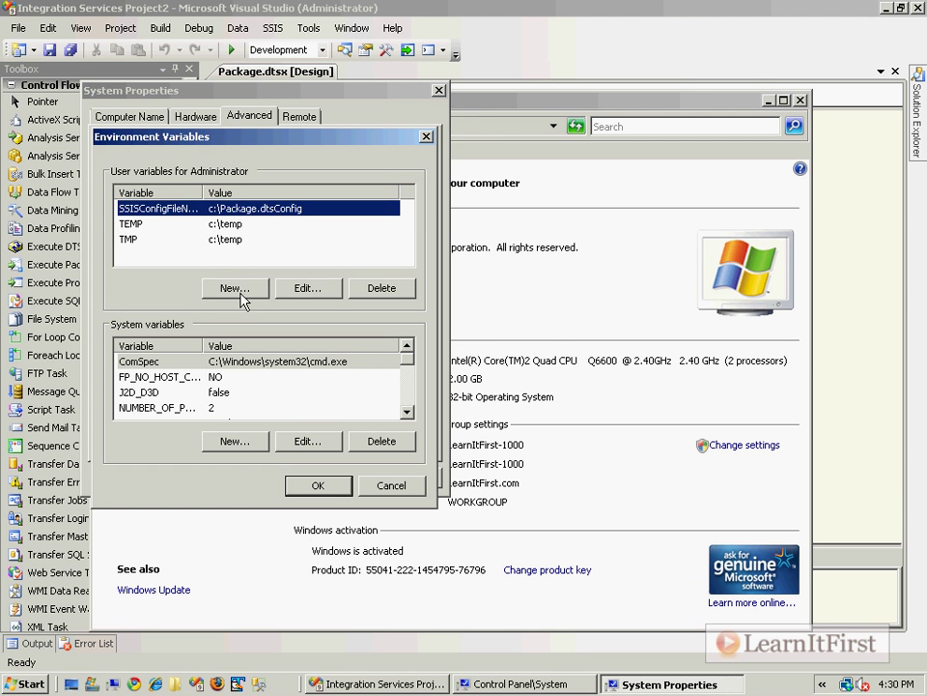
{"action": "left_click", "coordinate": [233, 288]}
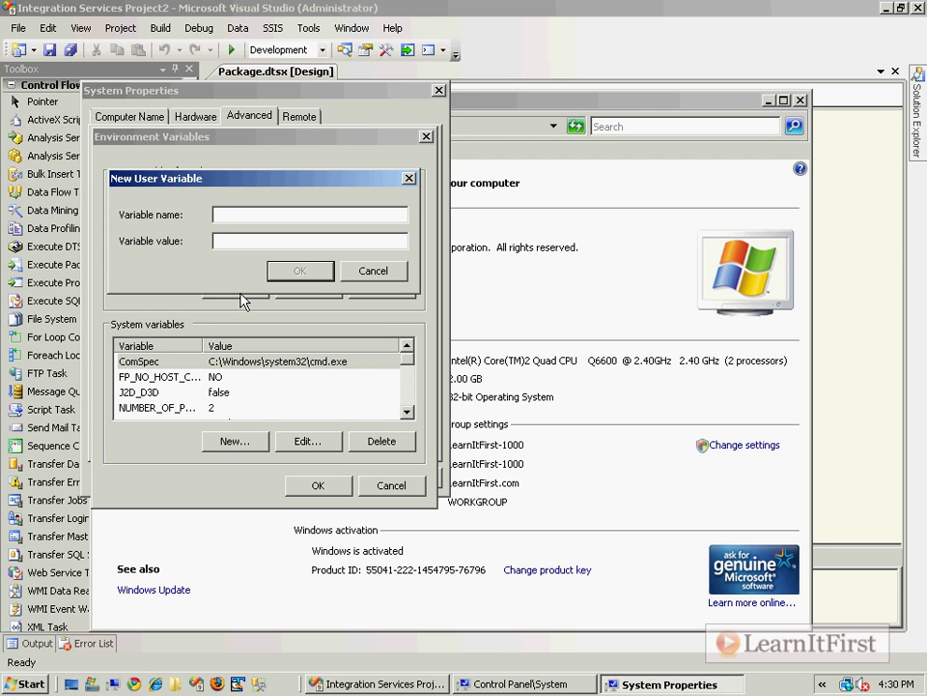
{"action": "type", "text": "MyVar"}
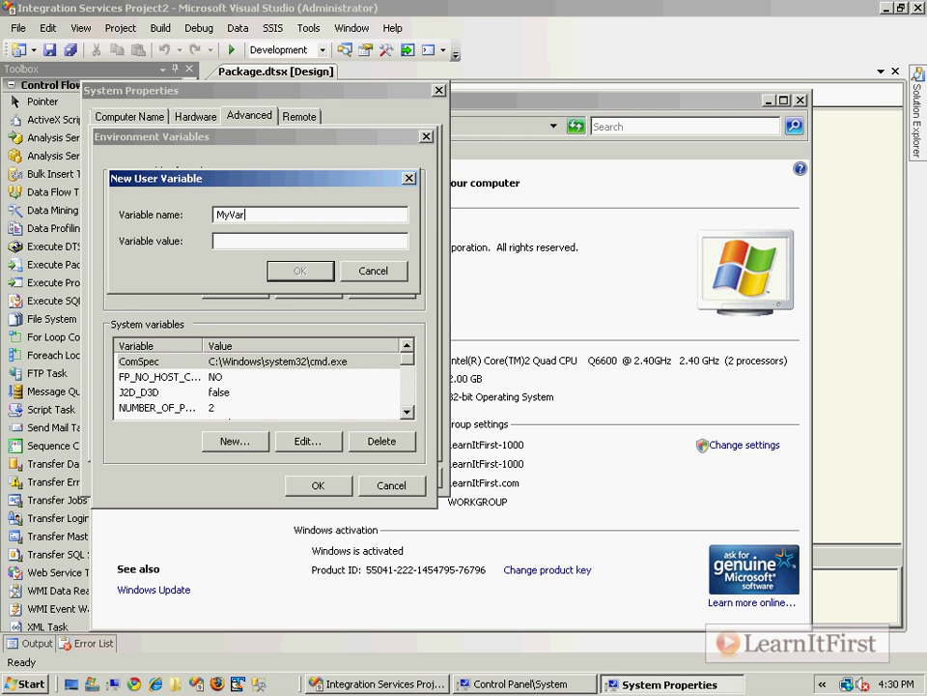
{"action": "type", "text": "SSIS_"}
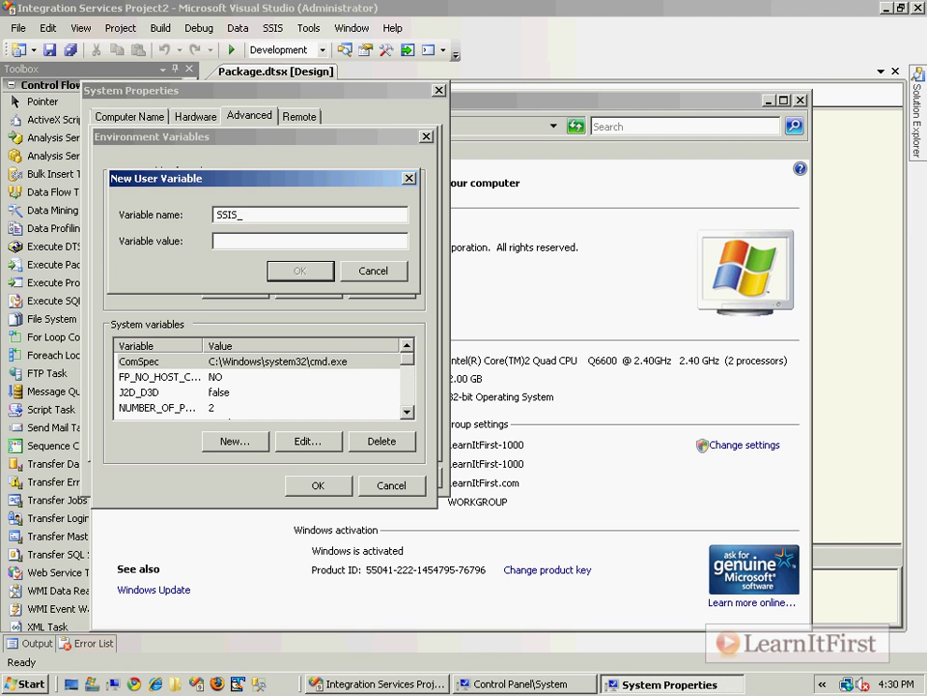
{"action": "type", "text": "MyVariable"}
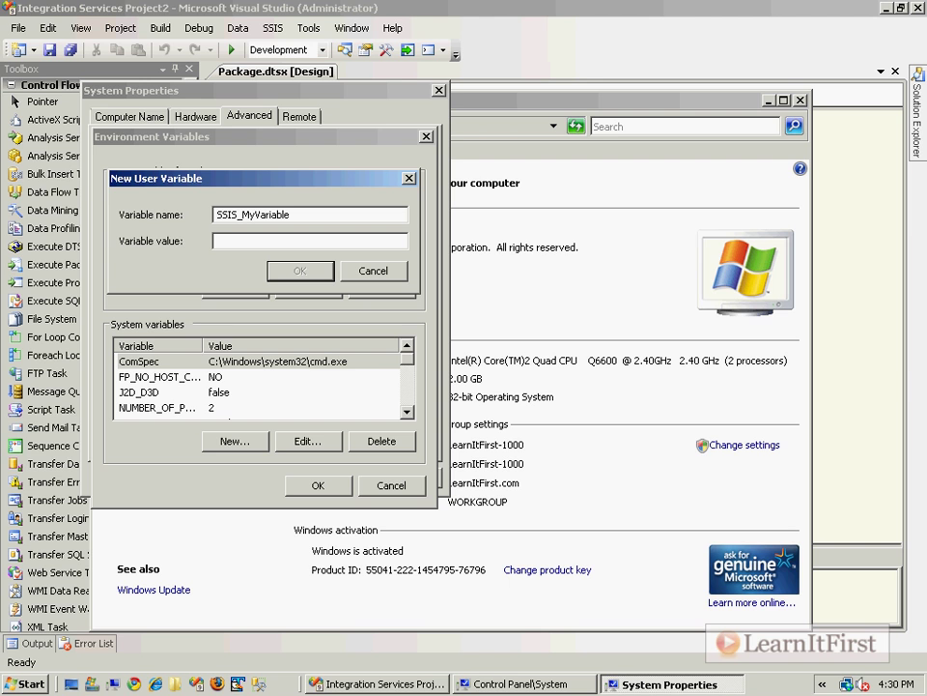
{"action": "type", "text": "Set in environment"}
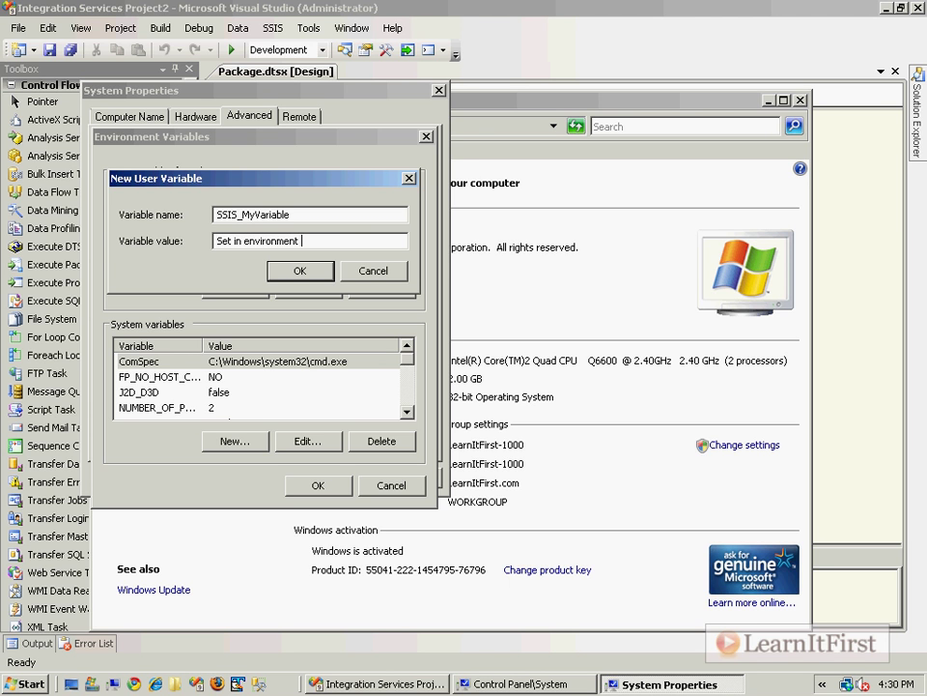
{"action": "type", "text": "variable"}
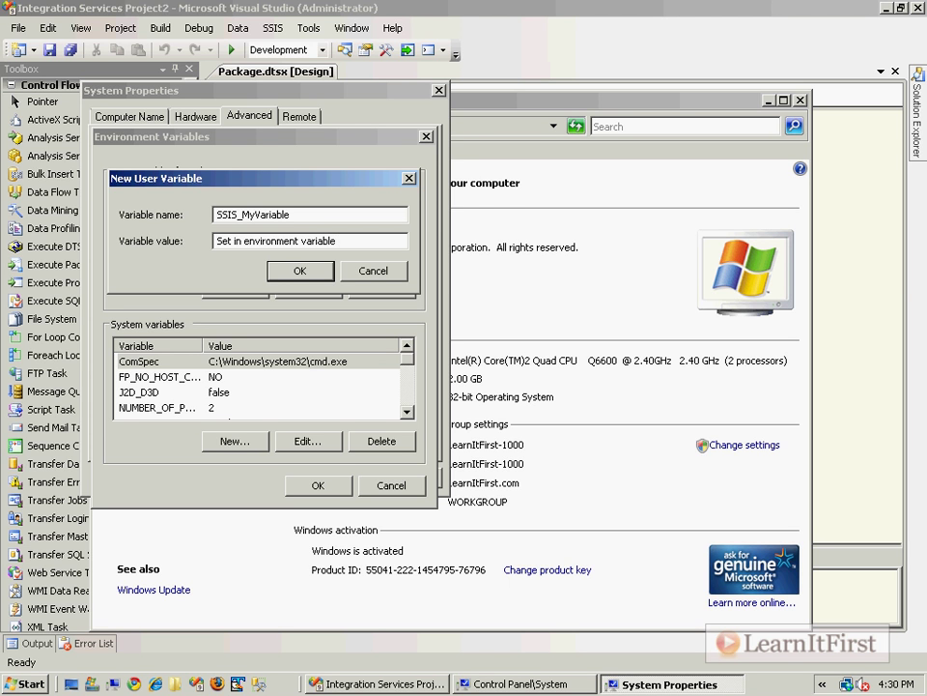
{"action": "left_click", "coordinate": [336, 239]}
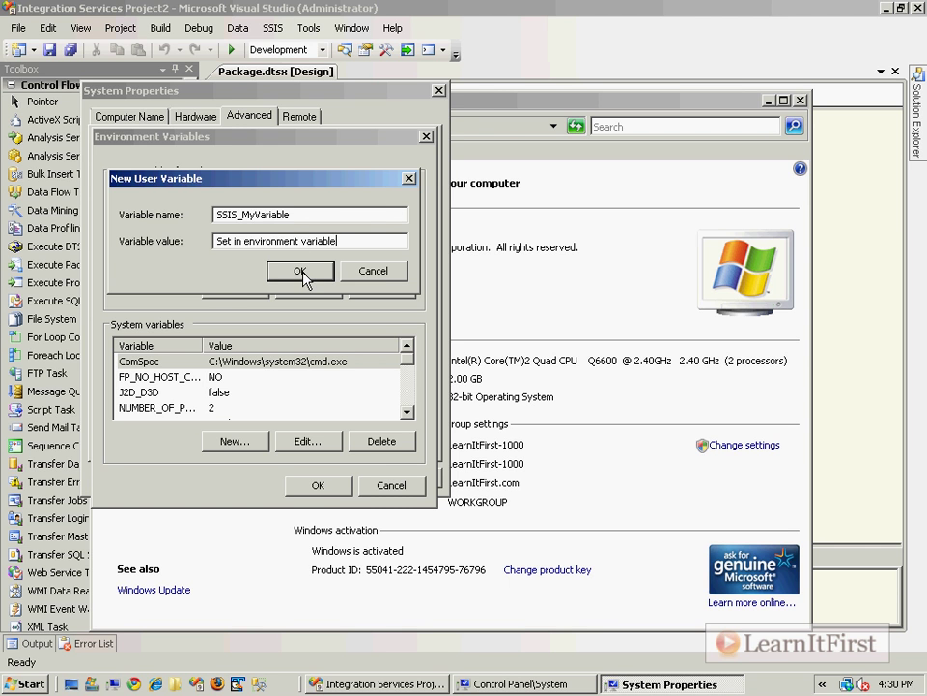
{"action": "left_click", "coordinate": [302, 271]}
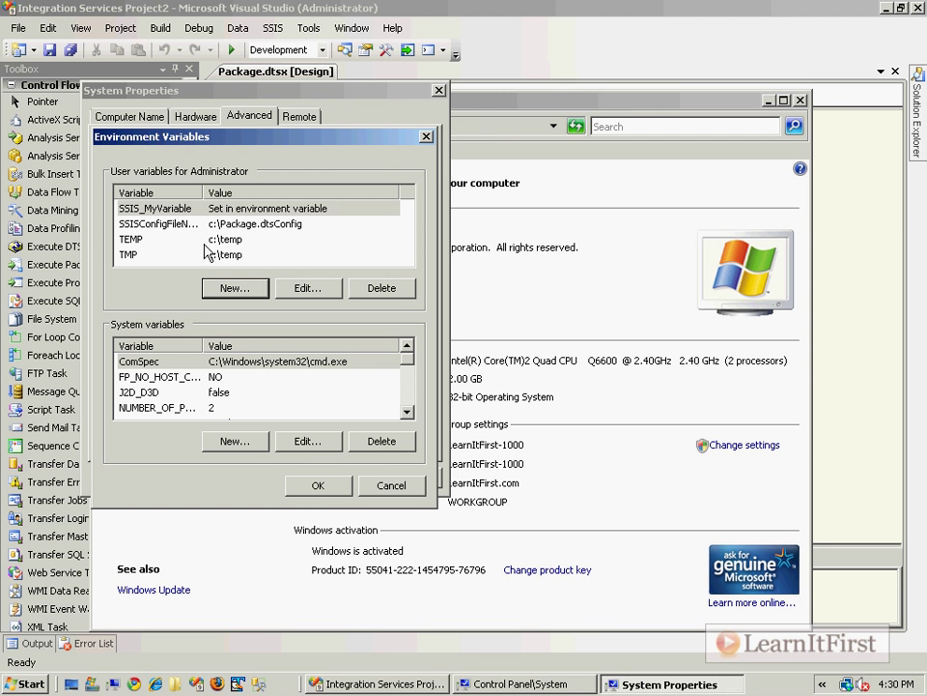
- Review the new variable's settings and save the environment variables
{"action": "left_click", "coordinate": [307, 288]}
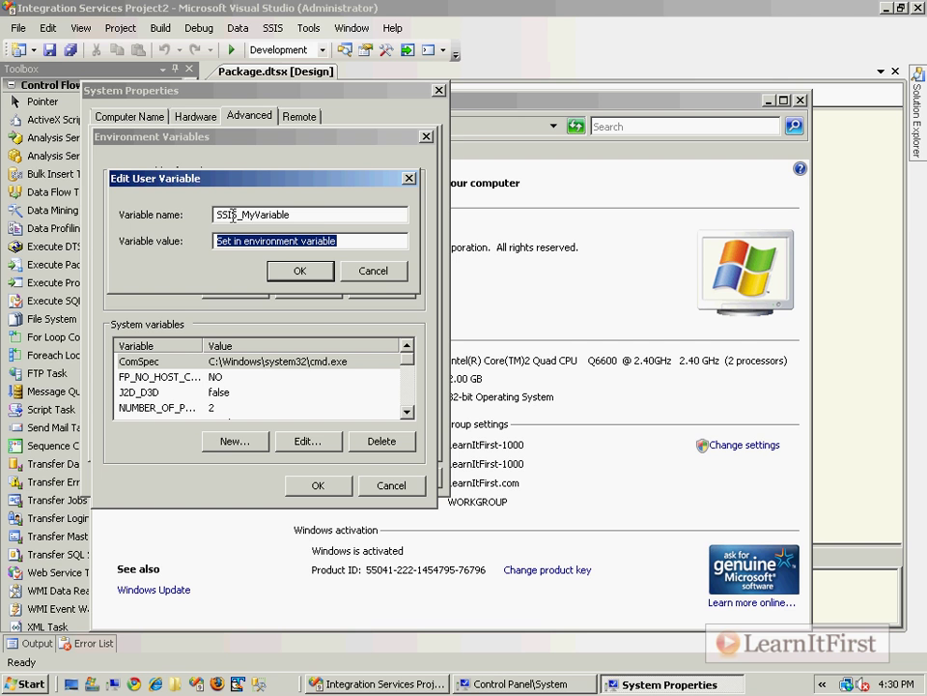
{"action": "left_click", "coordinate": [300, 270]}
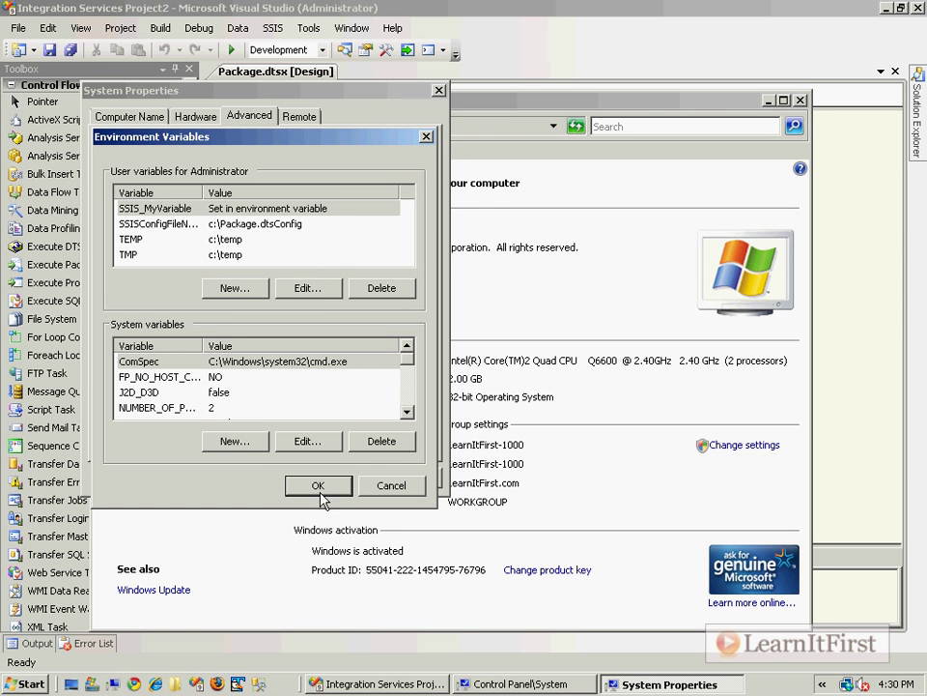
{"action": "left_click", "coordinate": [317, 485]}
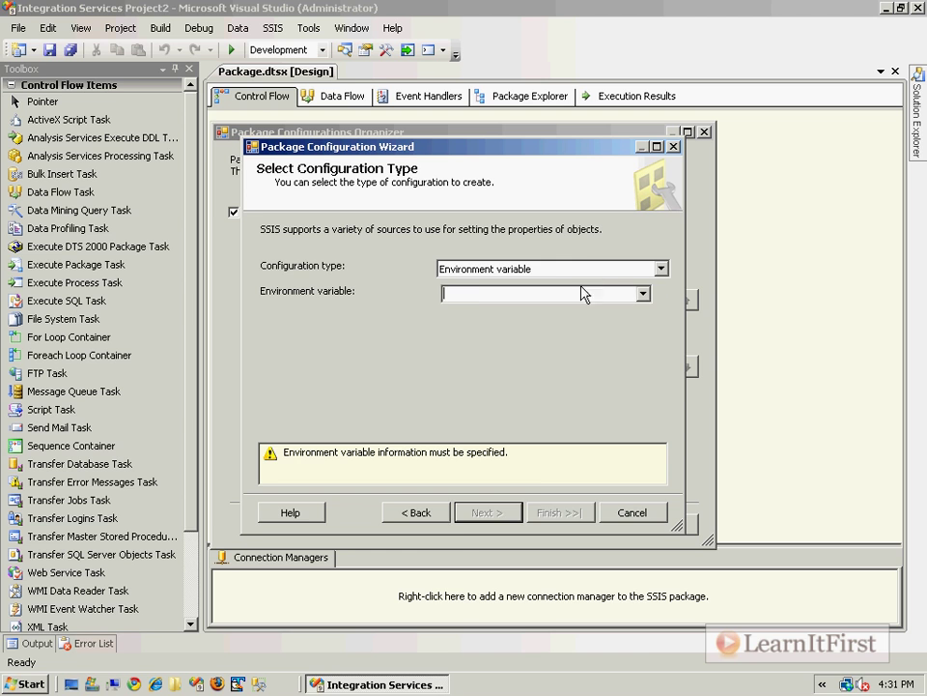
- Map SSIS_MyVariable to the FileName variable's Value and finish the configuration wizard
{"action": "left_click", "coordinate": [641, 293]}
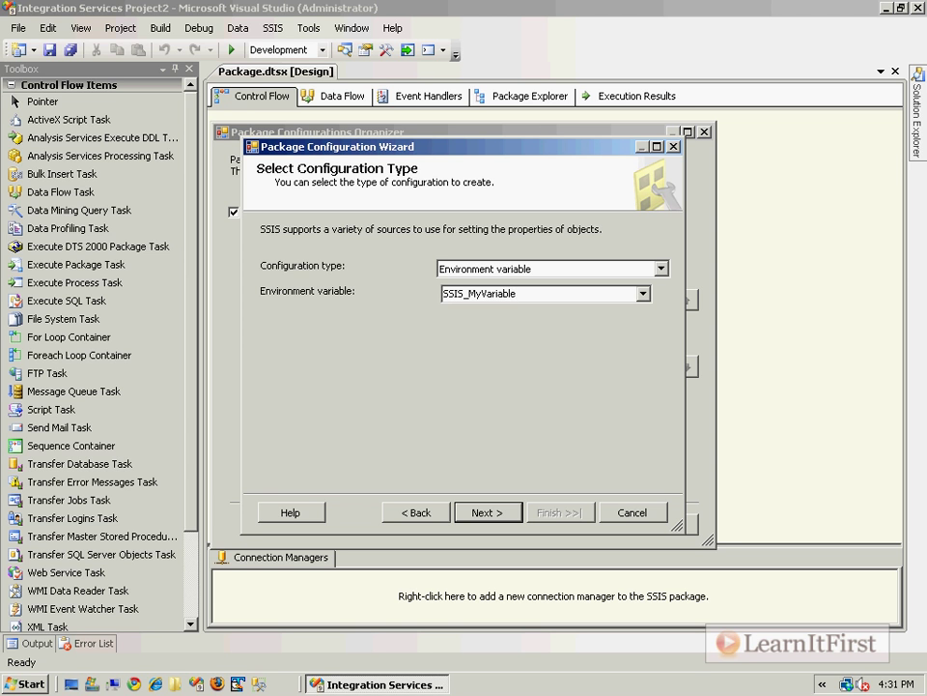
{"action": "left_click", "coordinate": [486, 512]}
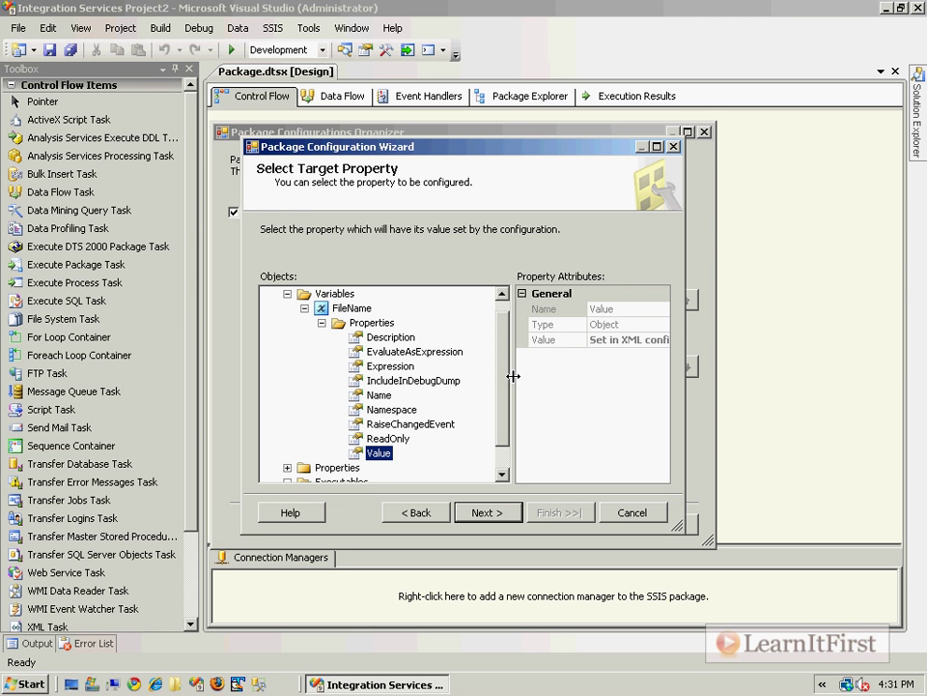
{"action": "mouse_move", "coordinate": [387, 301]}
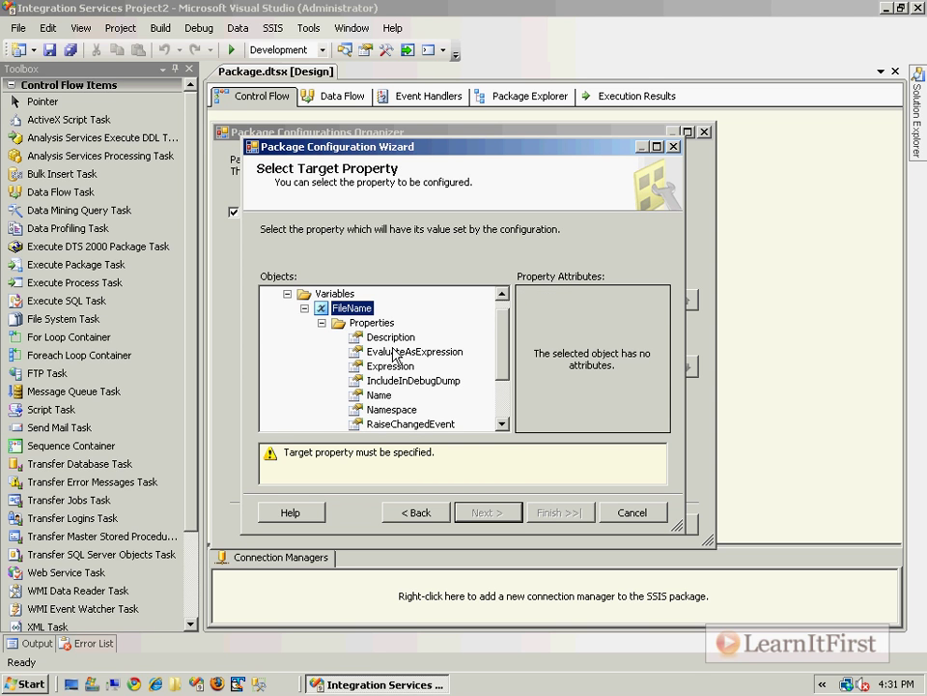
{"action": "left_click", "coordinate": [487, 512]}
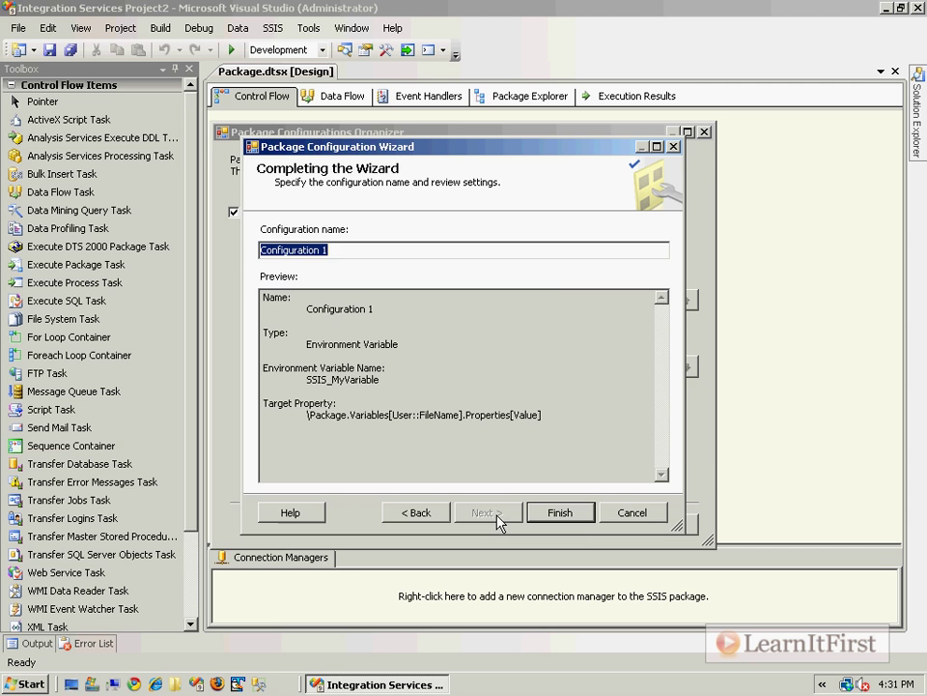
{"action": "left_click", "coordinate": [560, 512]}
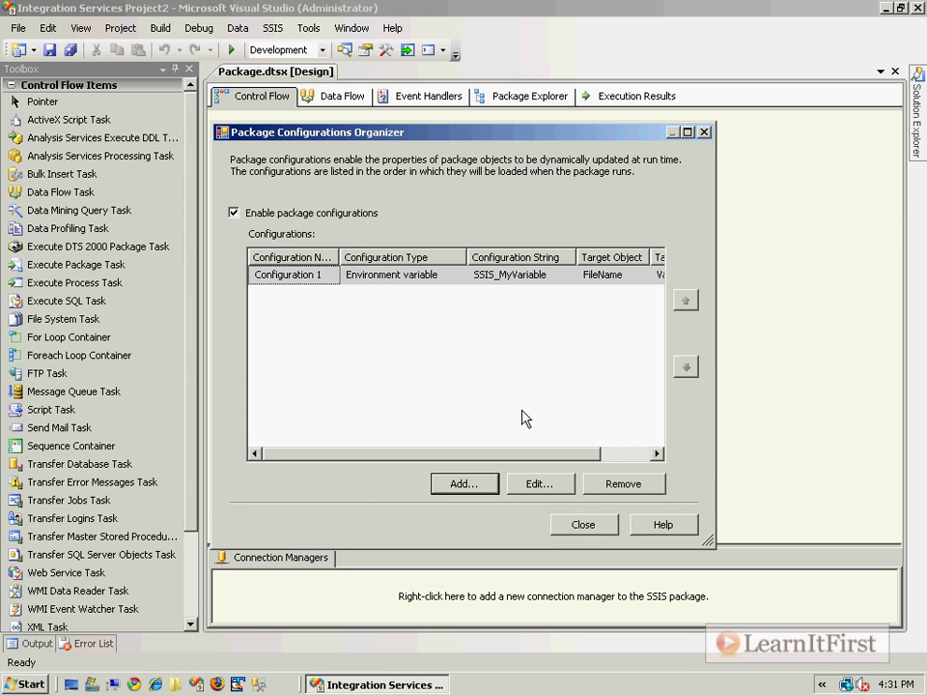
{"action": "left_click", "coordinate": [584, 523]}
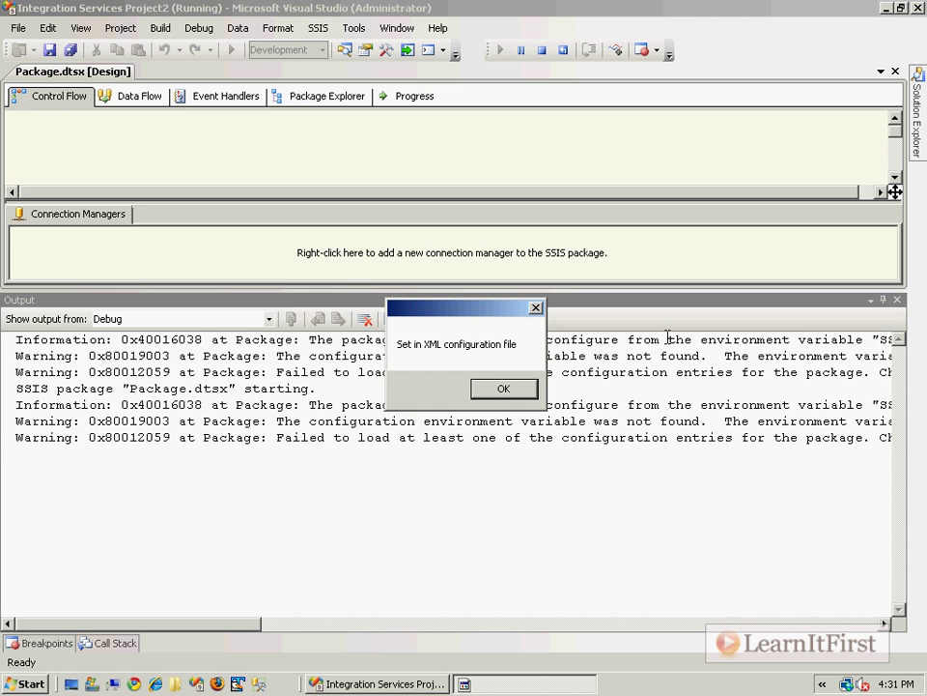
- Acknowledge the run's message still showing the XML file value and return to package options
{"action": "left_click", "coordinate": [502, 387]}
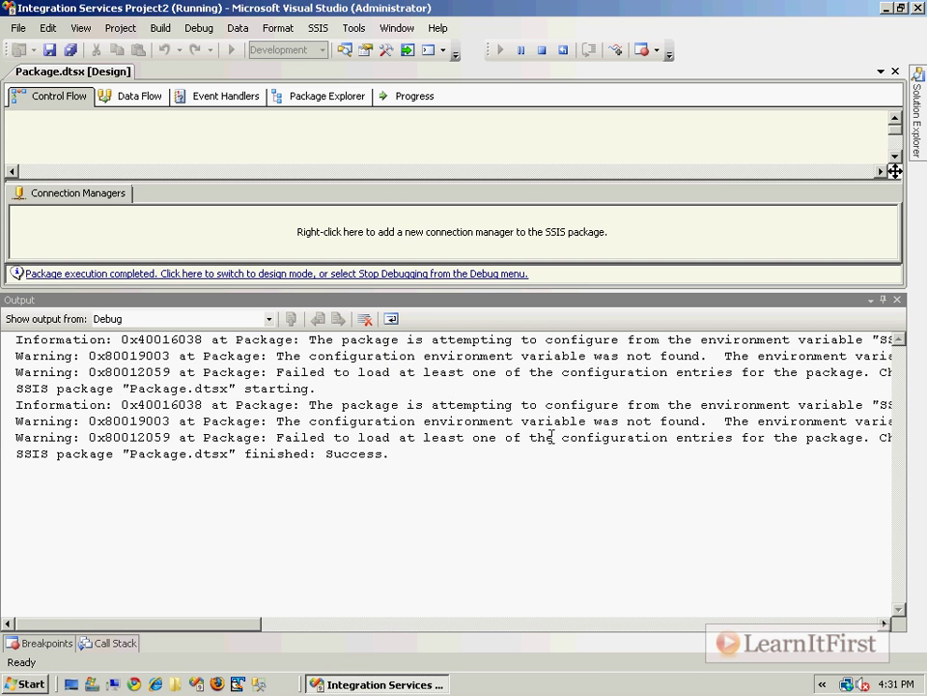
{"action": "mouse_move", "coordinate": [719, 355]}
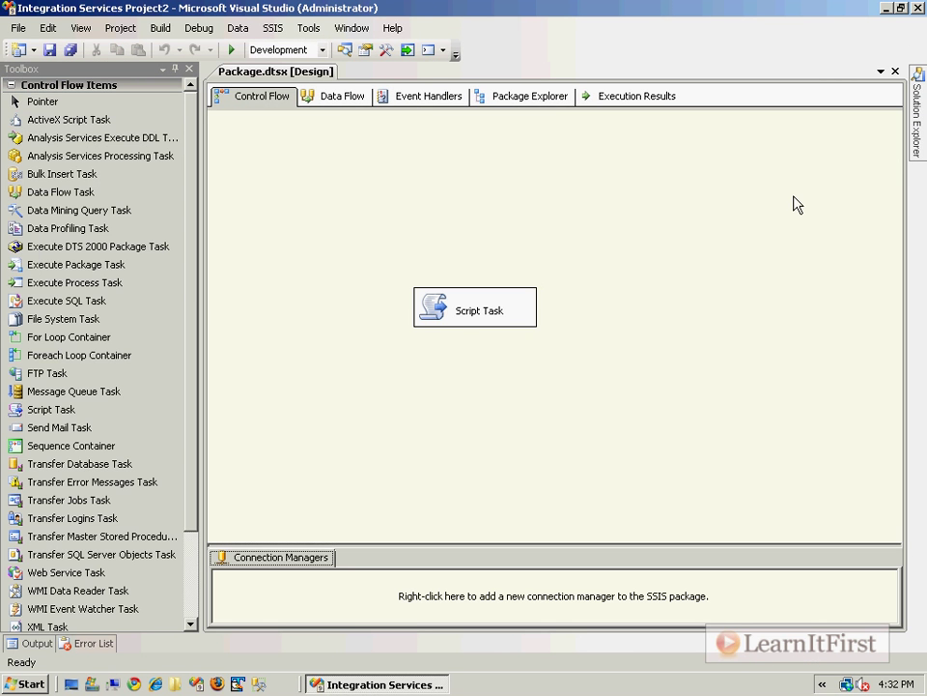
{"action": "left_click", "coordinate": [317, 27]}
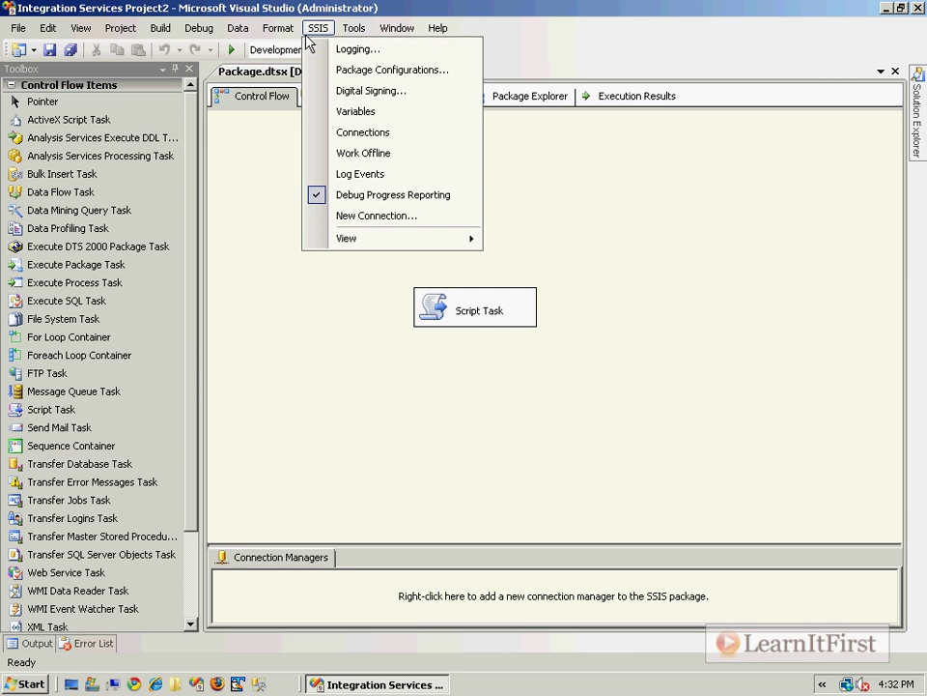
- Review the configurations organizer and the computer's System Properties, then close the organizer
{"action": "left_click", "coordinate": [390, 70]}
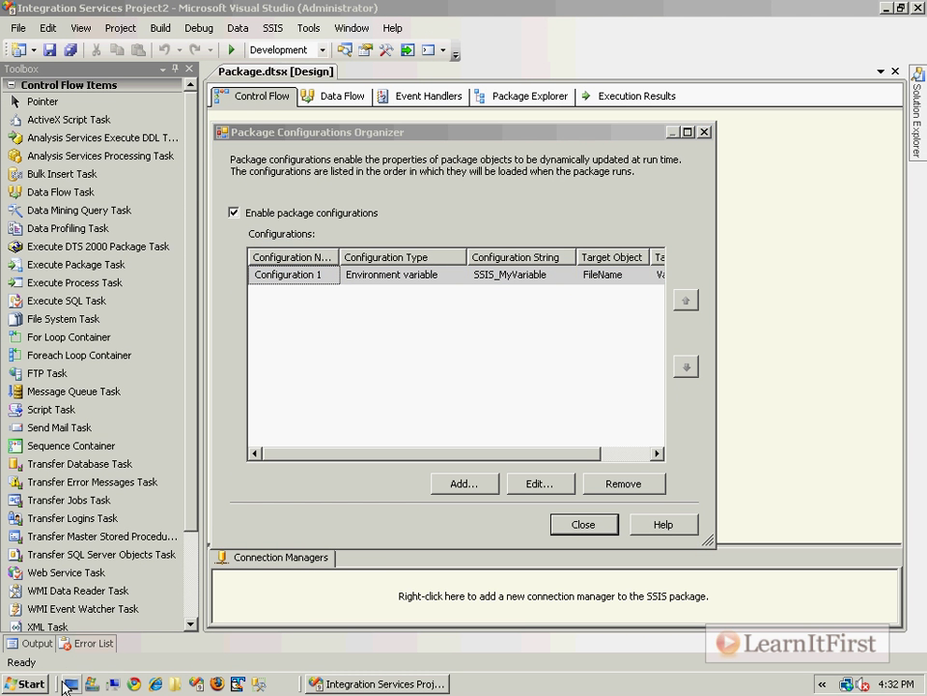
{"action": "right_click", "coordinate": [34, 116]}
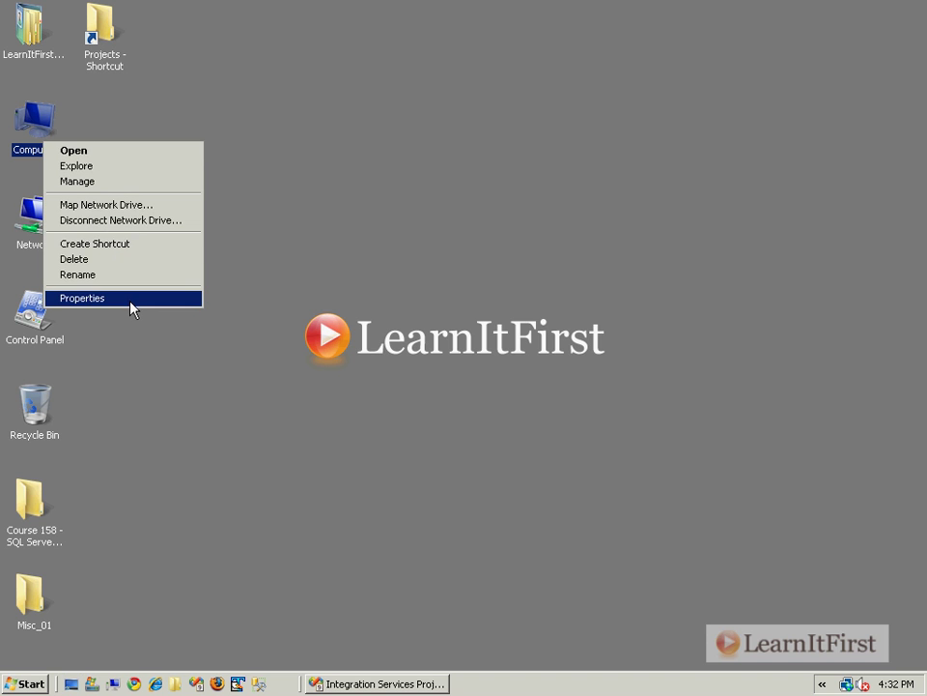
{"action": "left_click", "coordinate": [81, 297]}
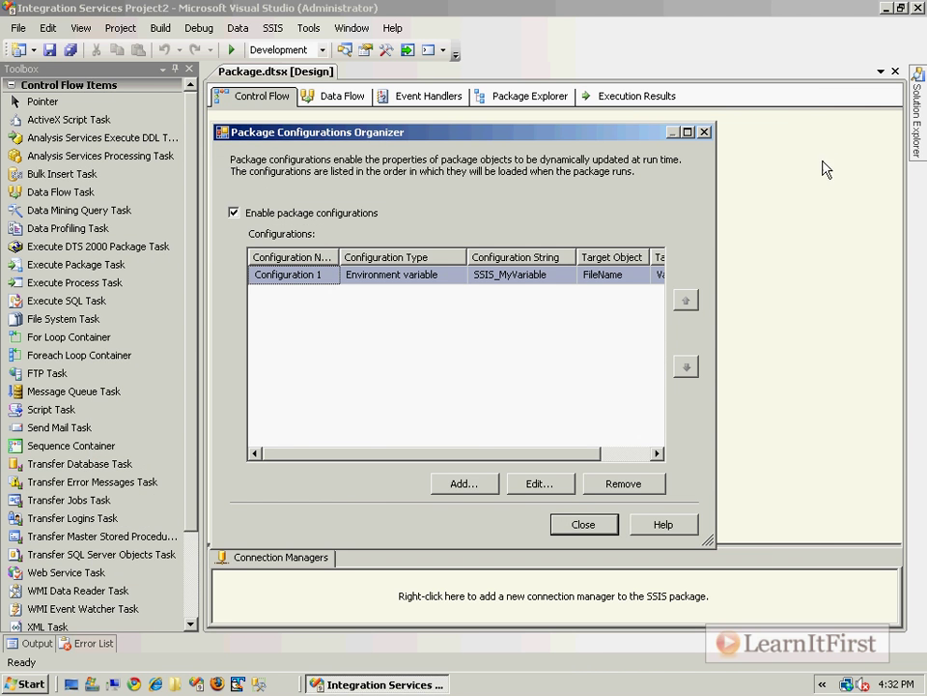
{"action": "left_click", "coordinate": [583, 524]}
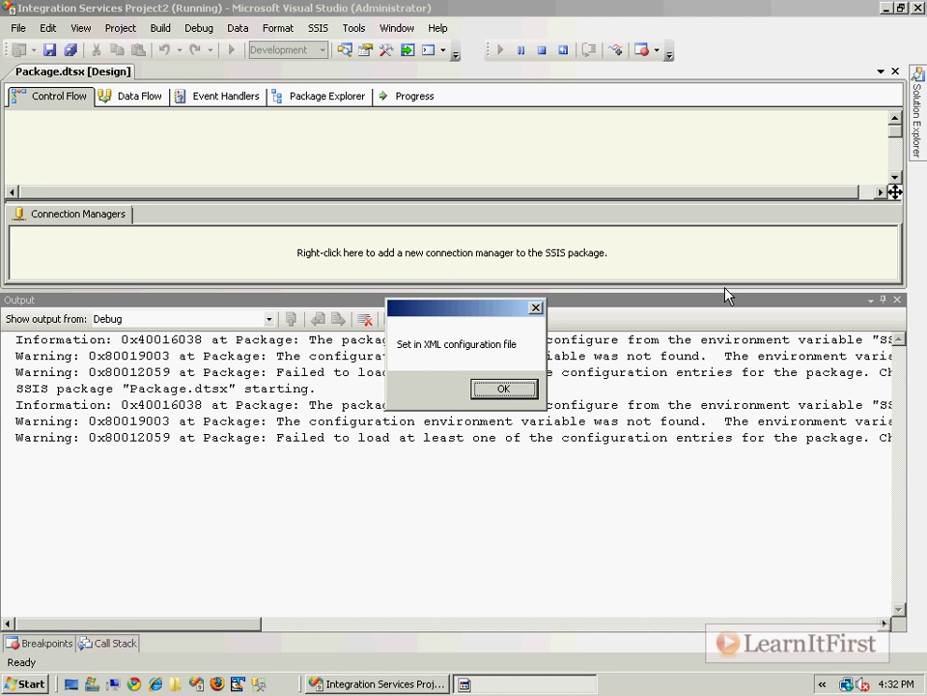
{"action": "mouse_move", "coordinate": [452, 352]}
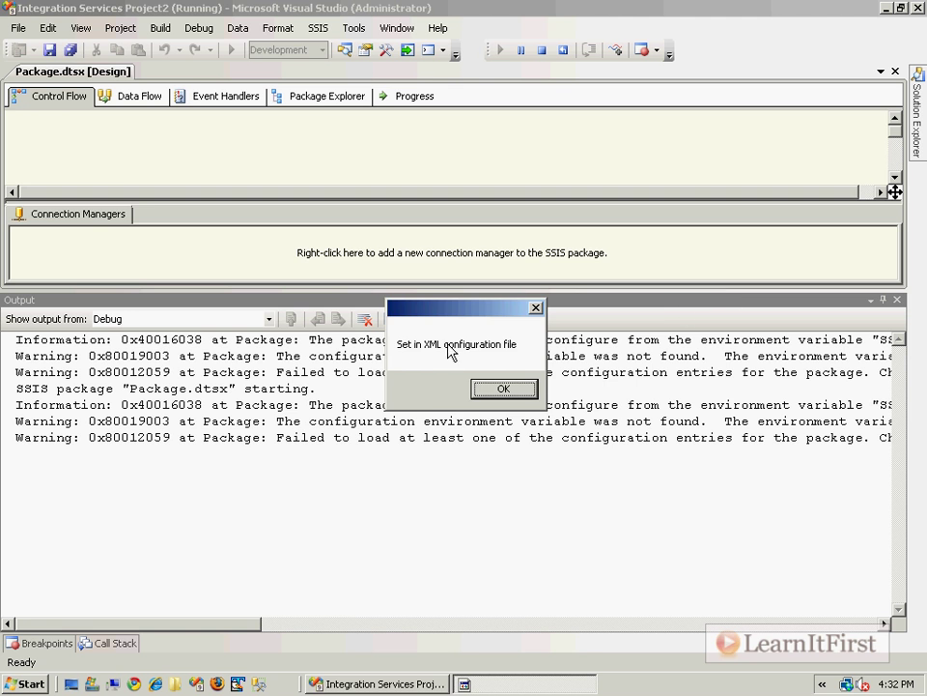
- Acknowledge the message, then reopen Integration Services Project2 from Recent Projects after relaunch
{"action": "left_click", "coordinate": [502, 389]}
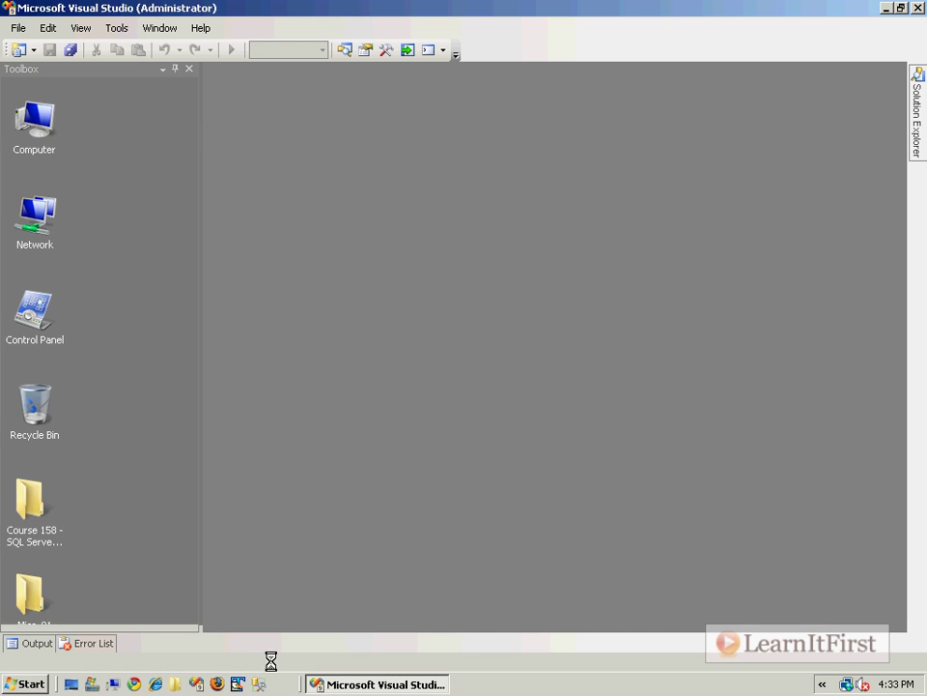
{"action": "left_click", "coordinate": [17, 27]}
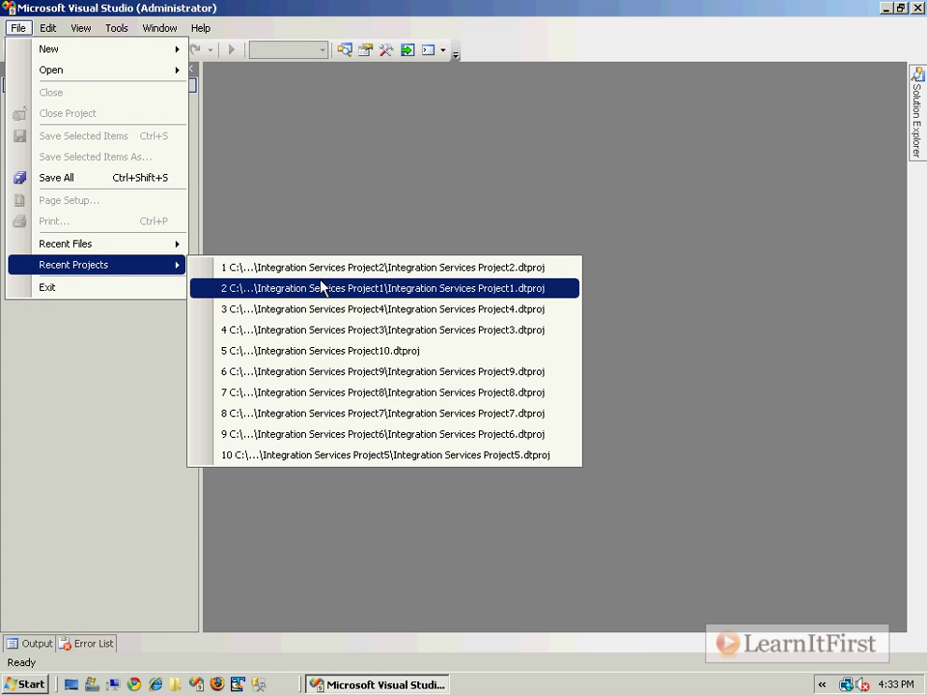
{"action": "left_click", "coordinate": [382, 267]}
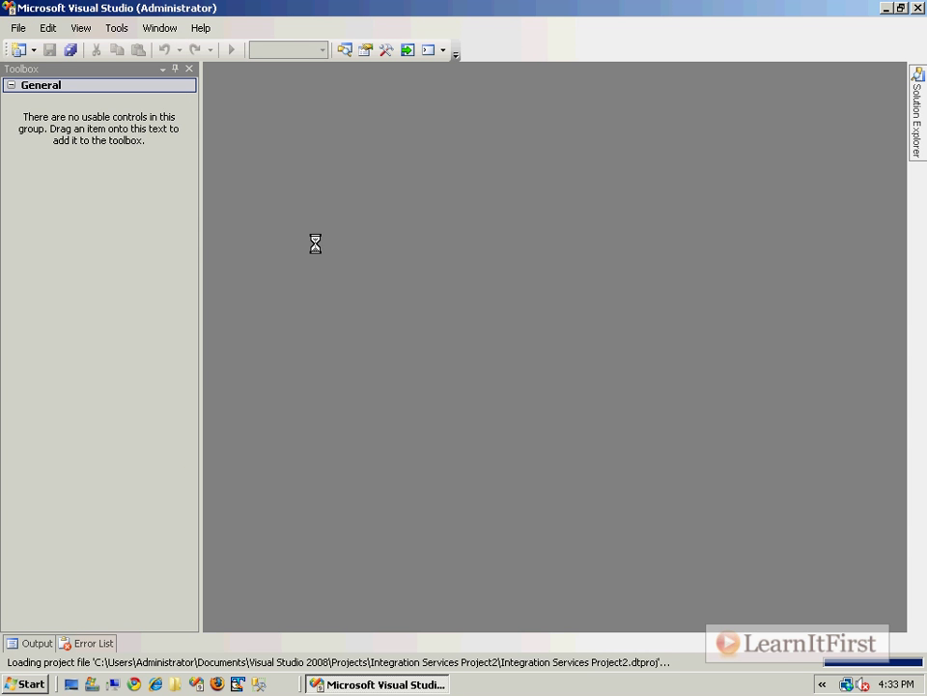